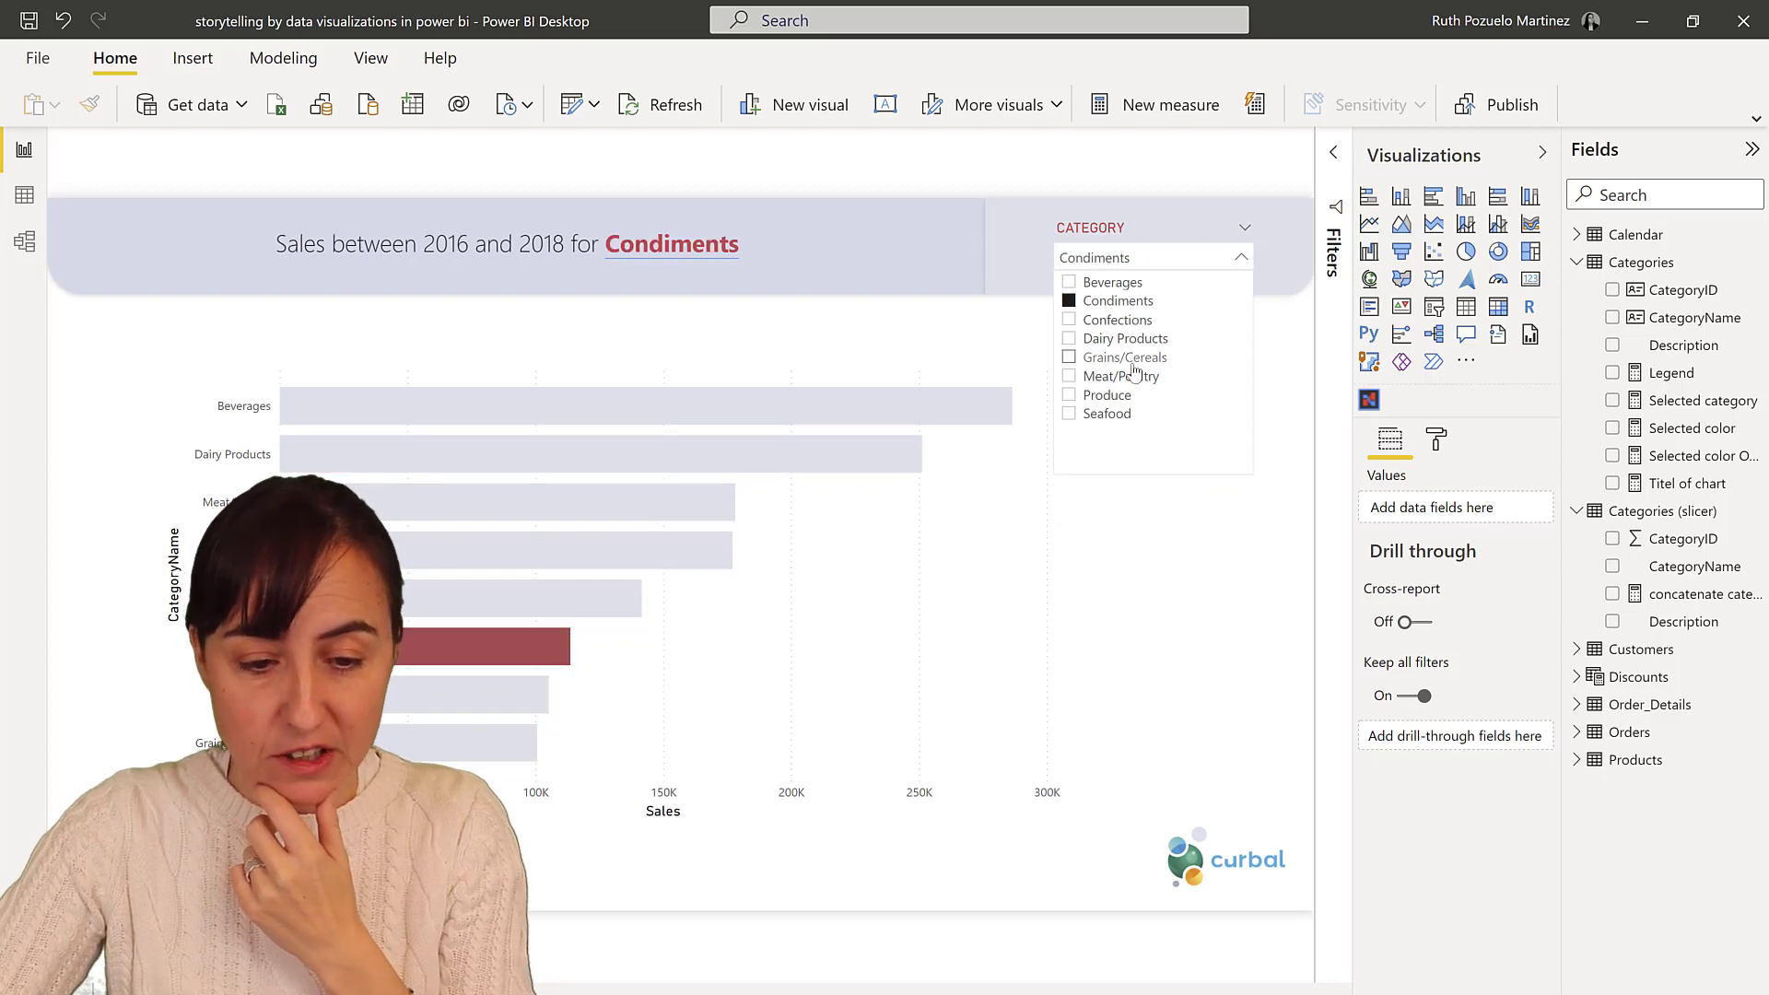
# Filter the Category slicer to Grains/Cereals, then Confections, highlighting its bar and retitling the chart
pyautogui.click(1125, 356)
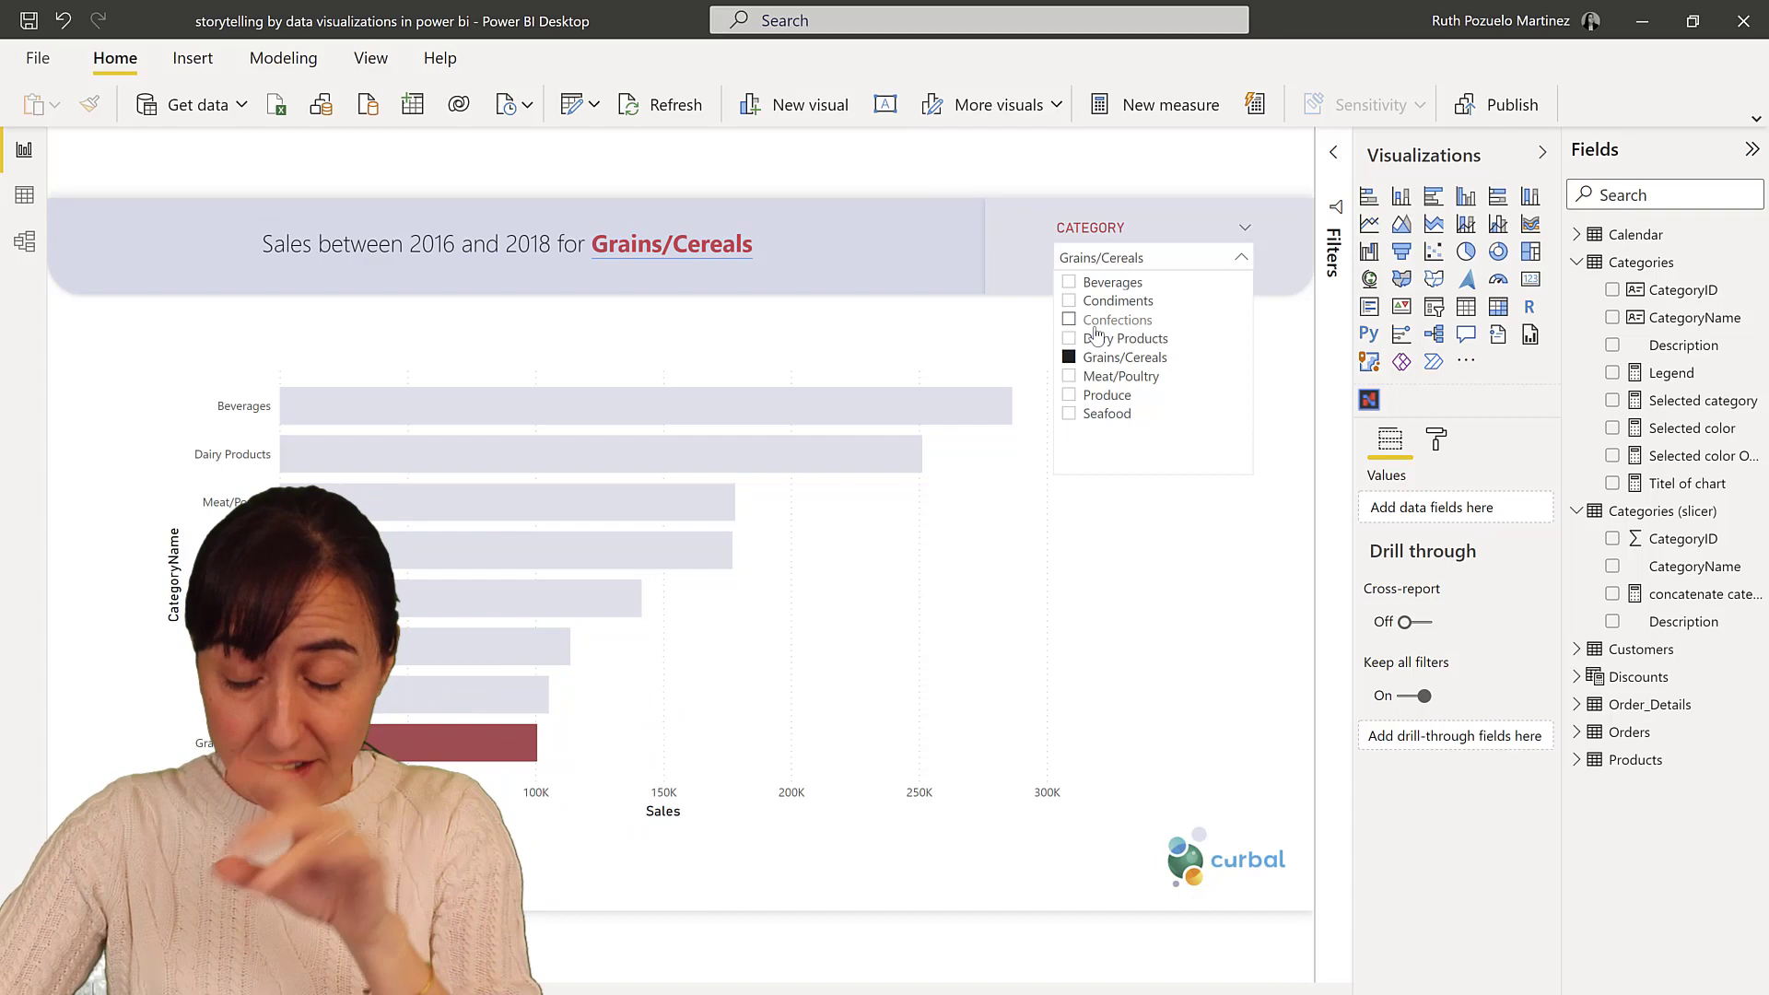
pyautogui.click(1119, 319)
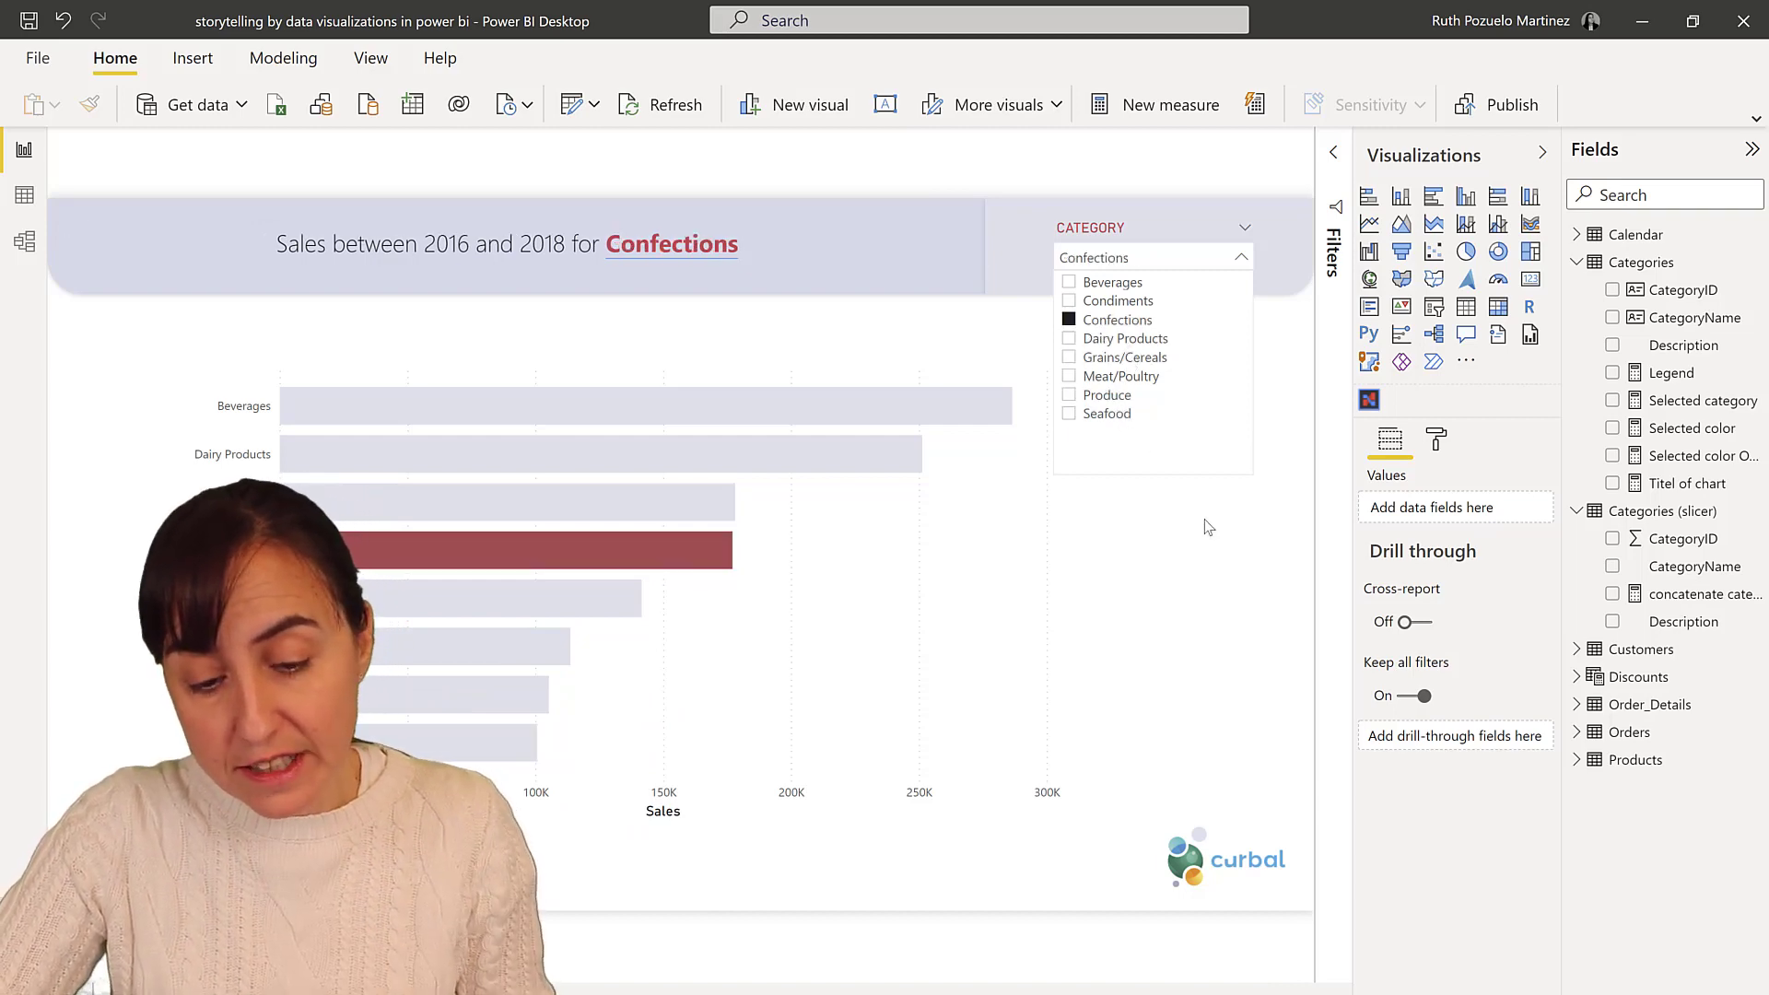
pyautogui.click(1243, 258)
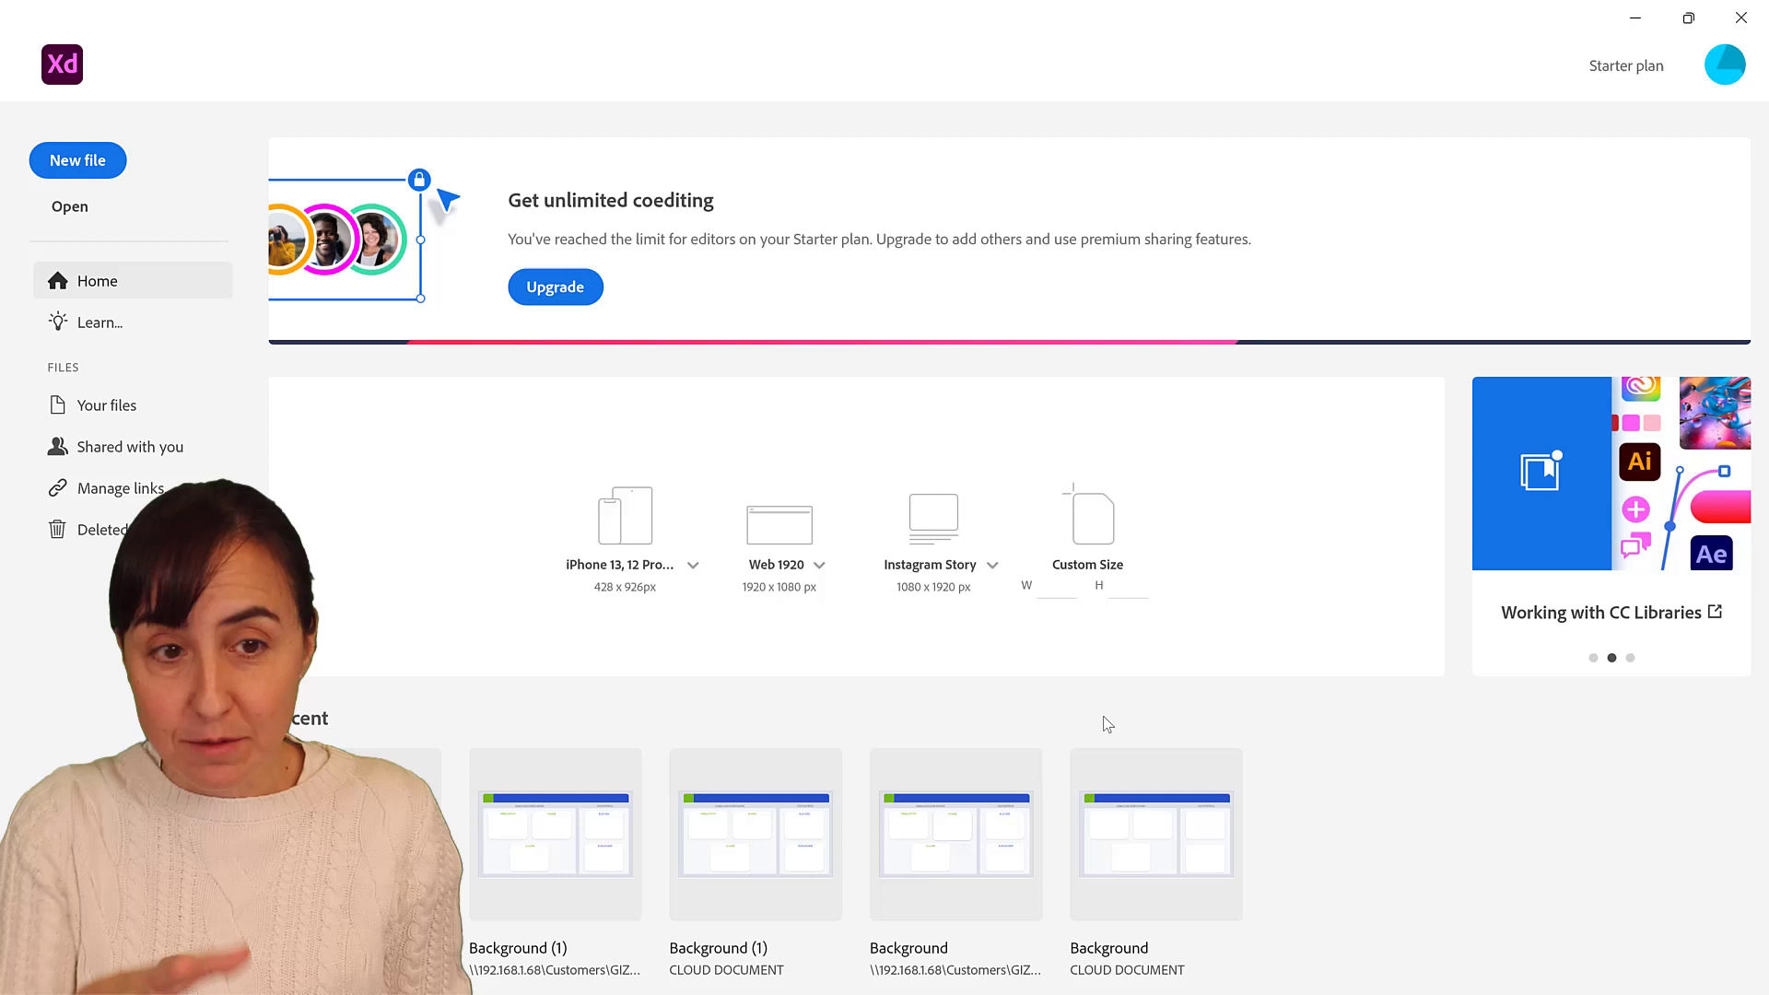
pyautogui.moveTo(1184, 500)
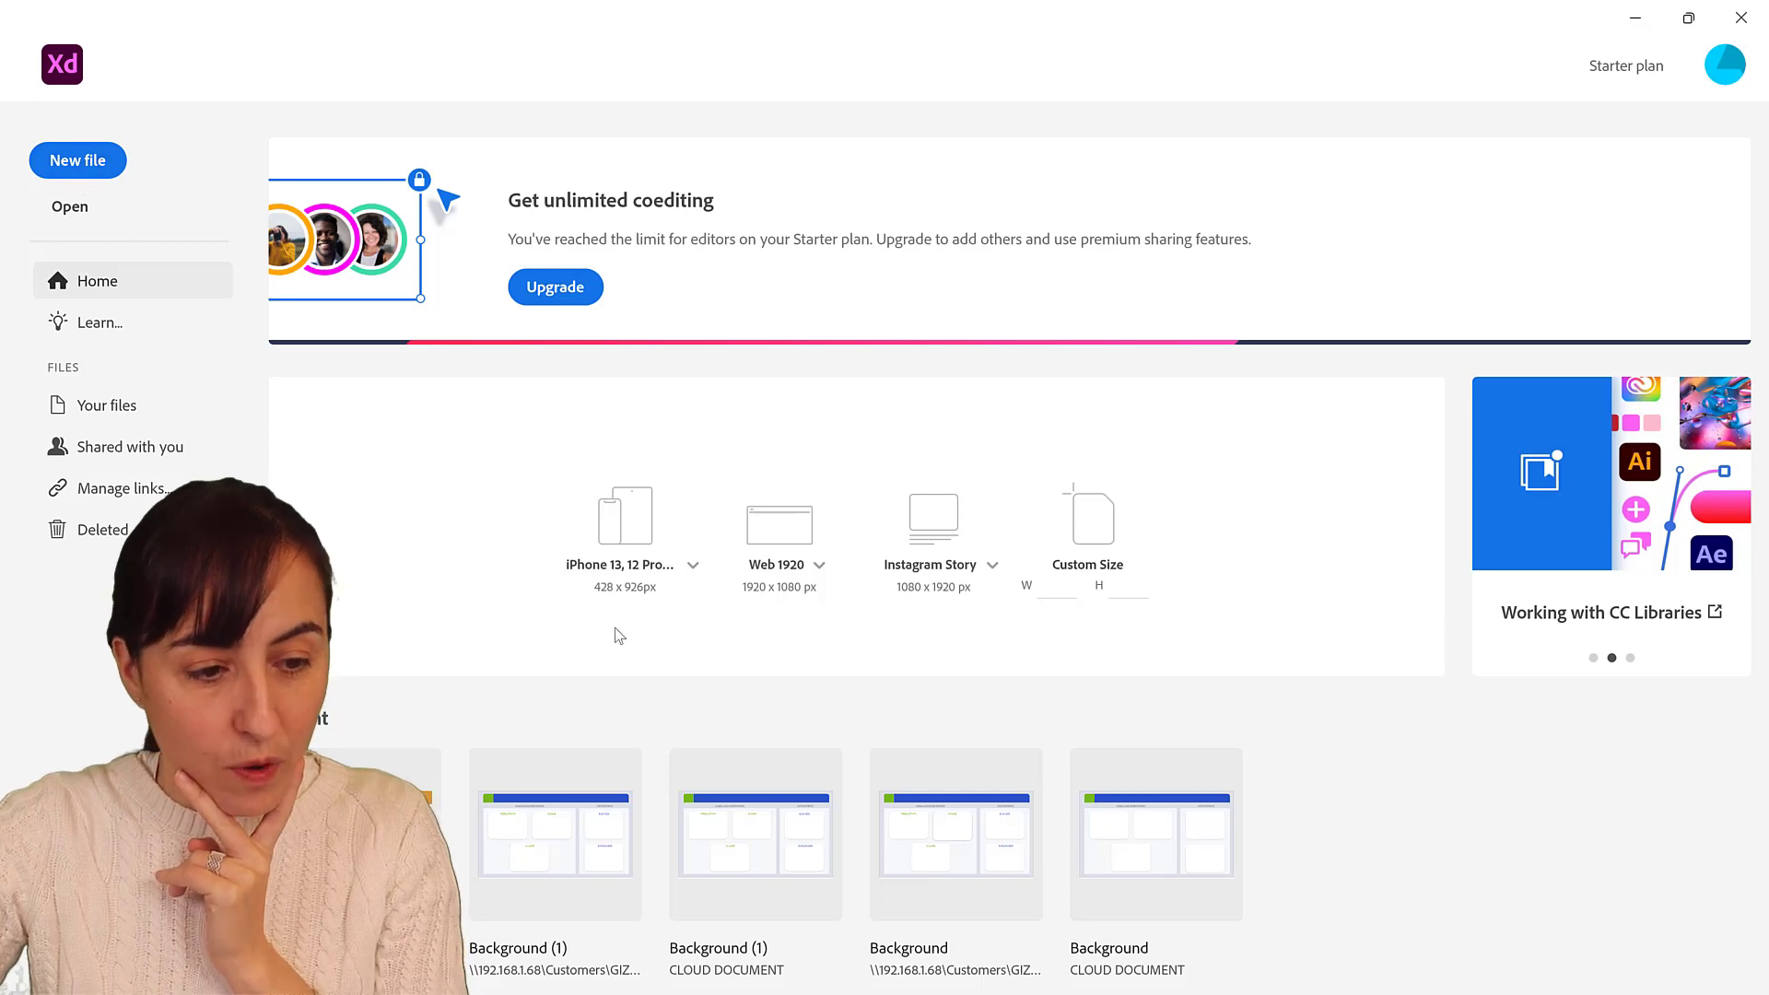
pyautogui.moveTo(628, 607)
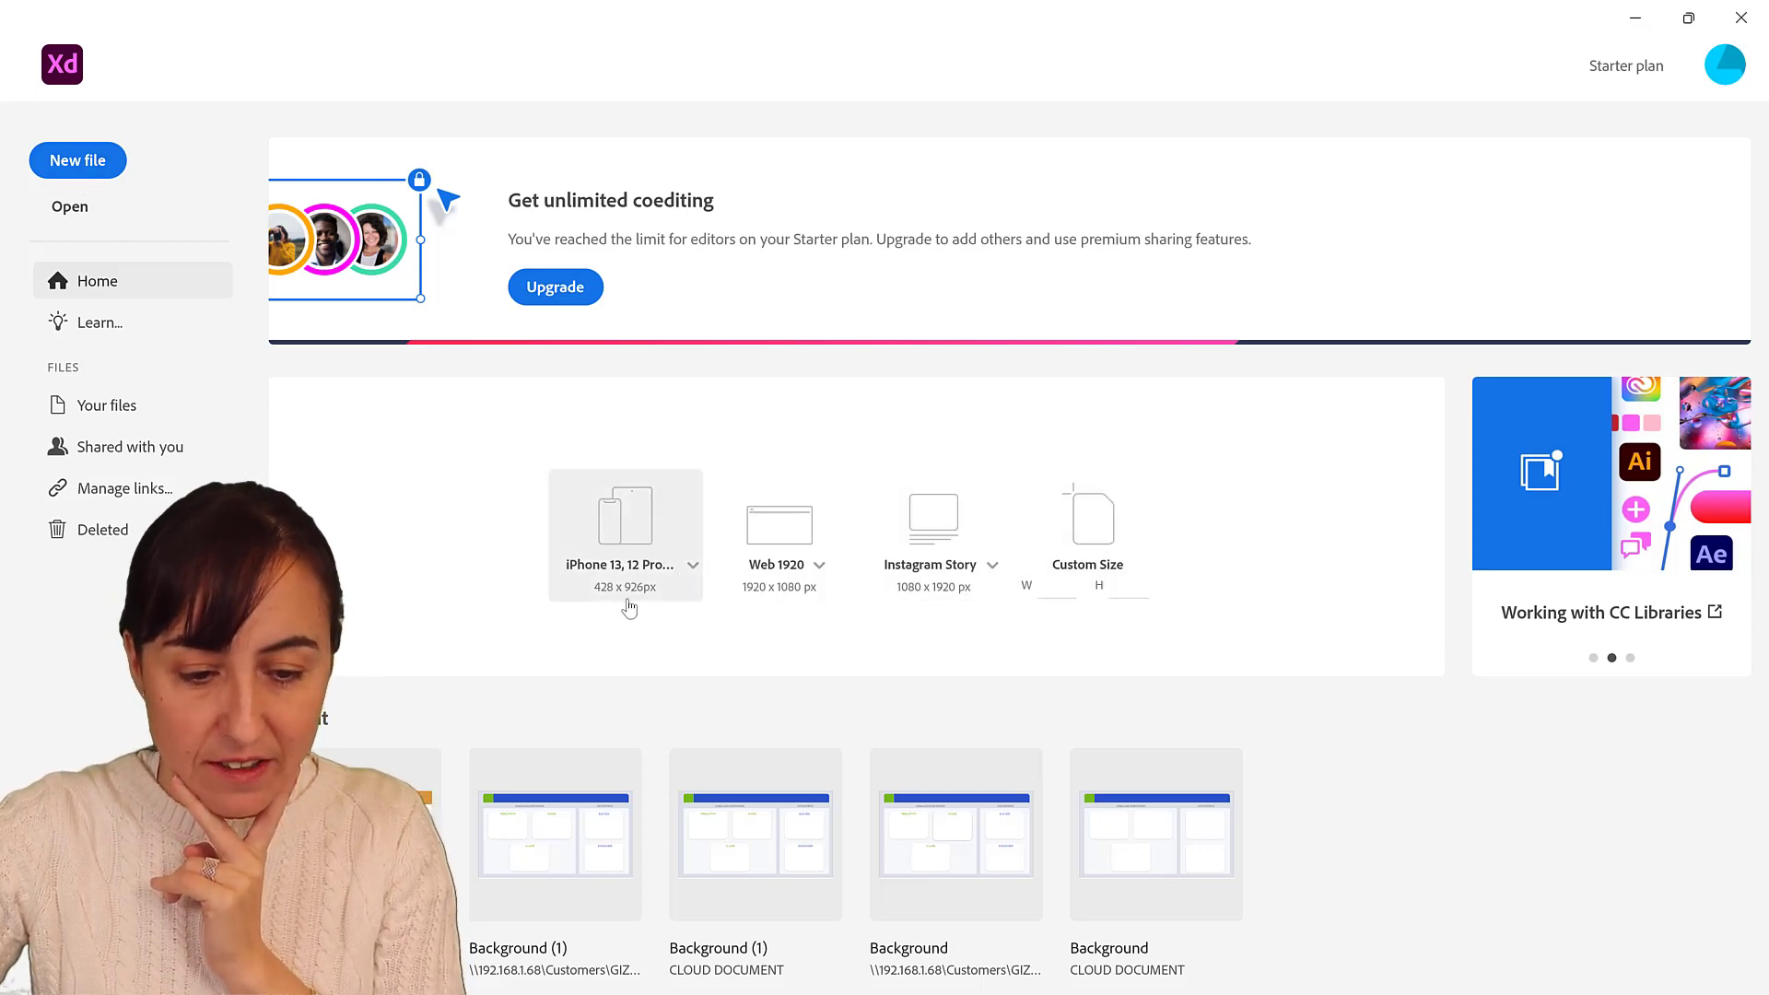
pyautogui.moveTo(623, 560)
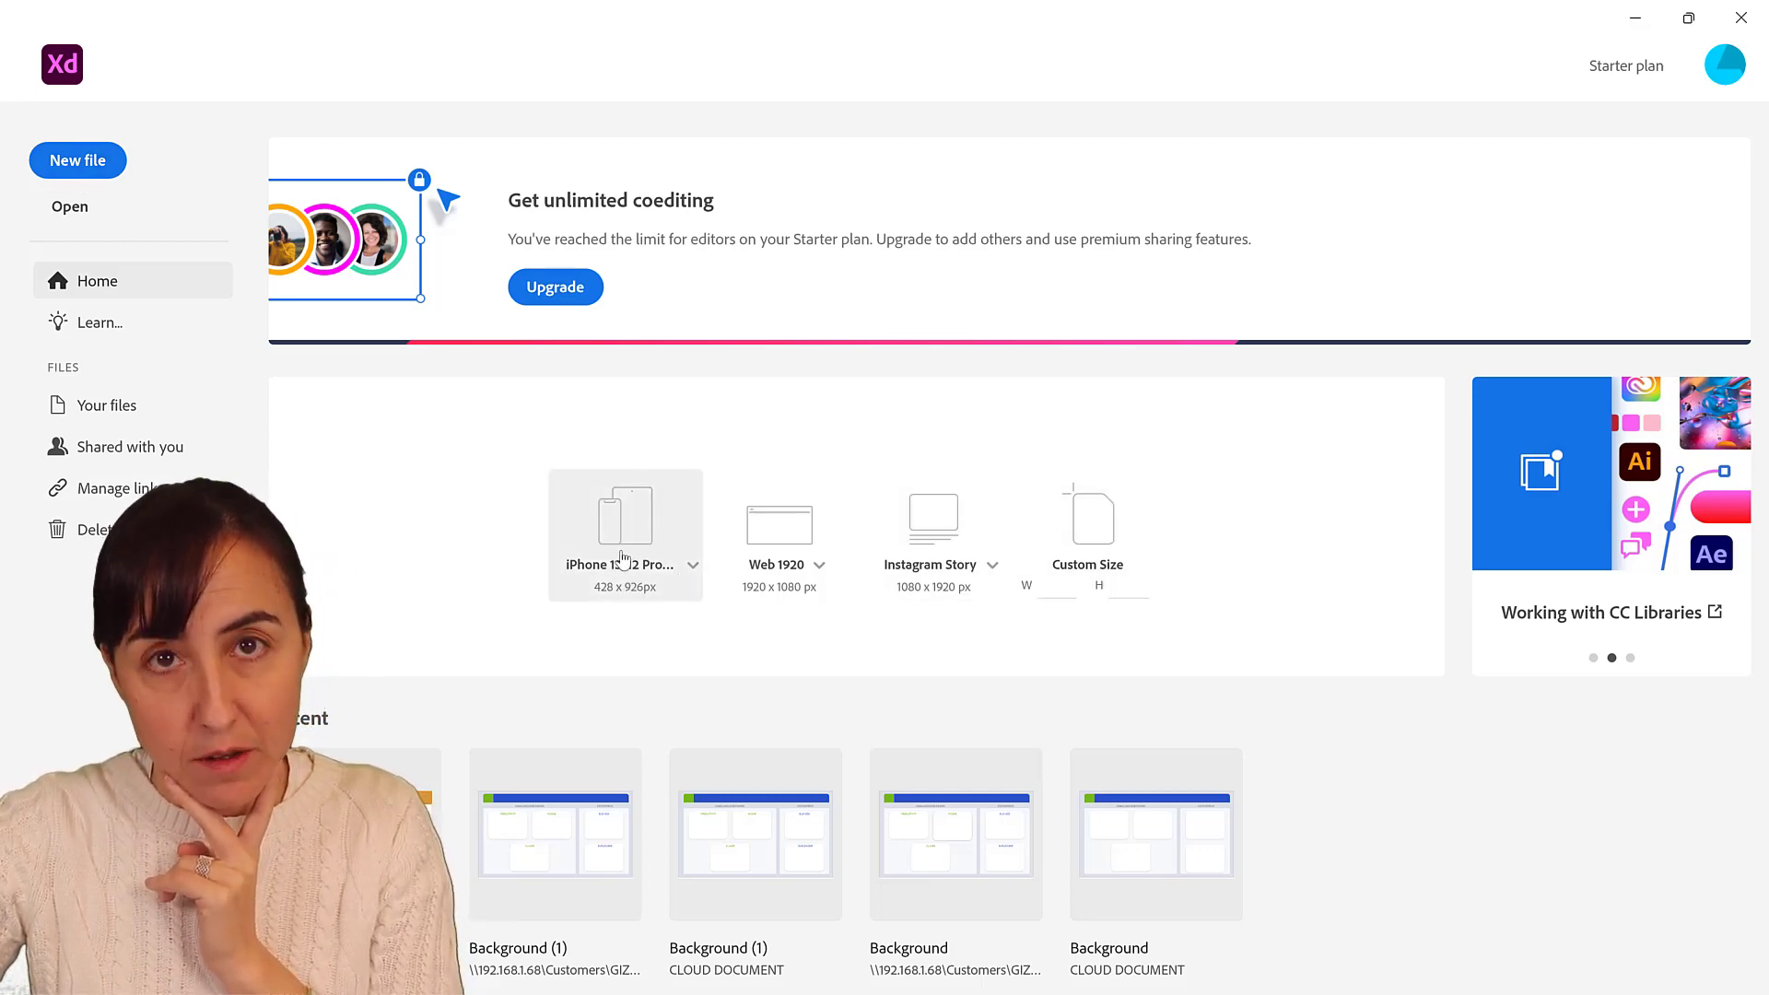
pyautogui.moveTo(778, 531)
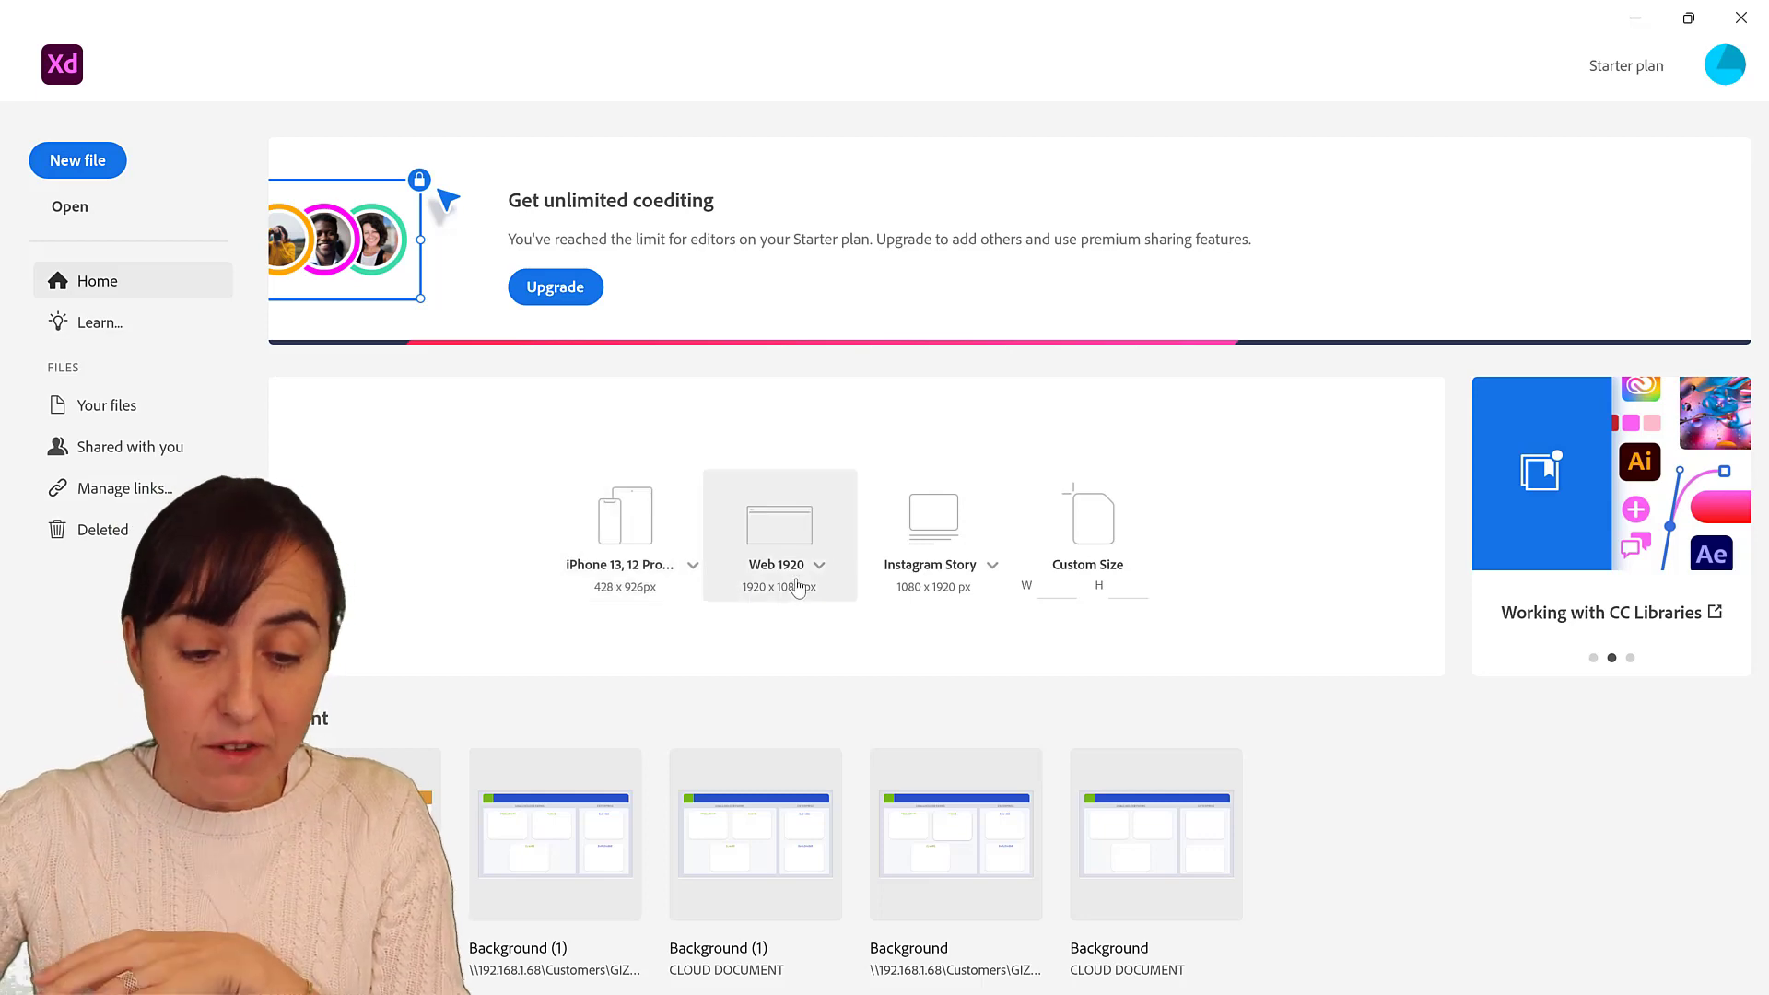
pyautogui.moveTo(801, 570)
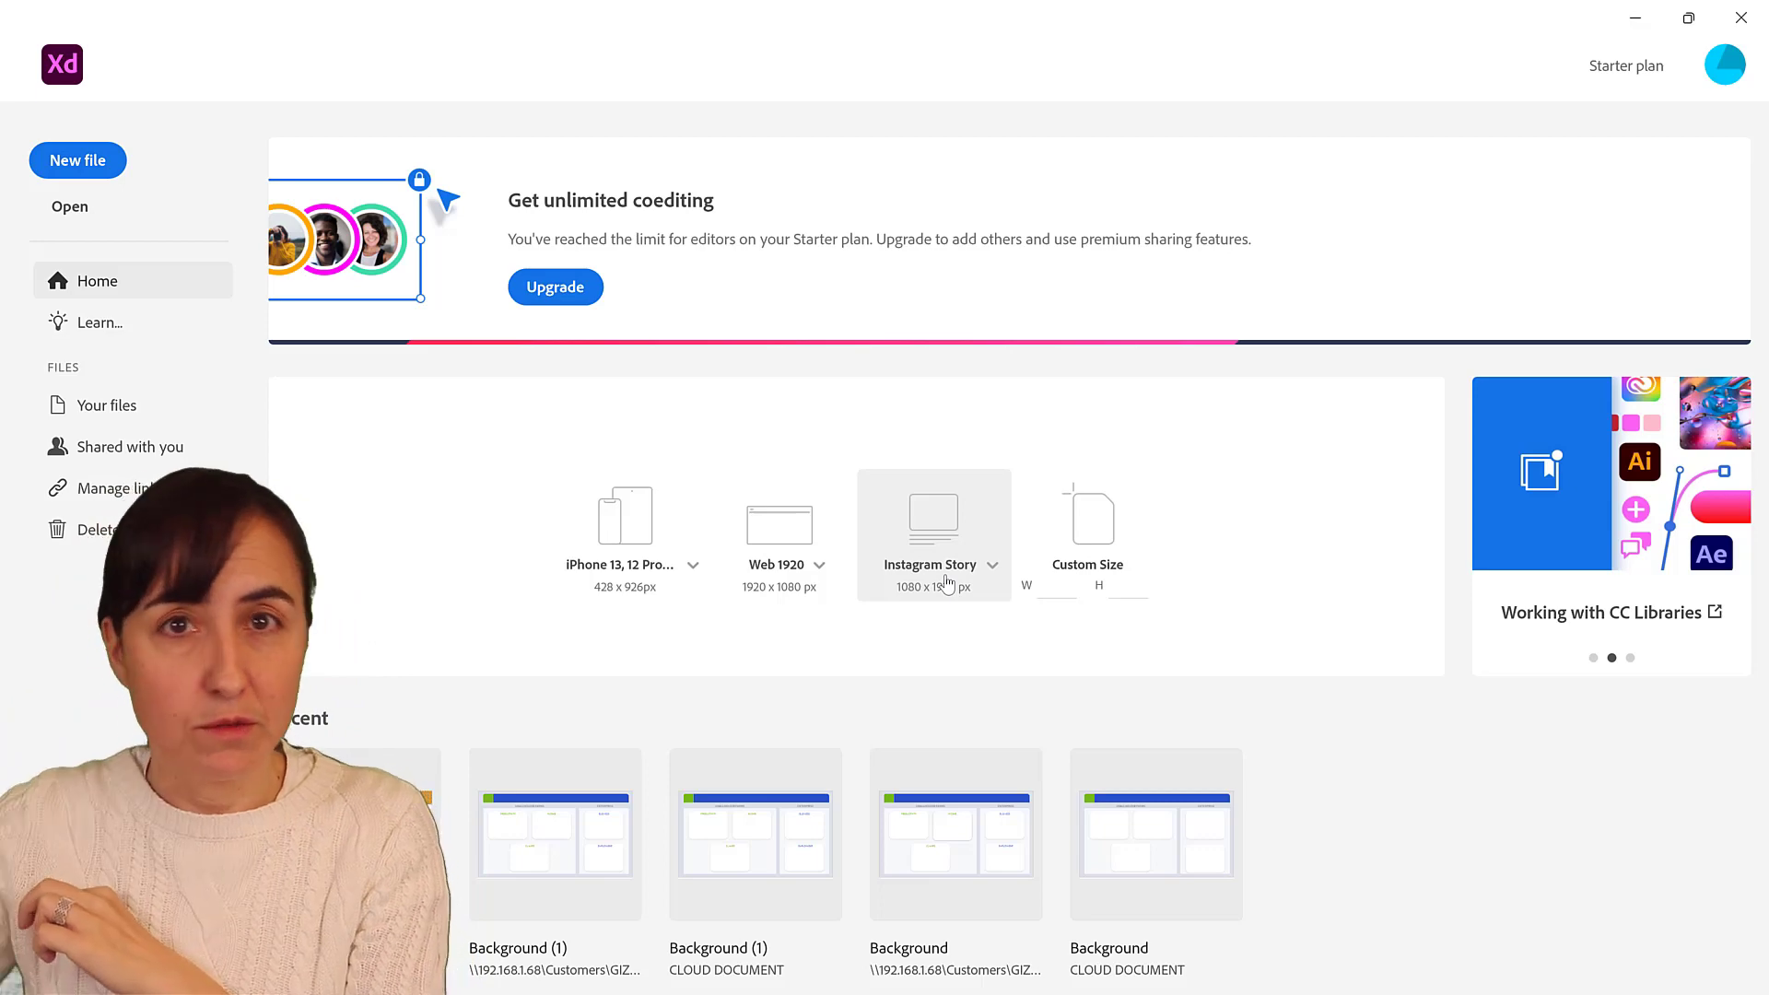
pyautogui.moveTo(885, 570)
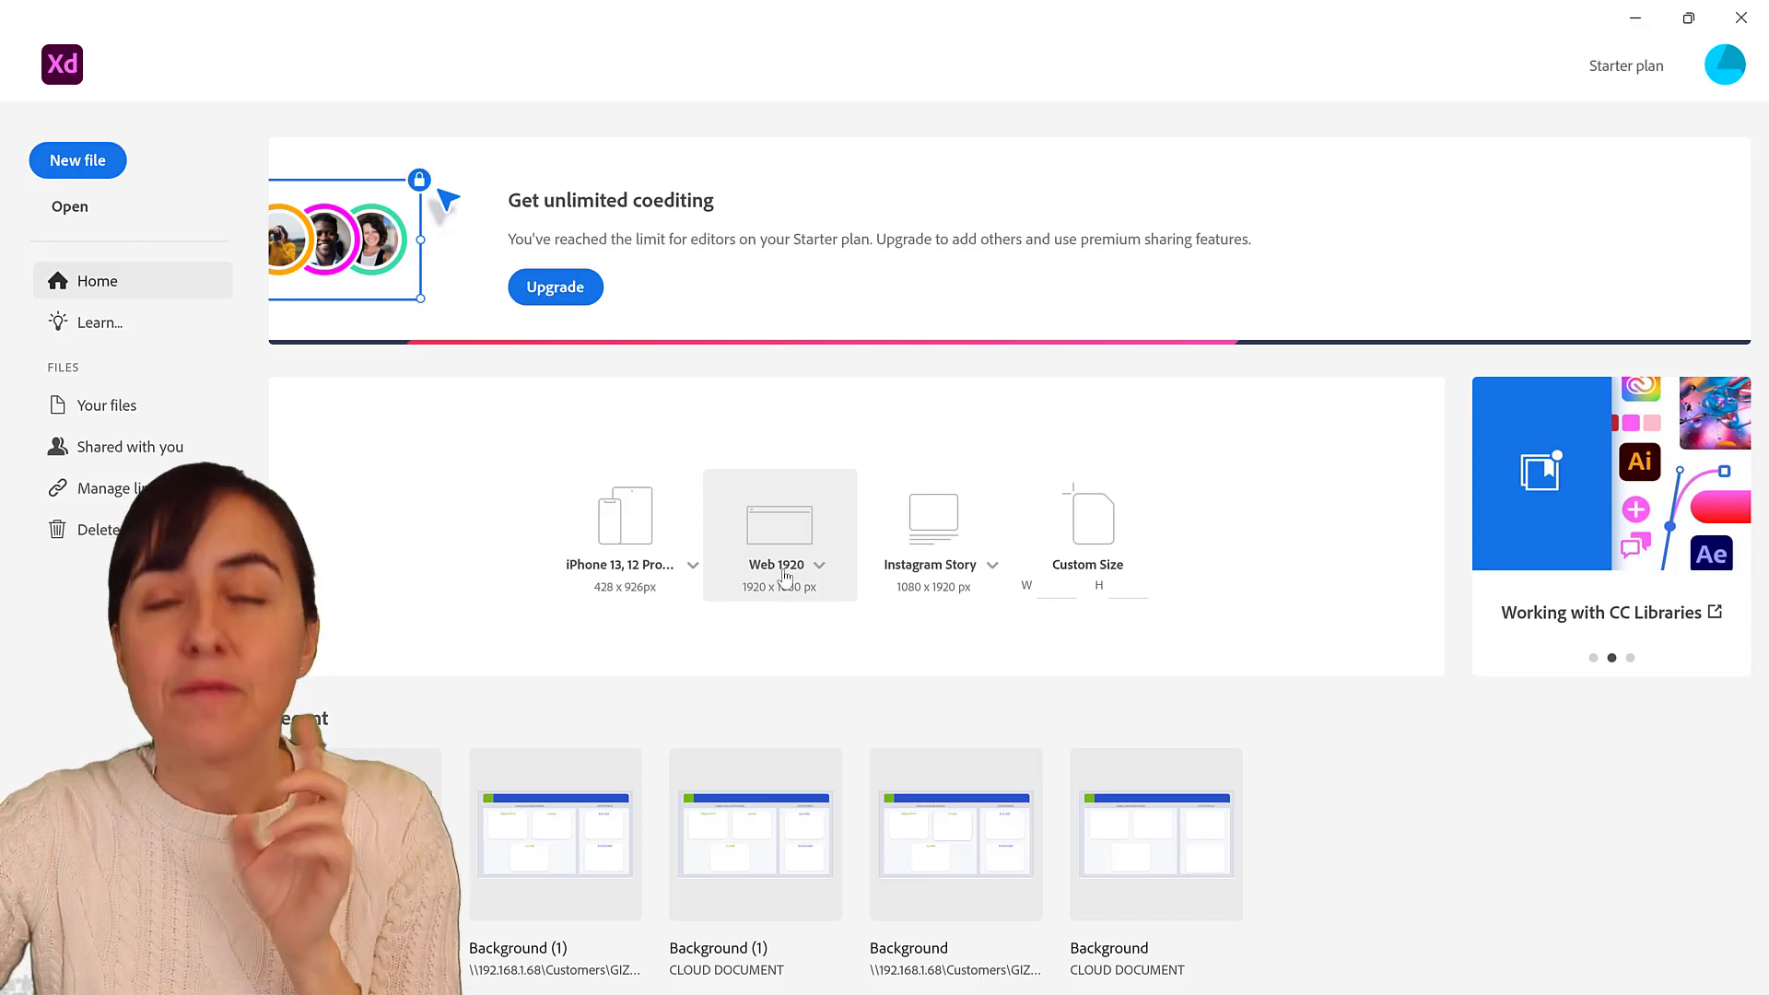
# Create a new document from the Web 1920 preset at 1920 × 1080
pyautogui.click(821, 564)
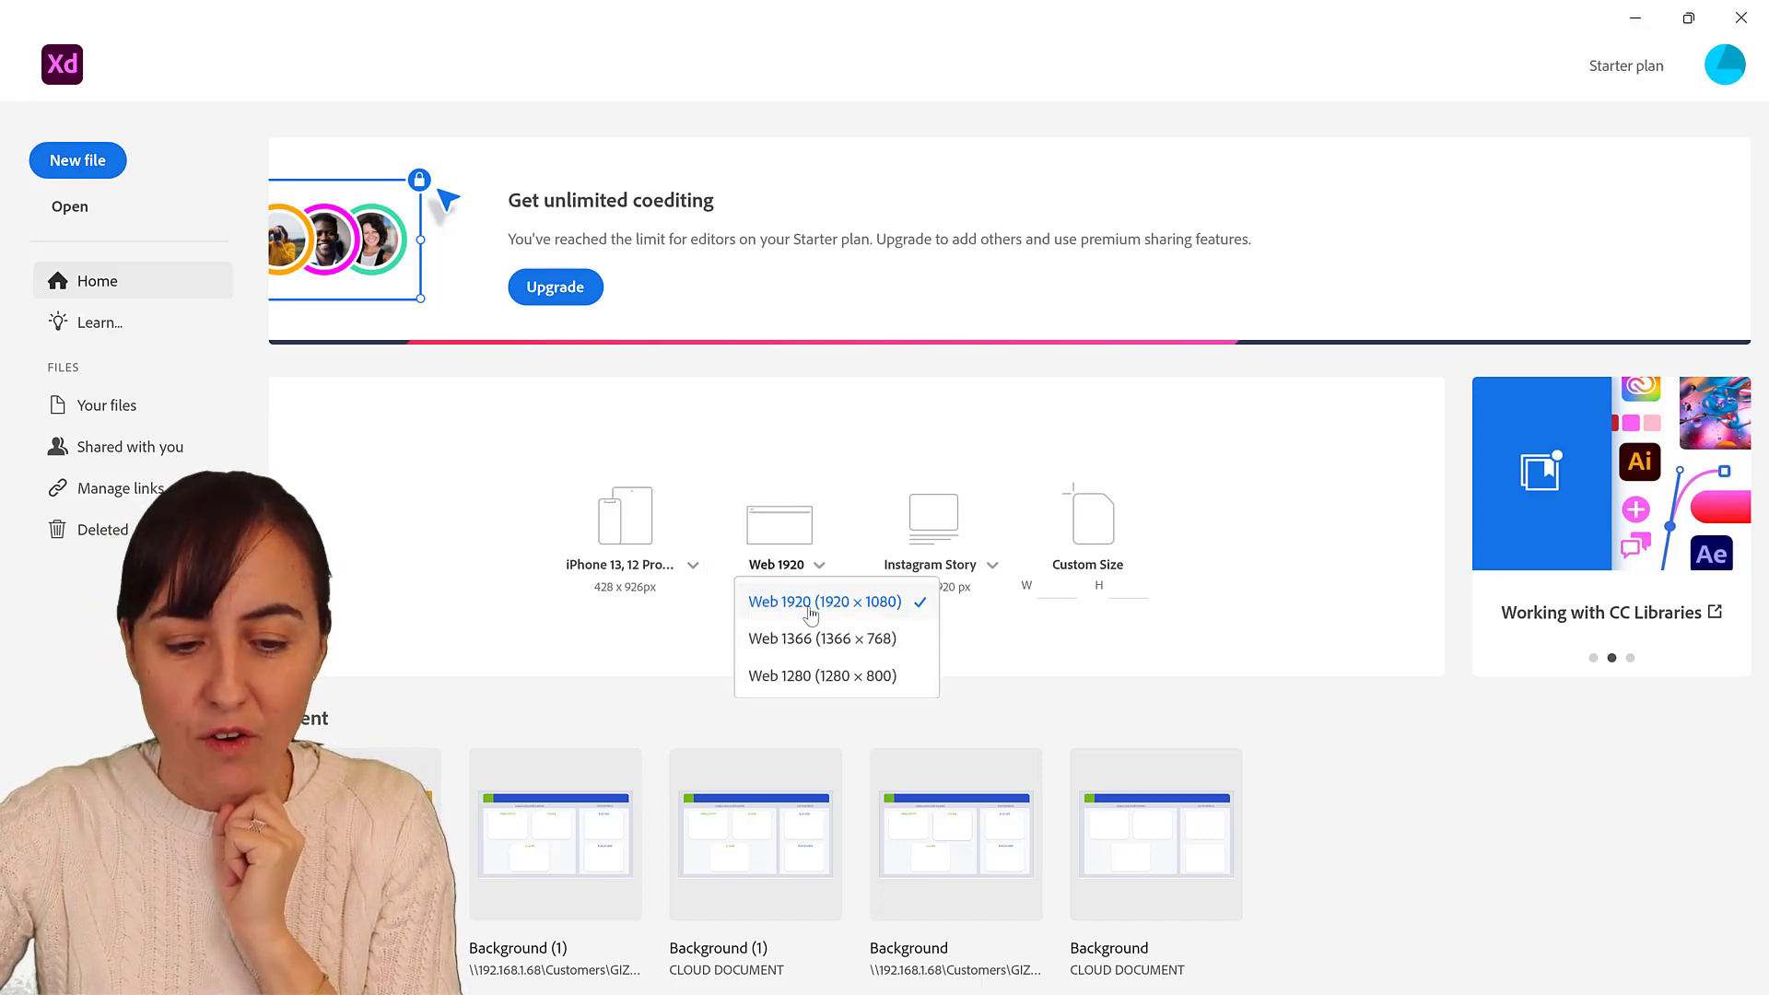
pyautogui.click(824, 601)
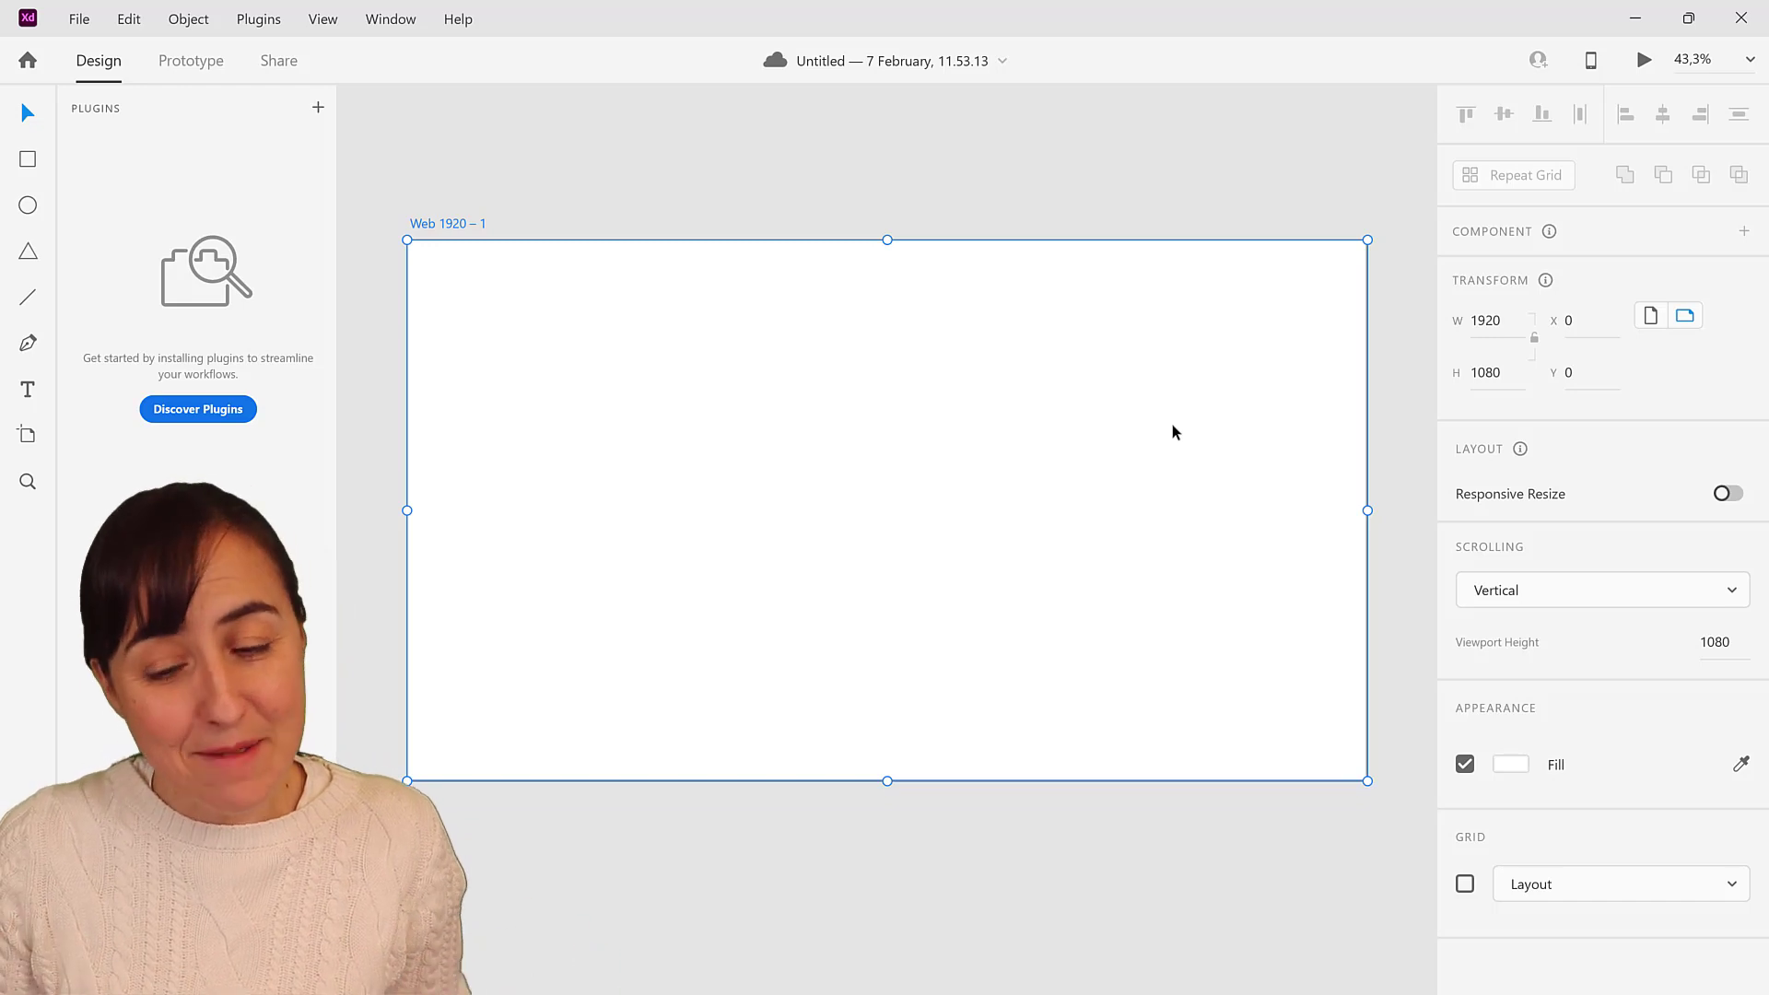
pyautogui.moveTo(735, 109)
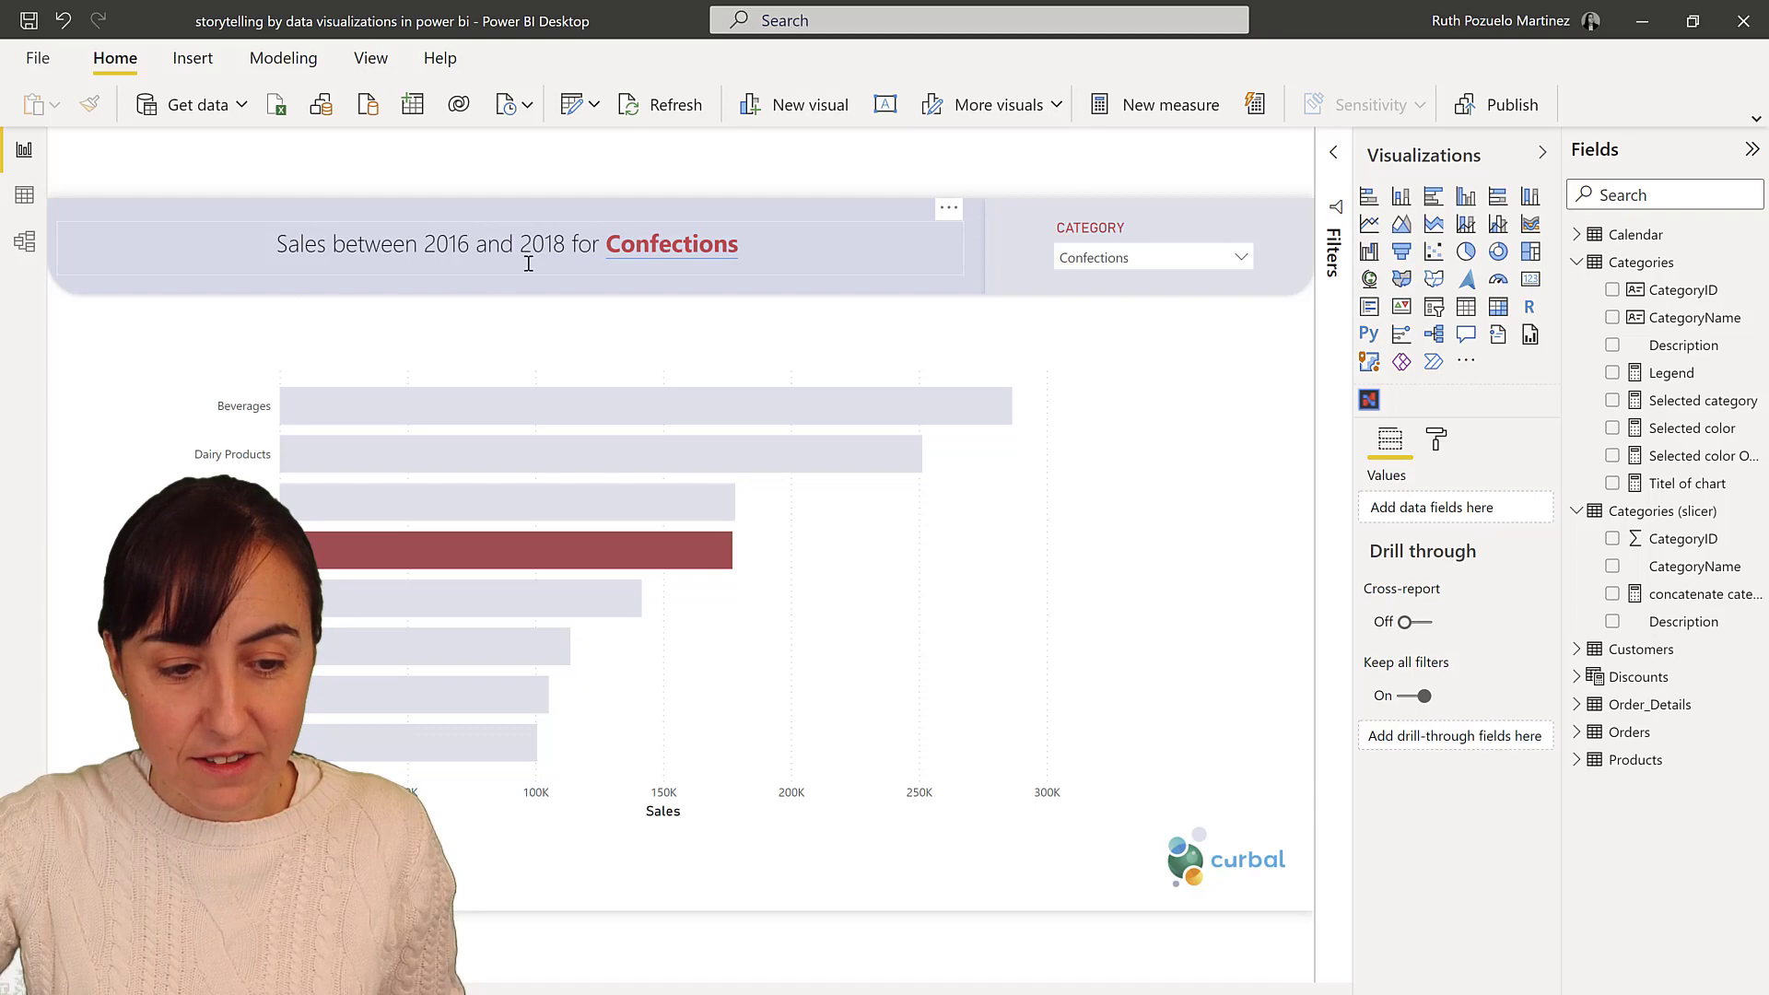
pyautogui.moveTo(710, 307)
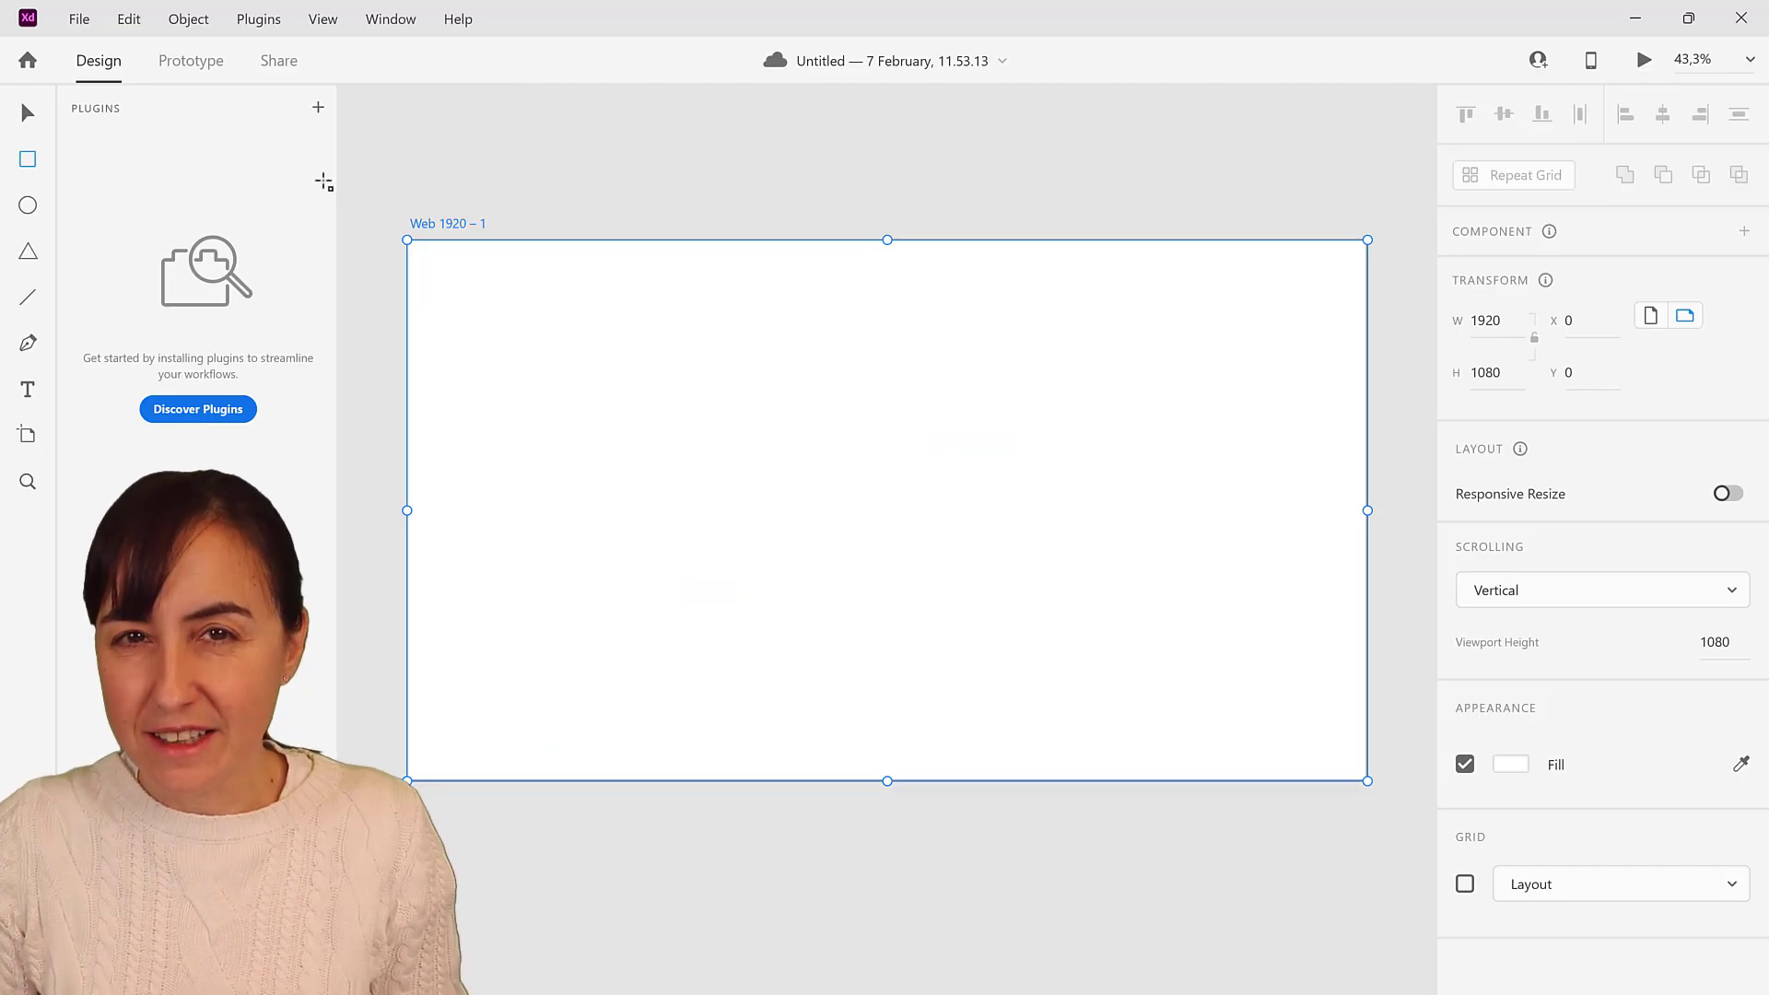
pyautogui.moveTo(28, 159)
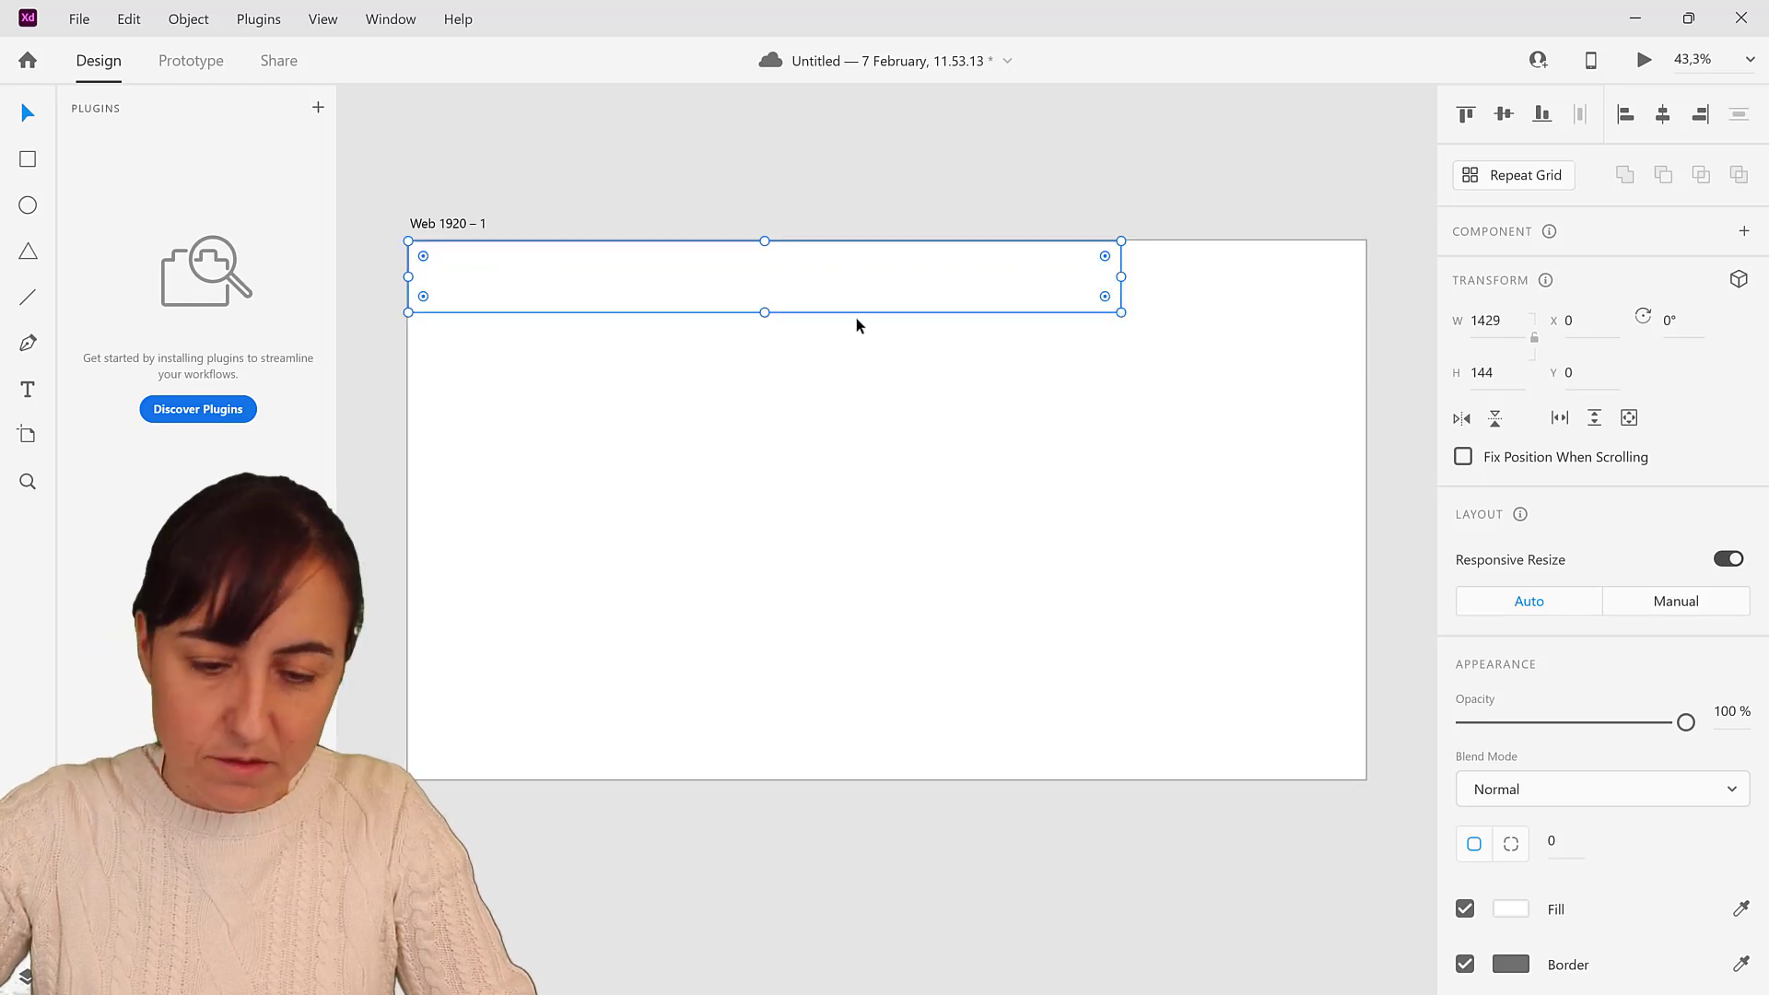
pyautogui.moveTo(459, 361)
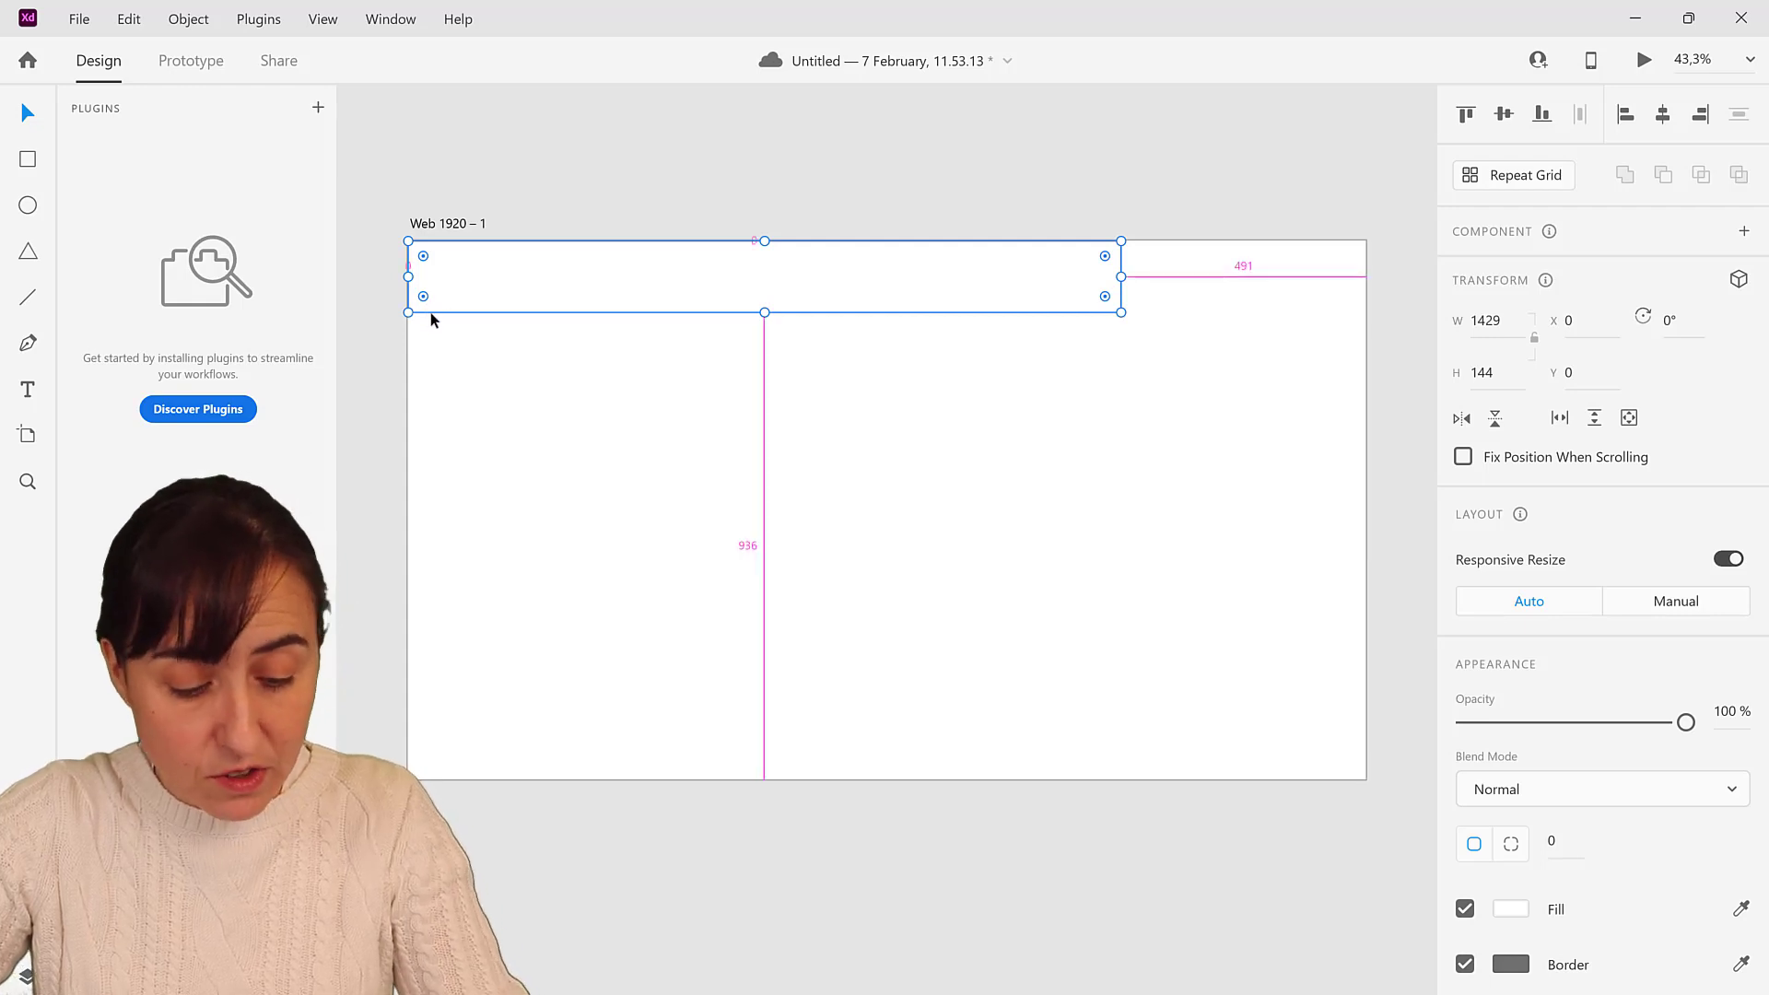
# Draw the 1429×144 header and a 491×144 box beside it at x 1429, rounding its corners
pyautogui.press('alt')
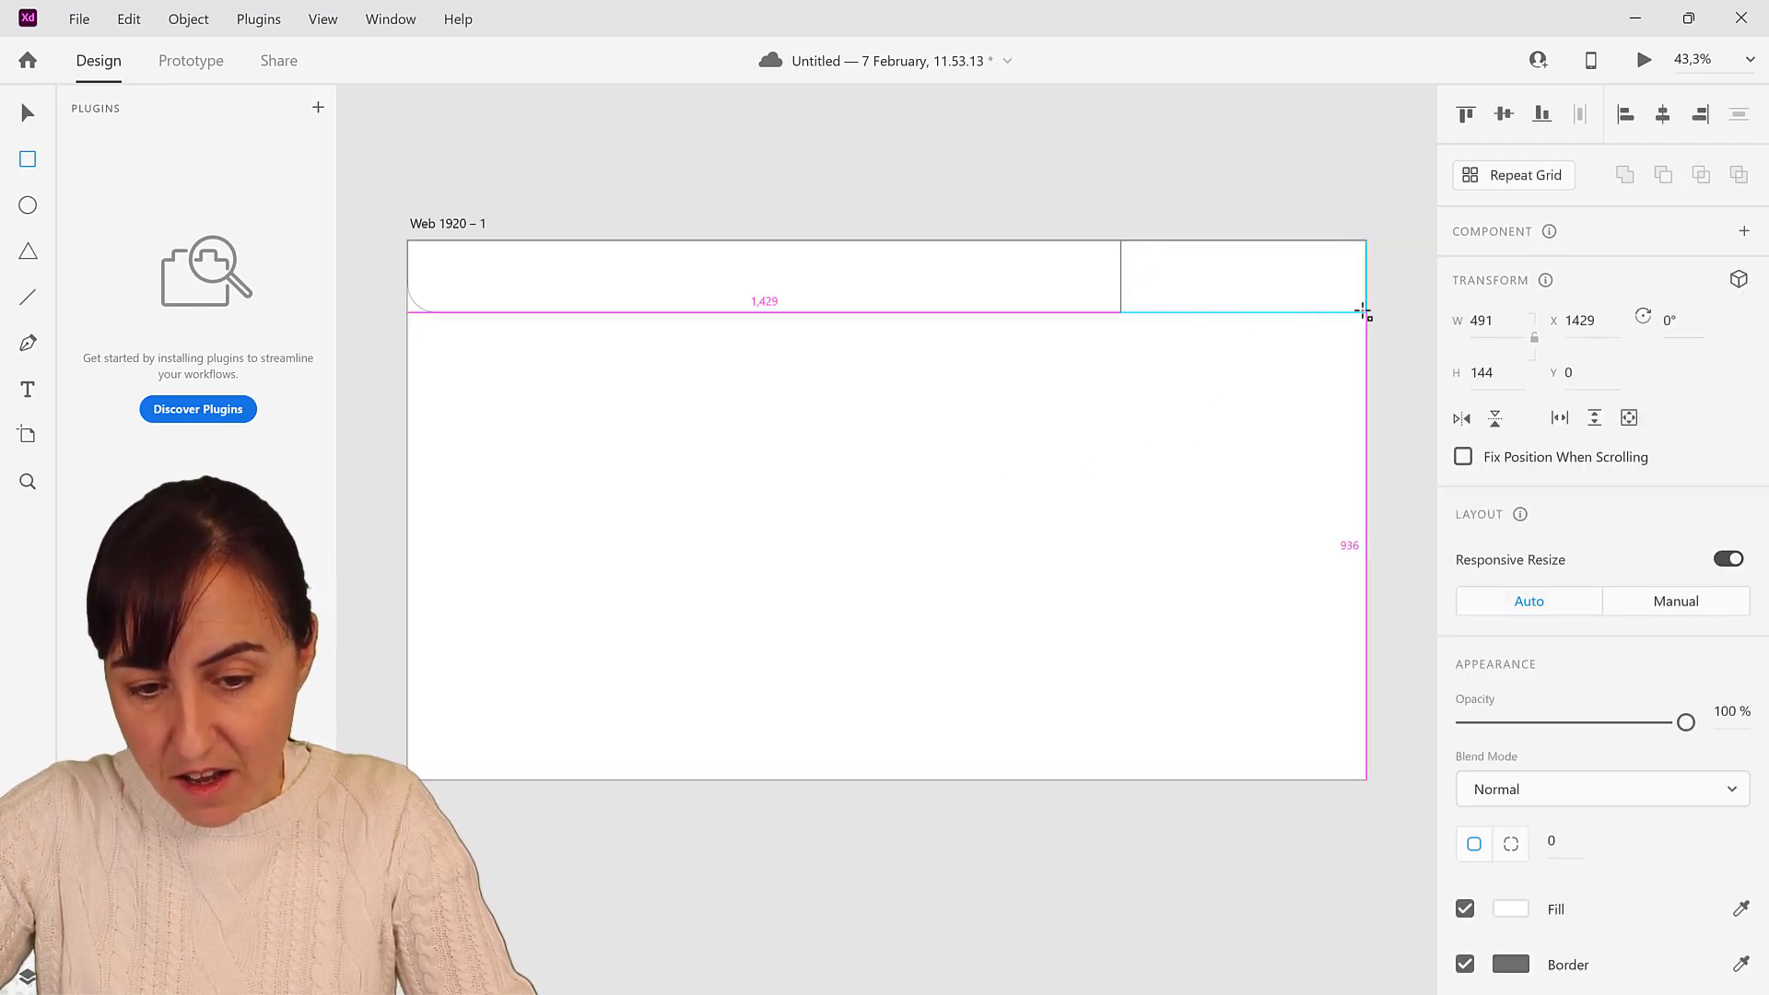
pyautogui.click(1241, 276)
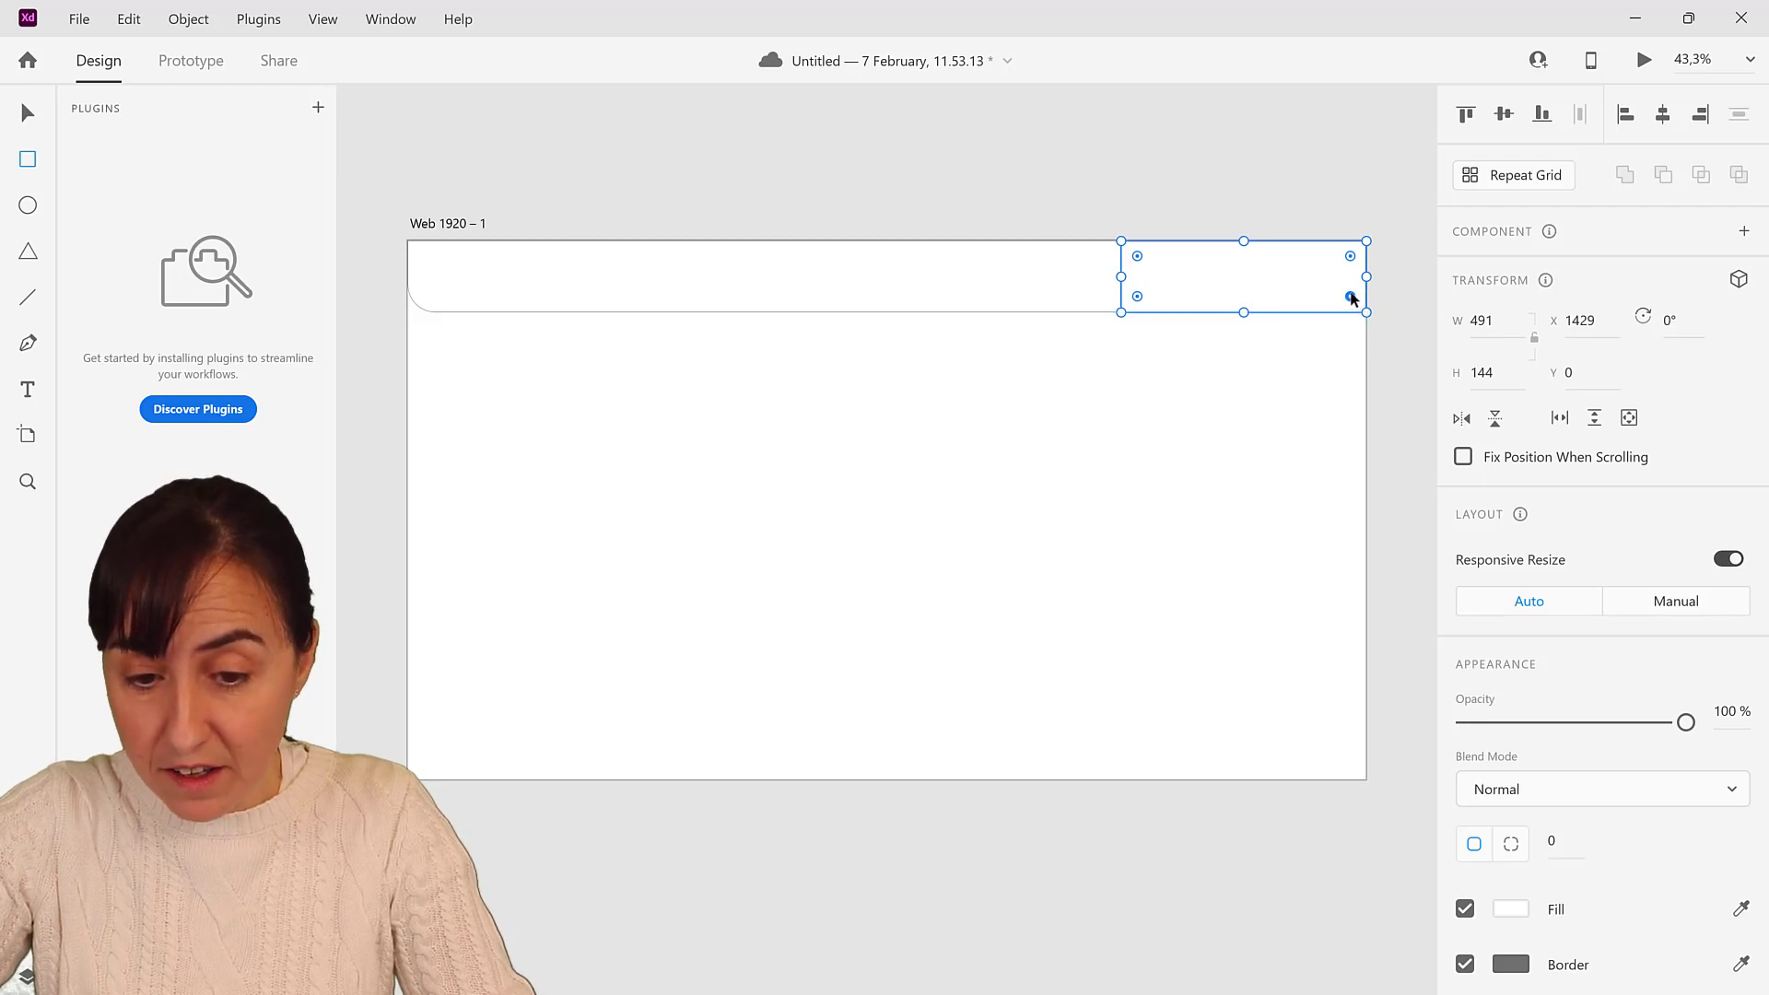
pyautogui.click(1512, 844)
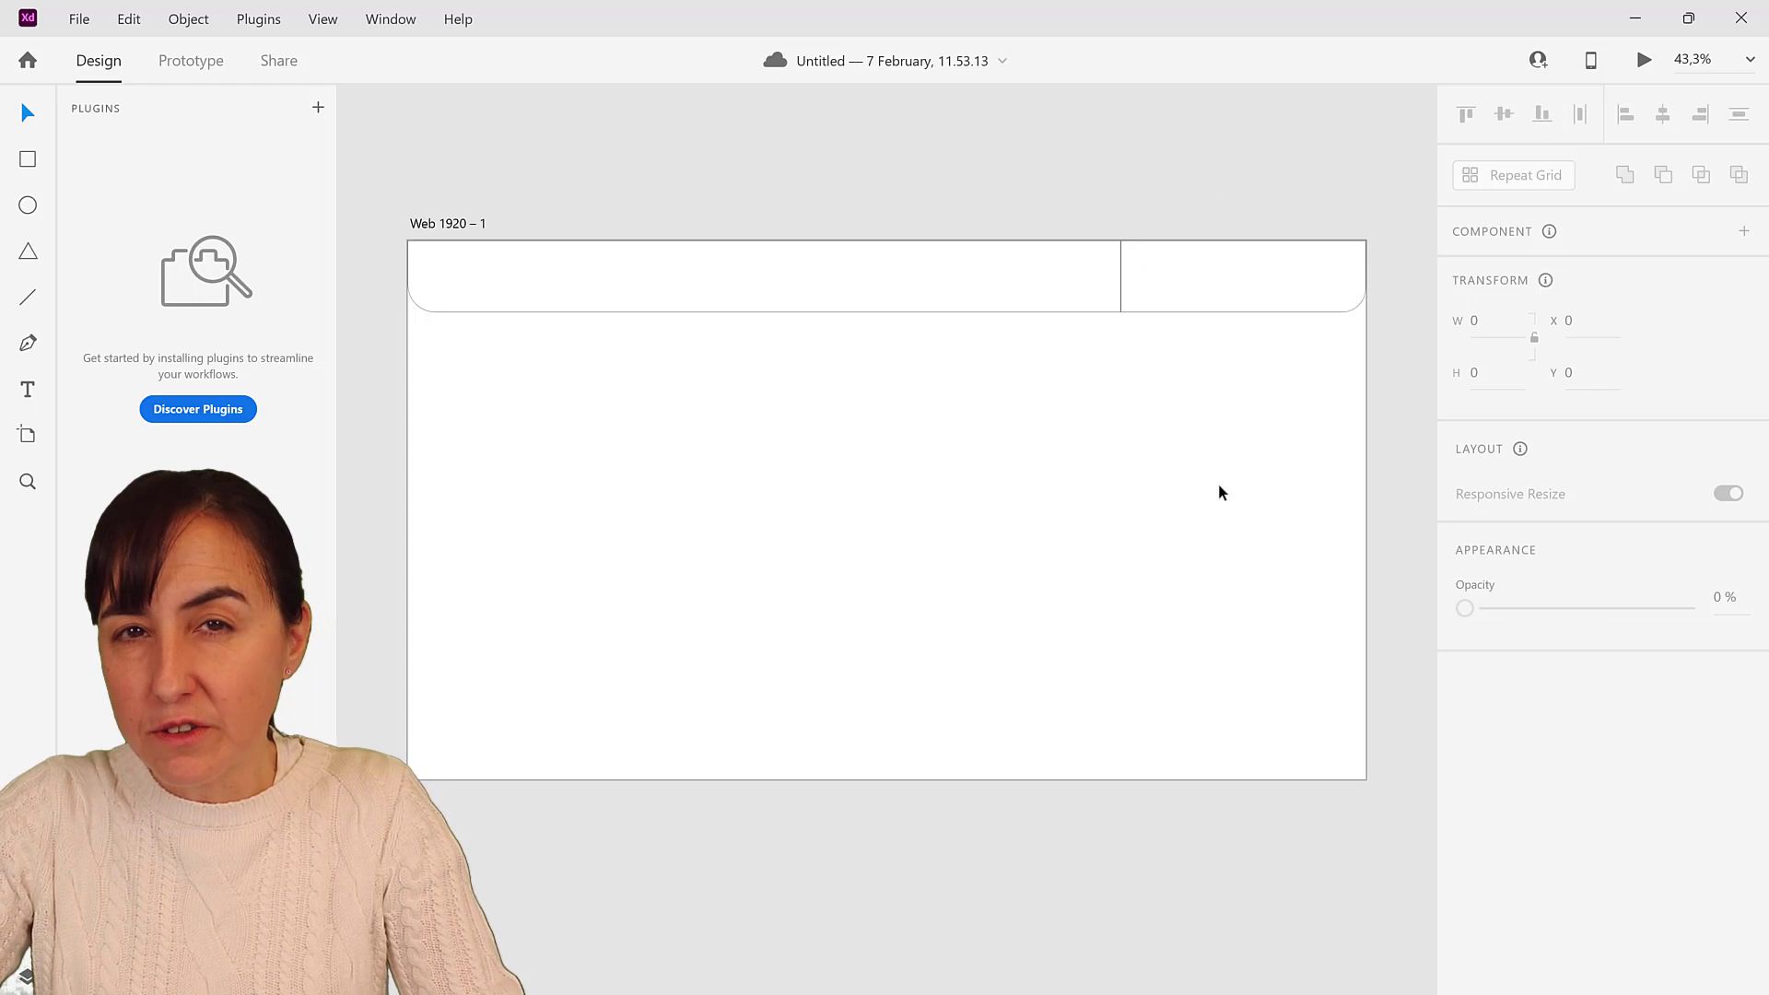
pyautogui.moveTo(1148, 837)
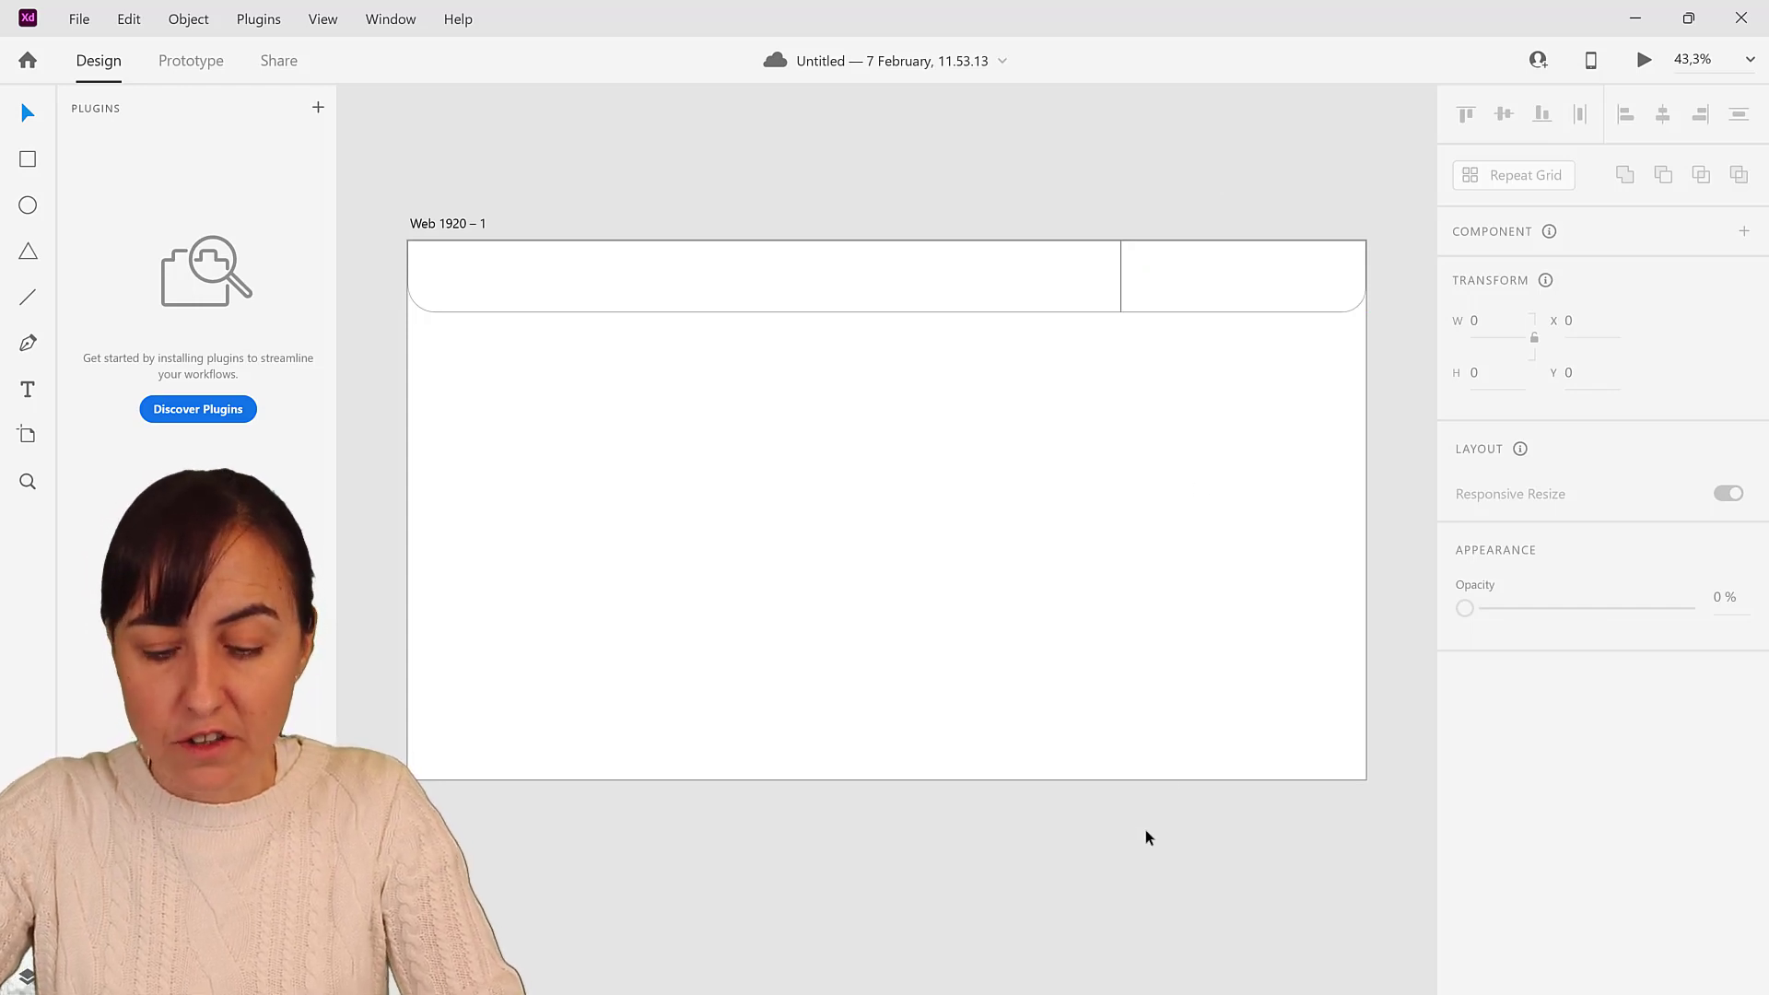
pyautogui.moveTo(1132, 831)
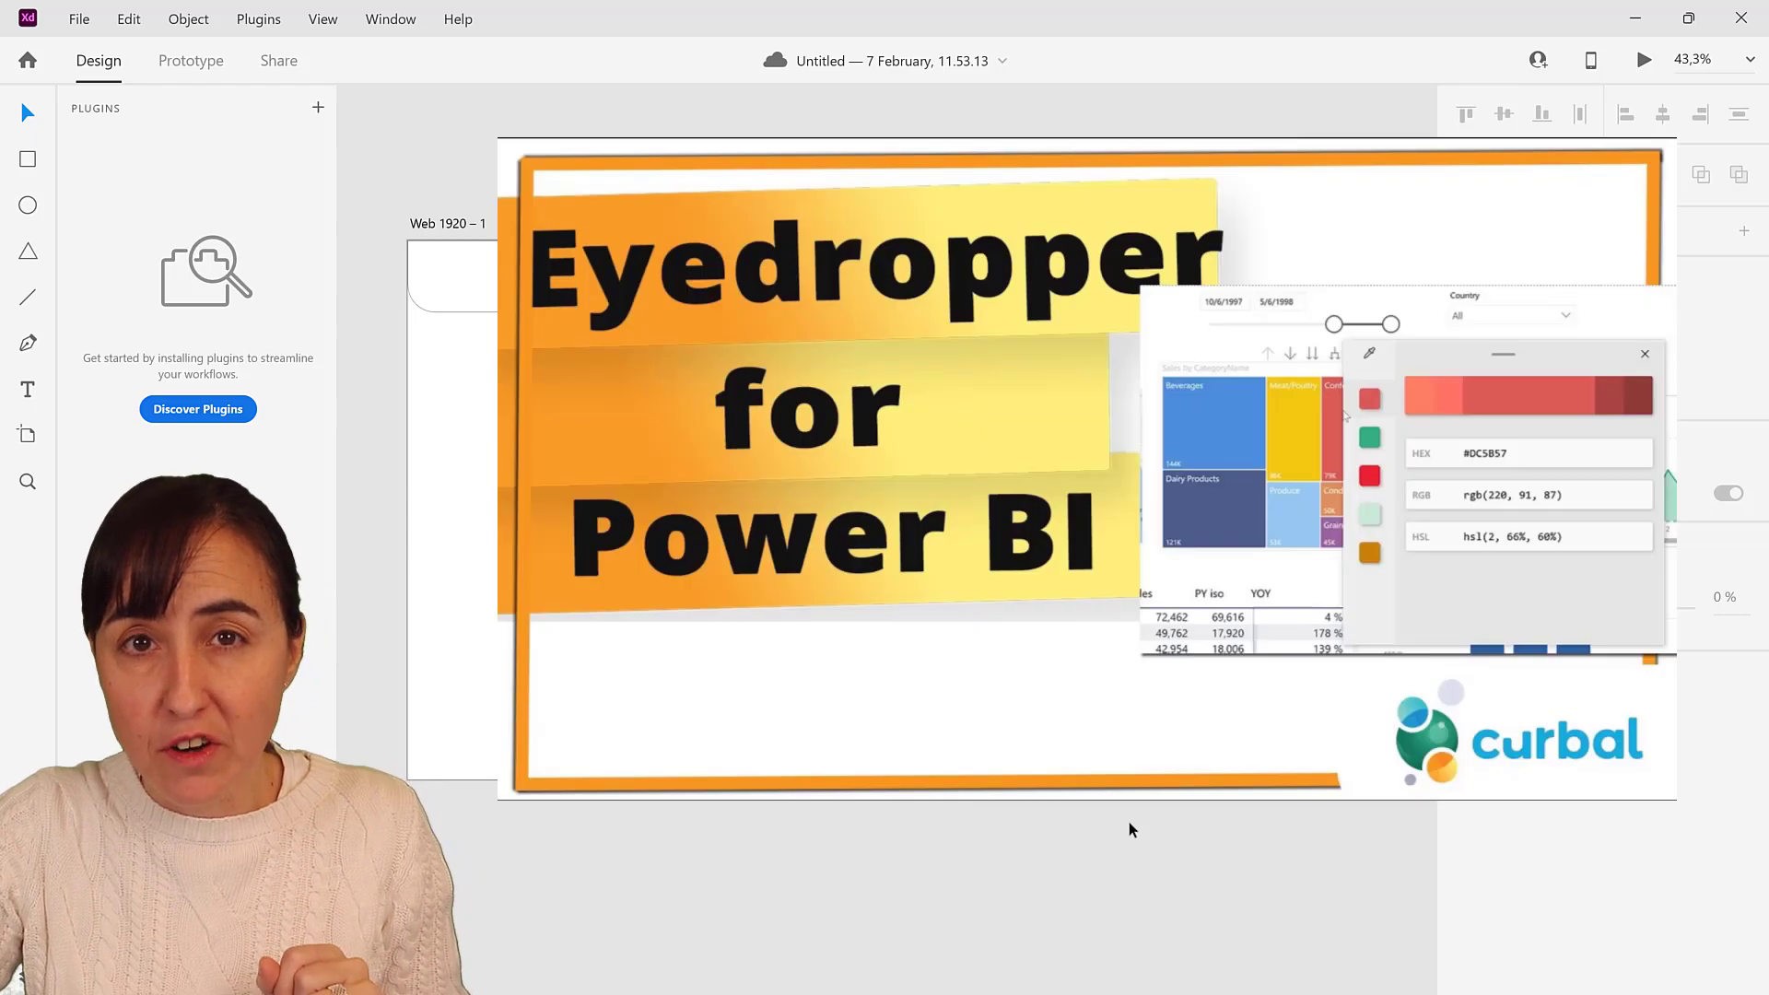
pyautogui.moveTo(1115, 826)
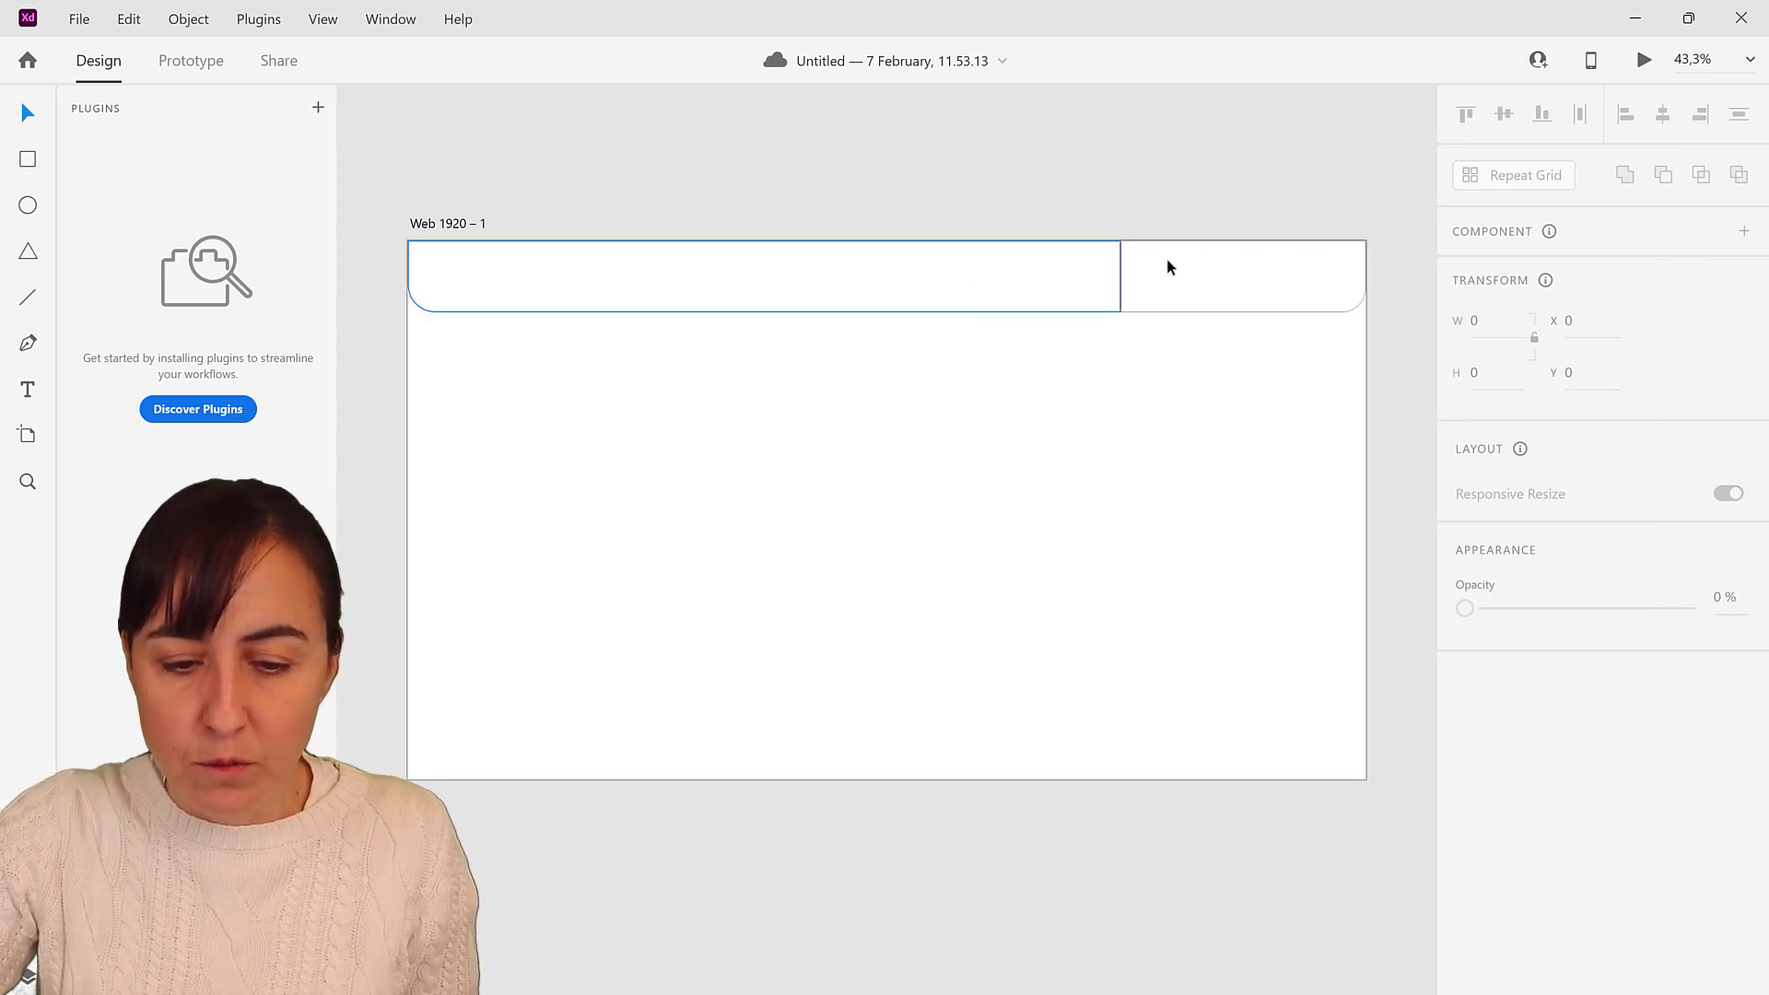
# Deselect the artboard and launch the screen colour picker over the Power BI report
pyautogui.click(951, 422)
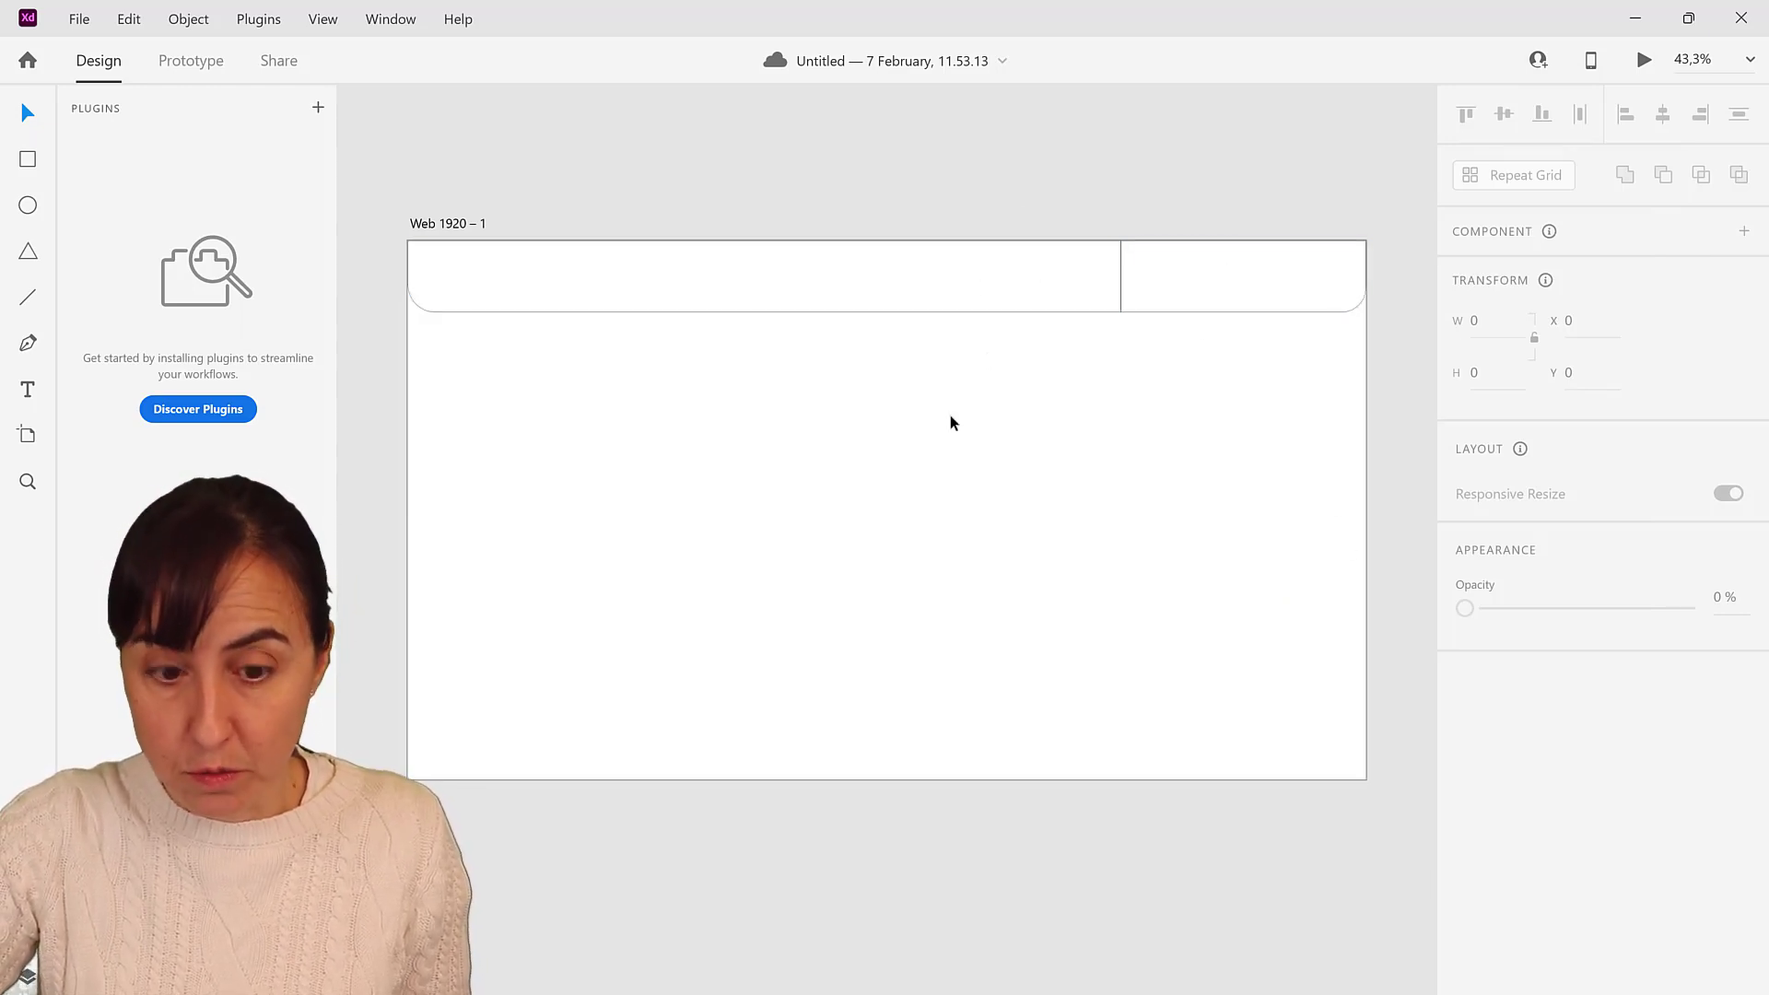
pyautogui.press('alt+tab')
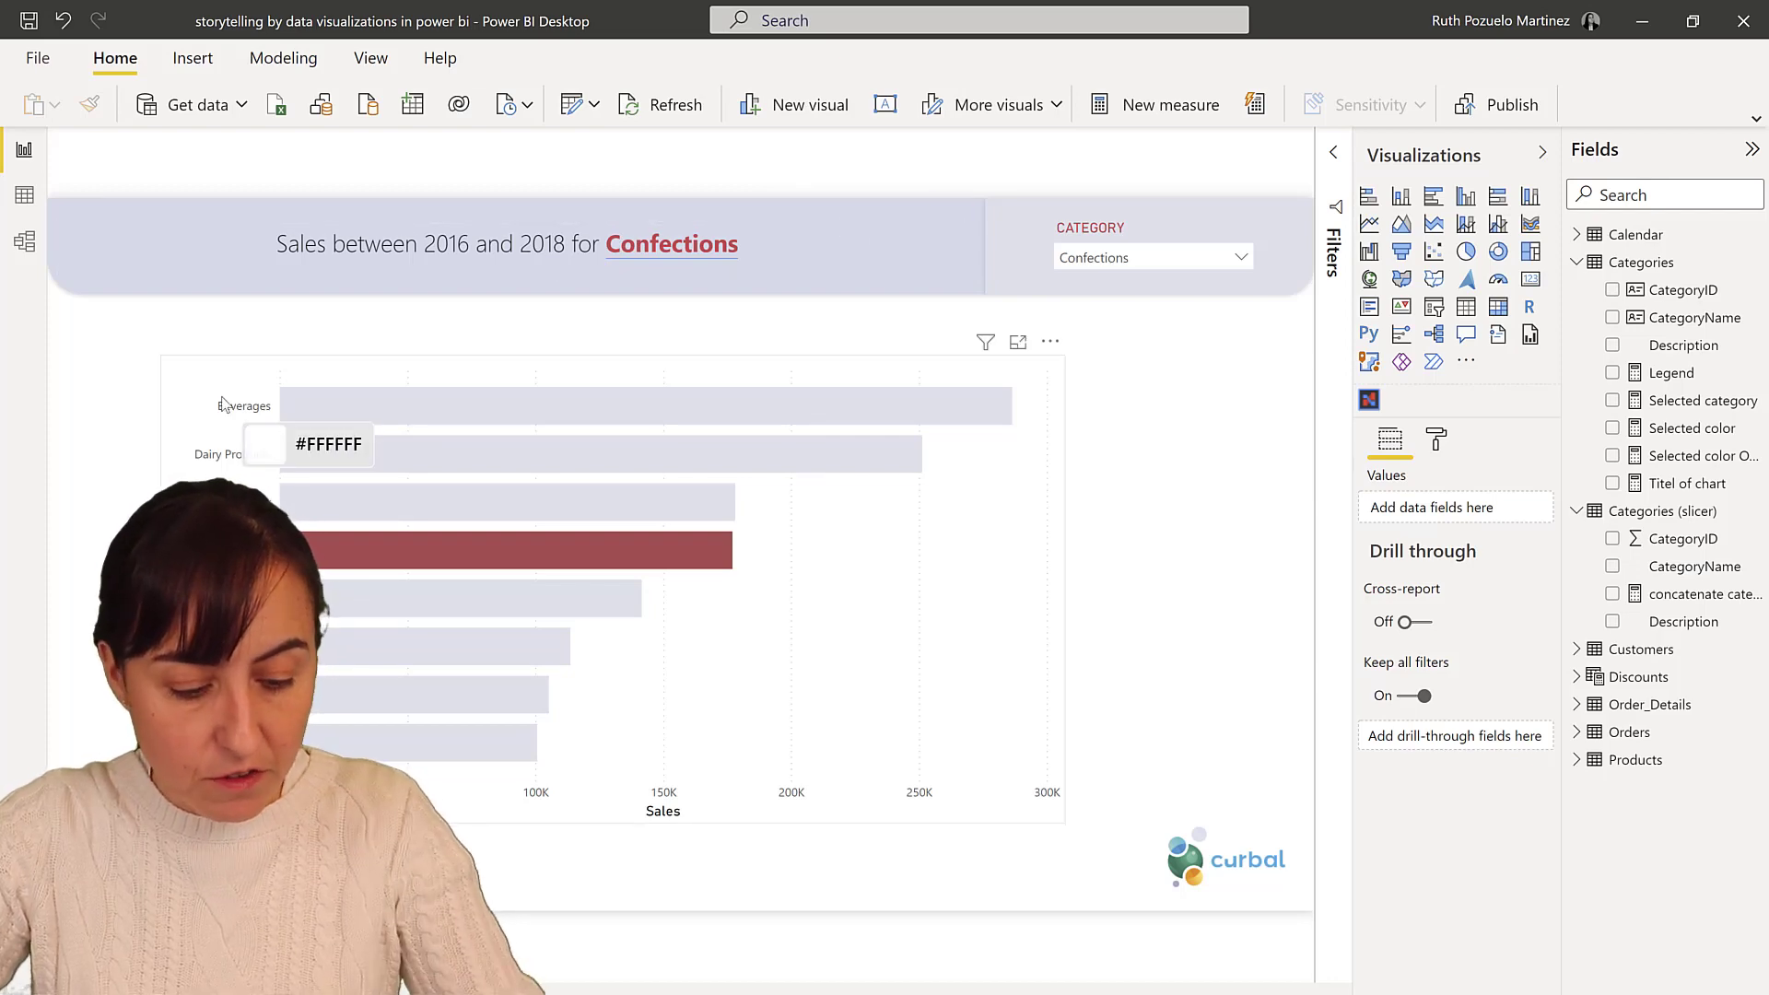
# Sample the report header's lavender background and copy its hex value #E0E1E8
pyautogui.click(330, 444)
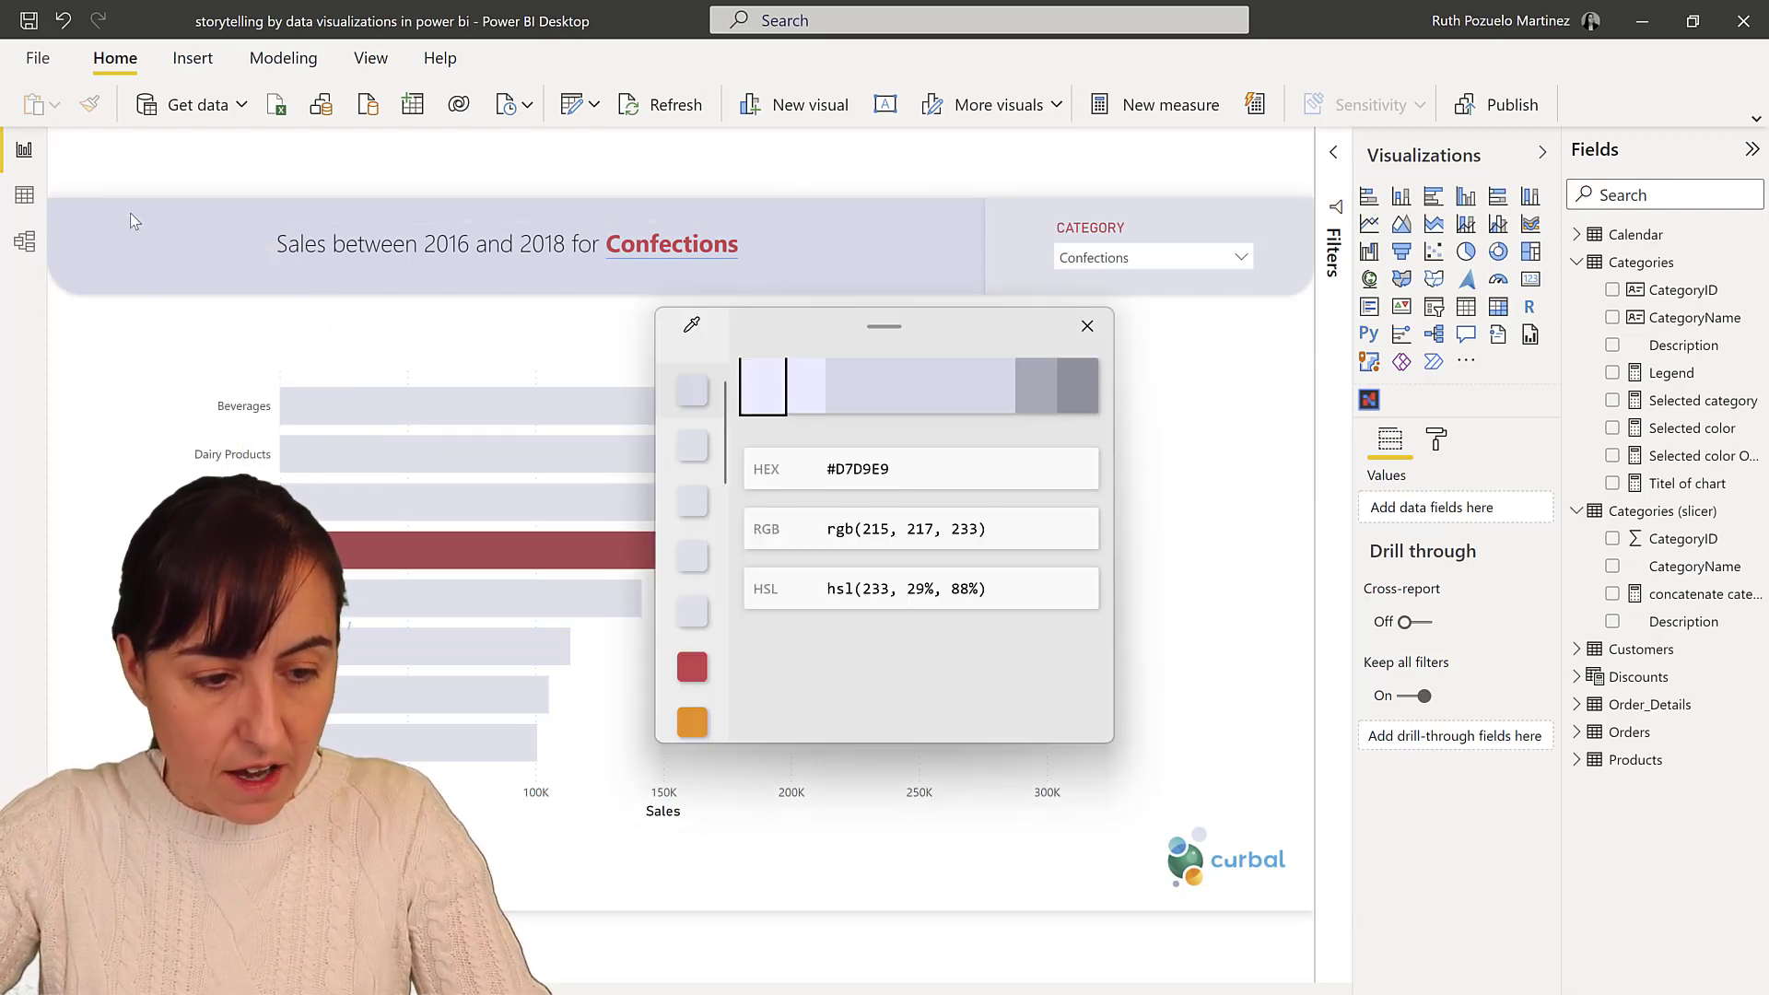
pyautogui.moveTo(1078, 474)
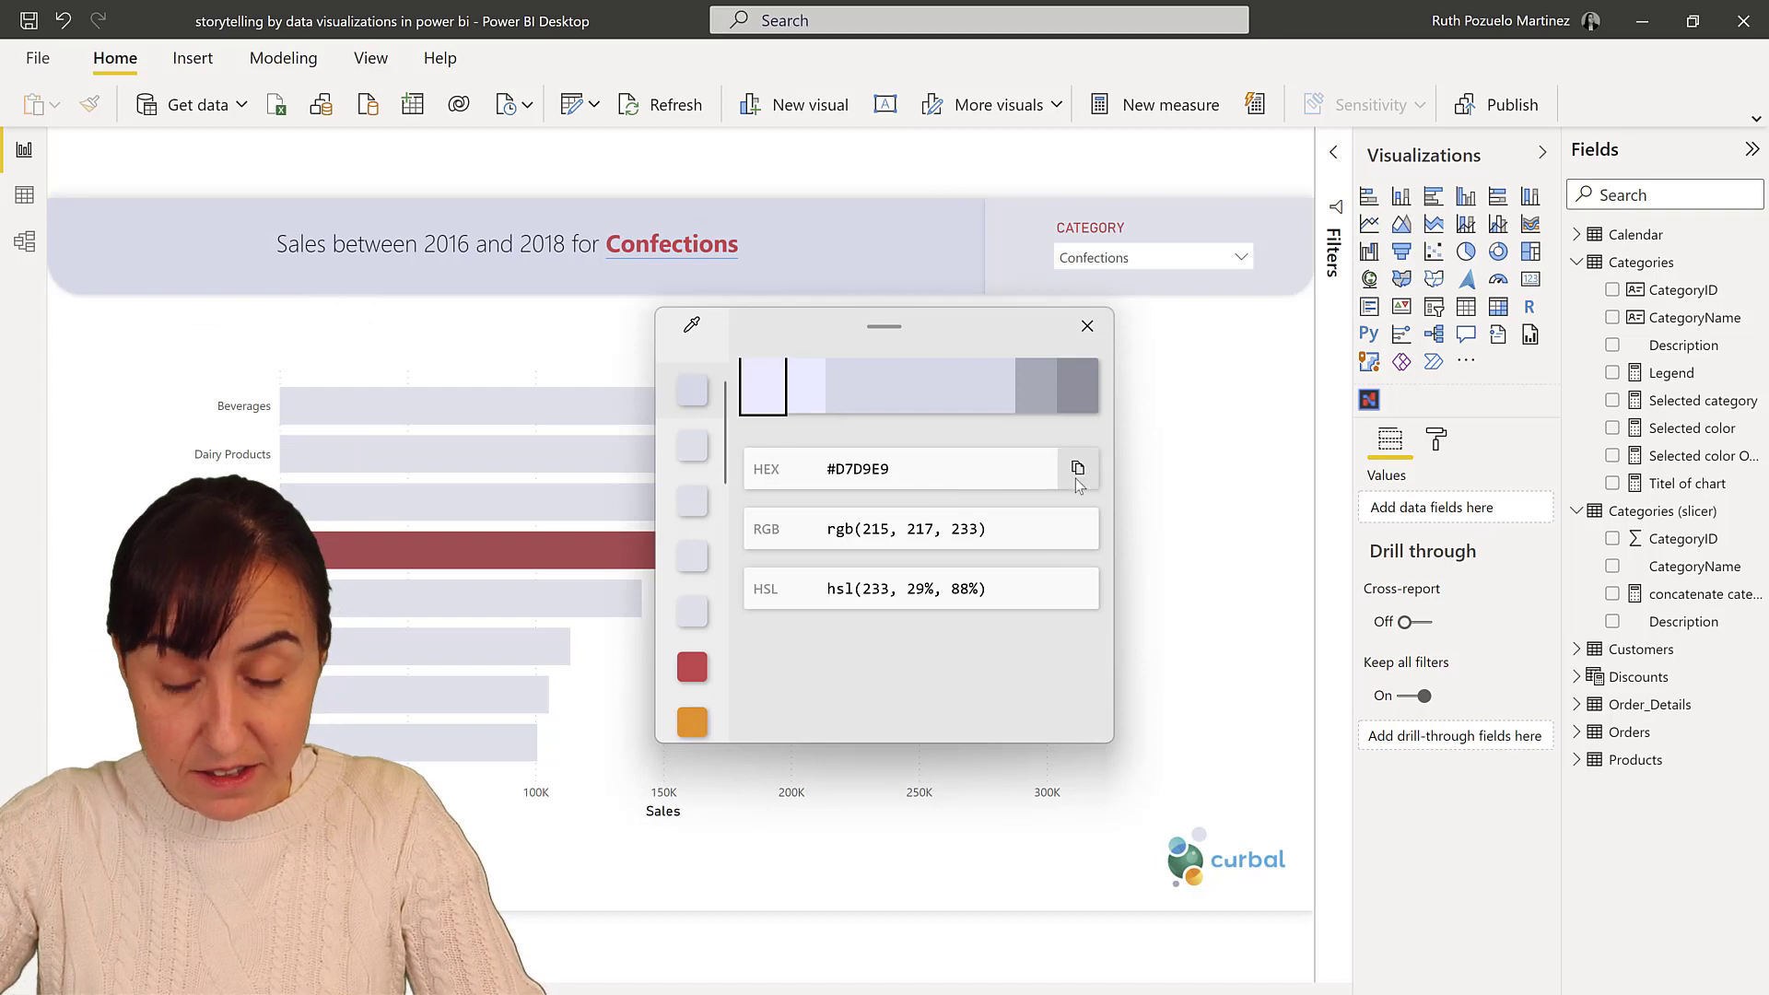
pyautogui.click(1078, 468)
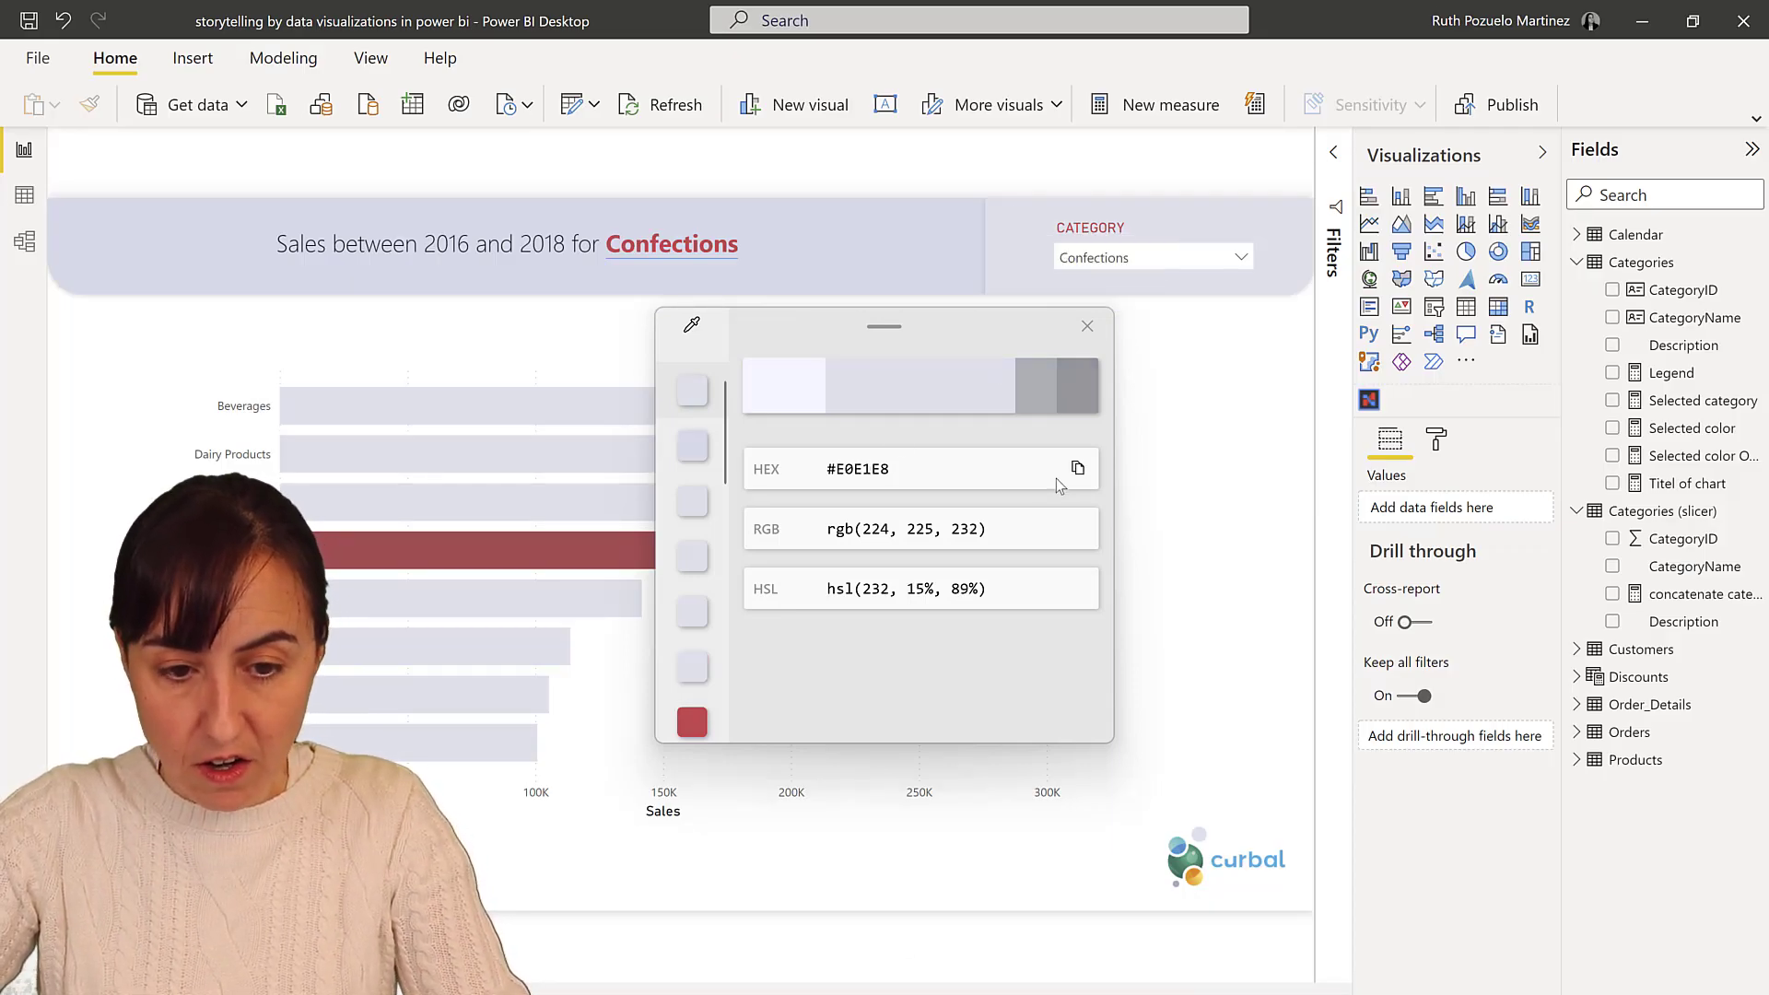
pyautogui.click(1077, 468)
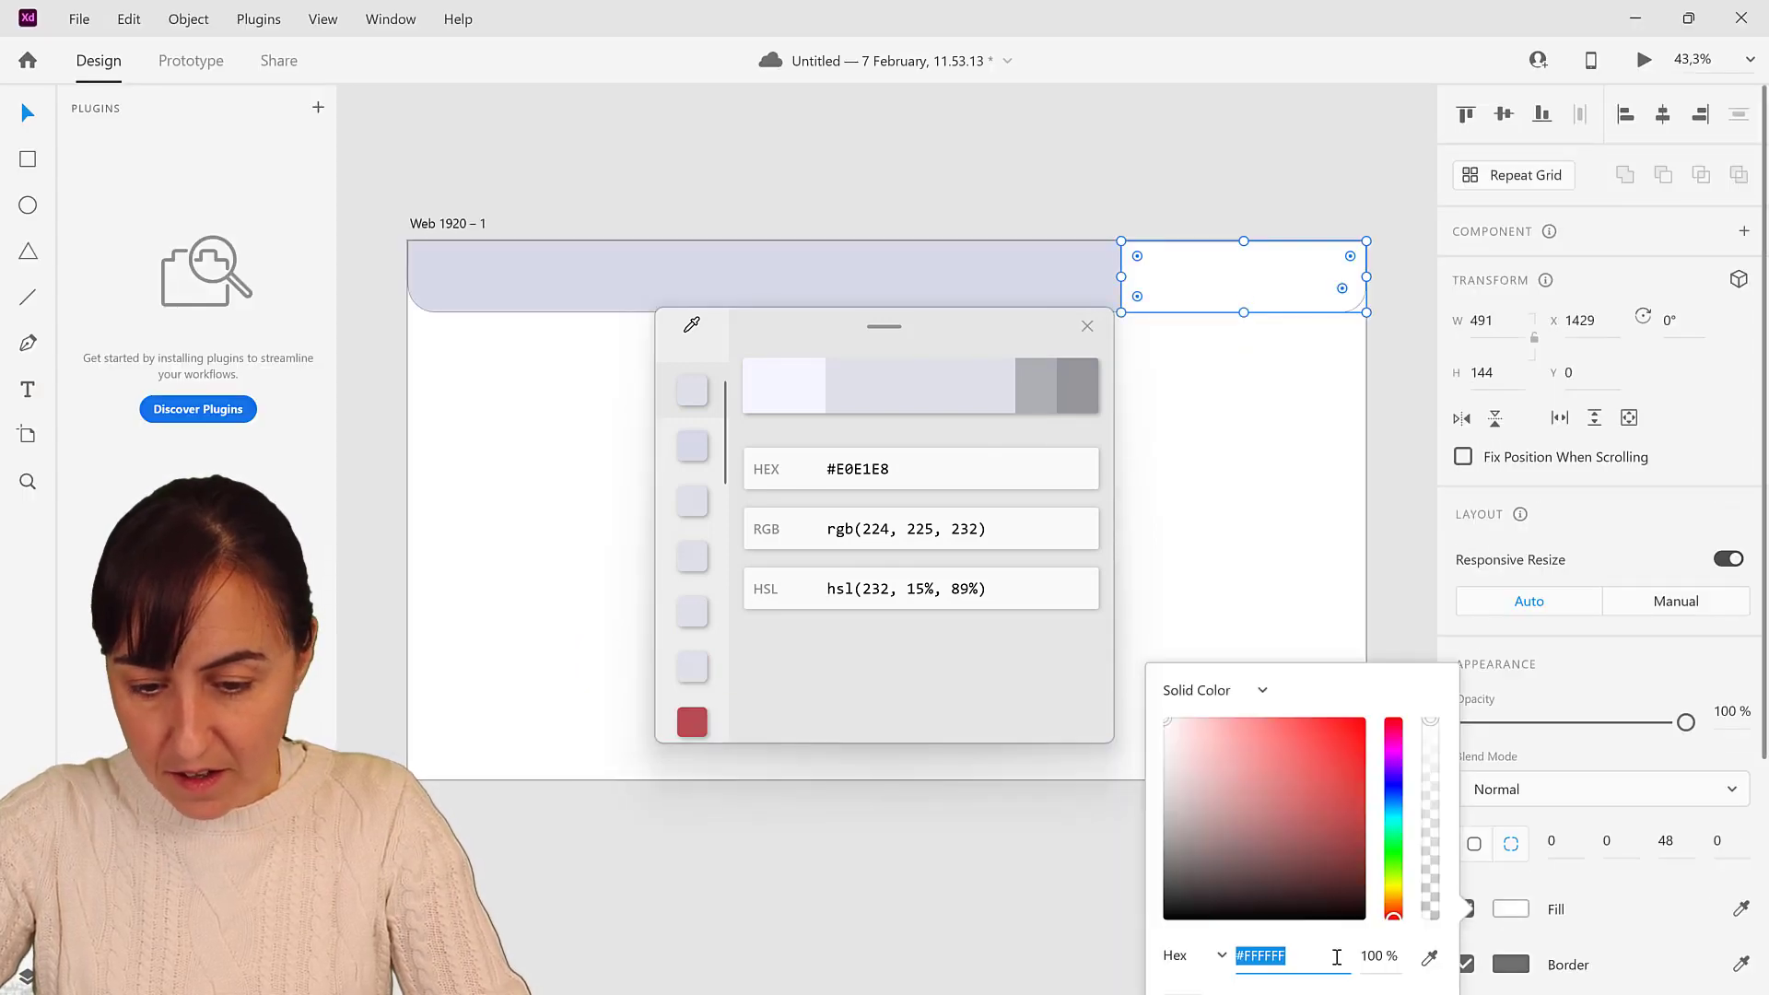
# Fill the header's slicer box with the sampled lavender #E0E1E8
pyautogui.write('#E0E1E8')
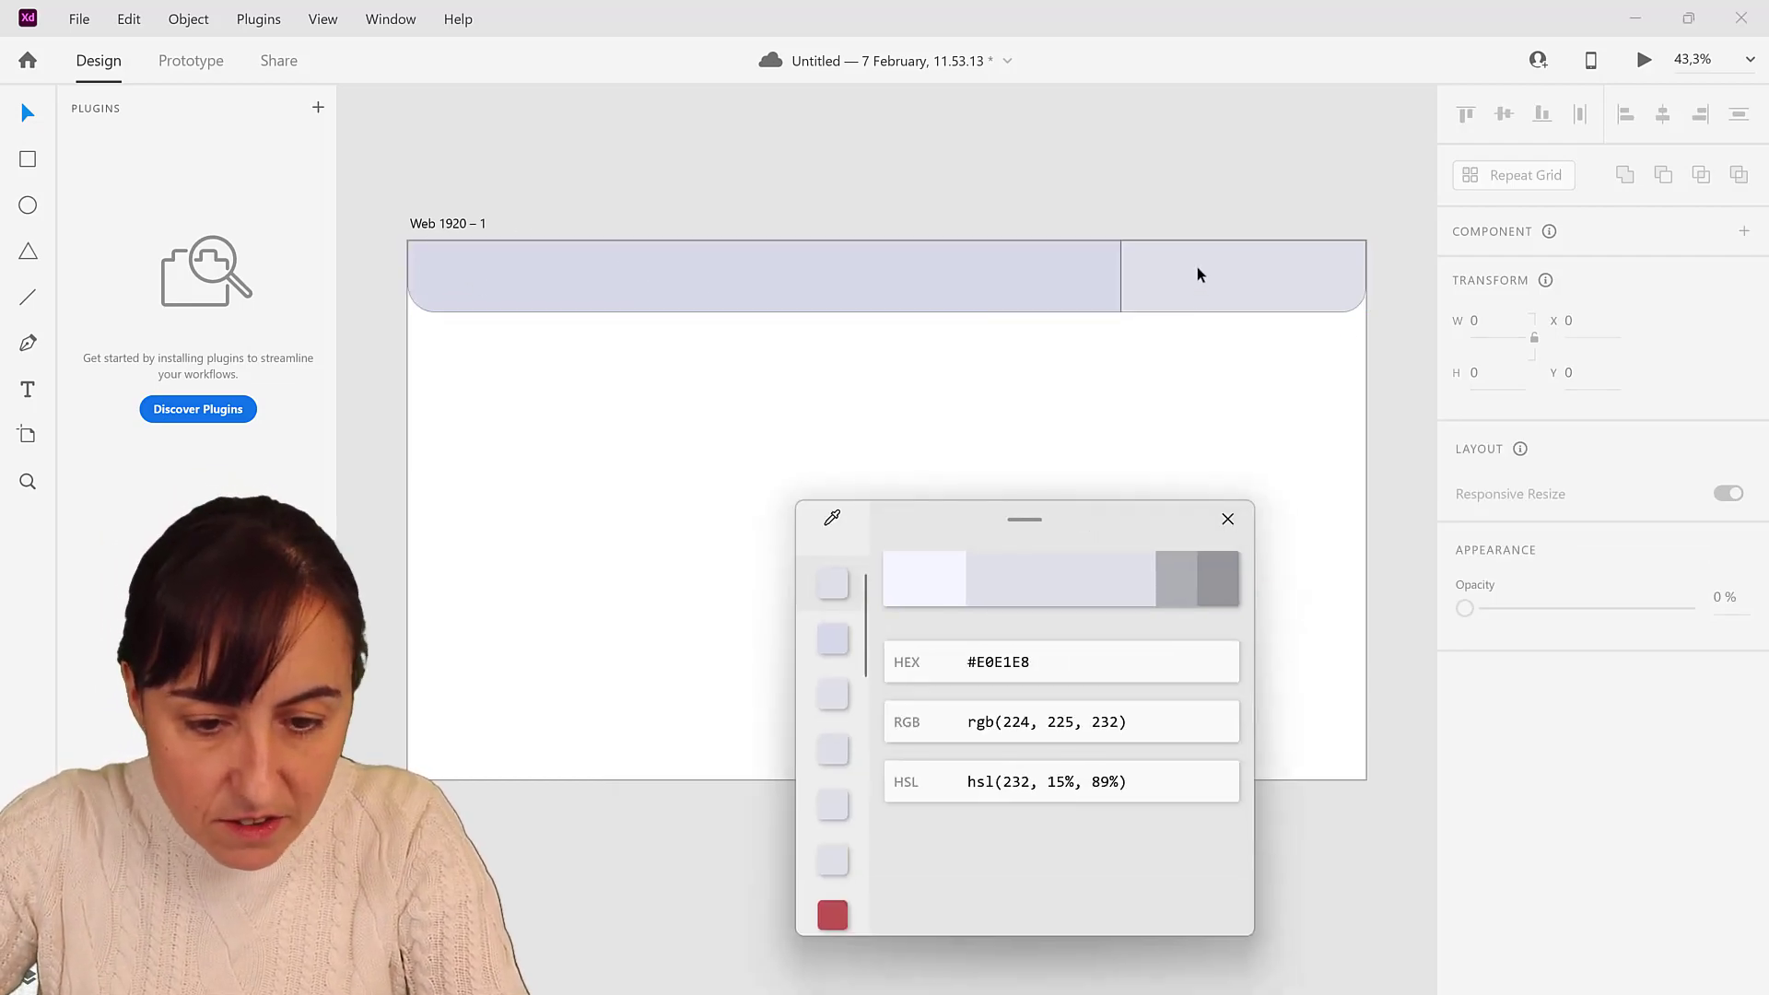
pyautogui.click(764, 277)
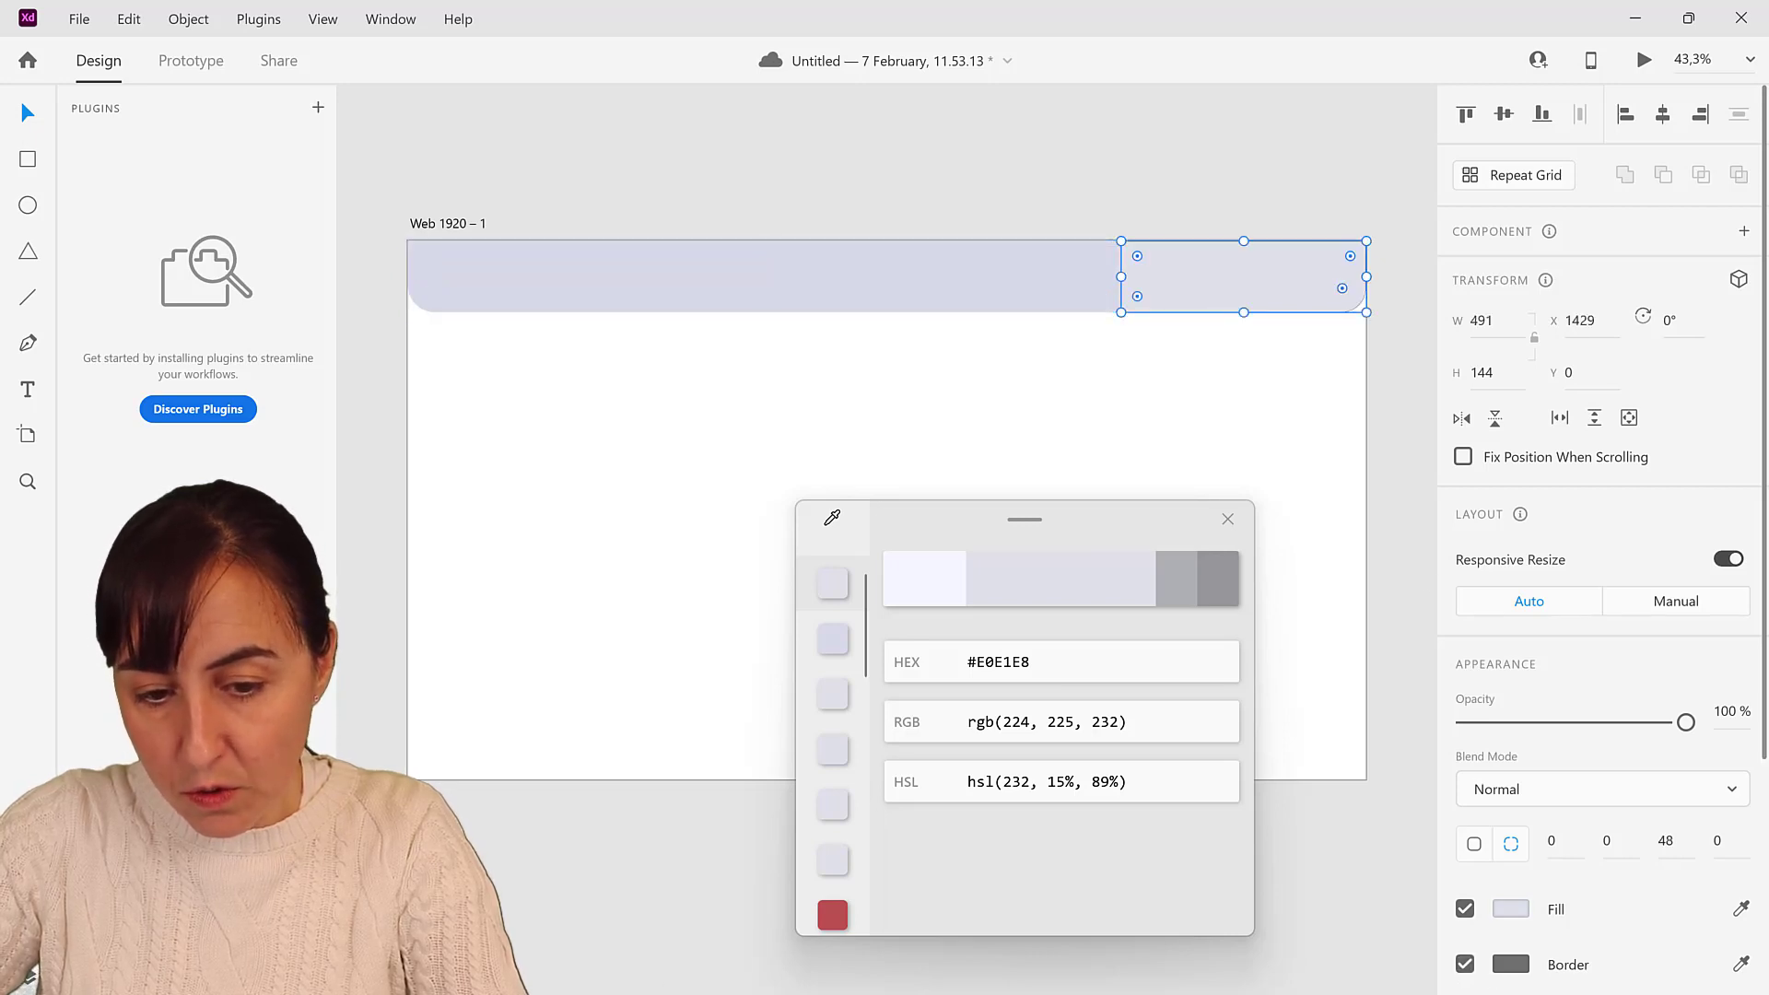
pyautogui.scroll(-3)
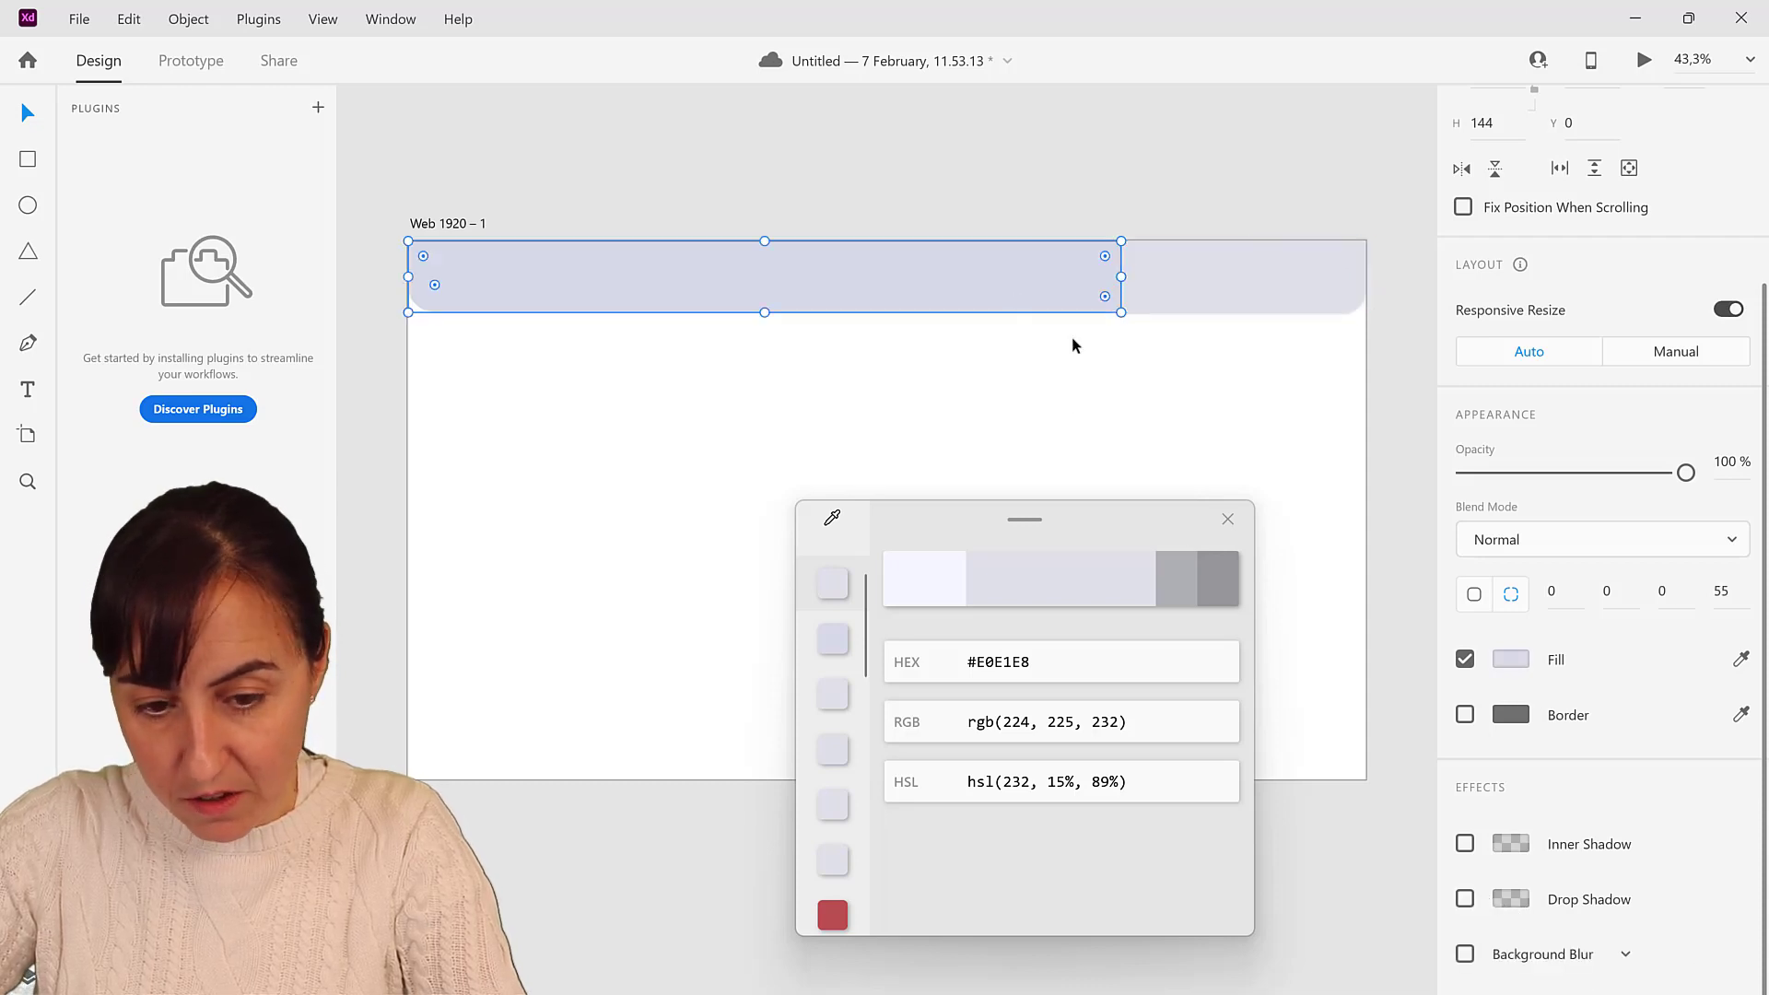
# Remove the rectangles' borders and import the curbal logo into the bottom-right corner
pyautogui.click(1465, 900)
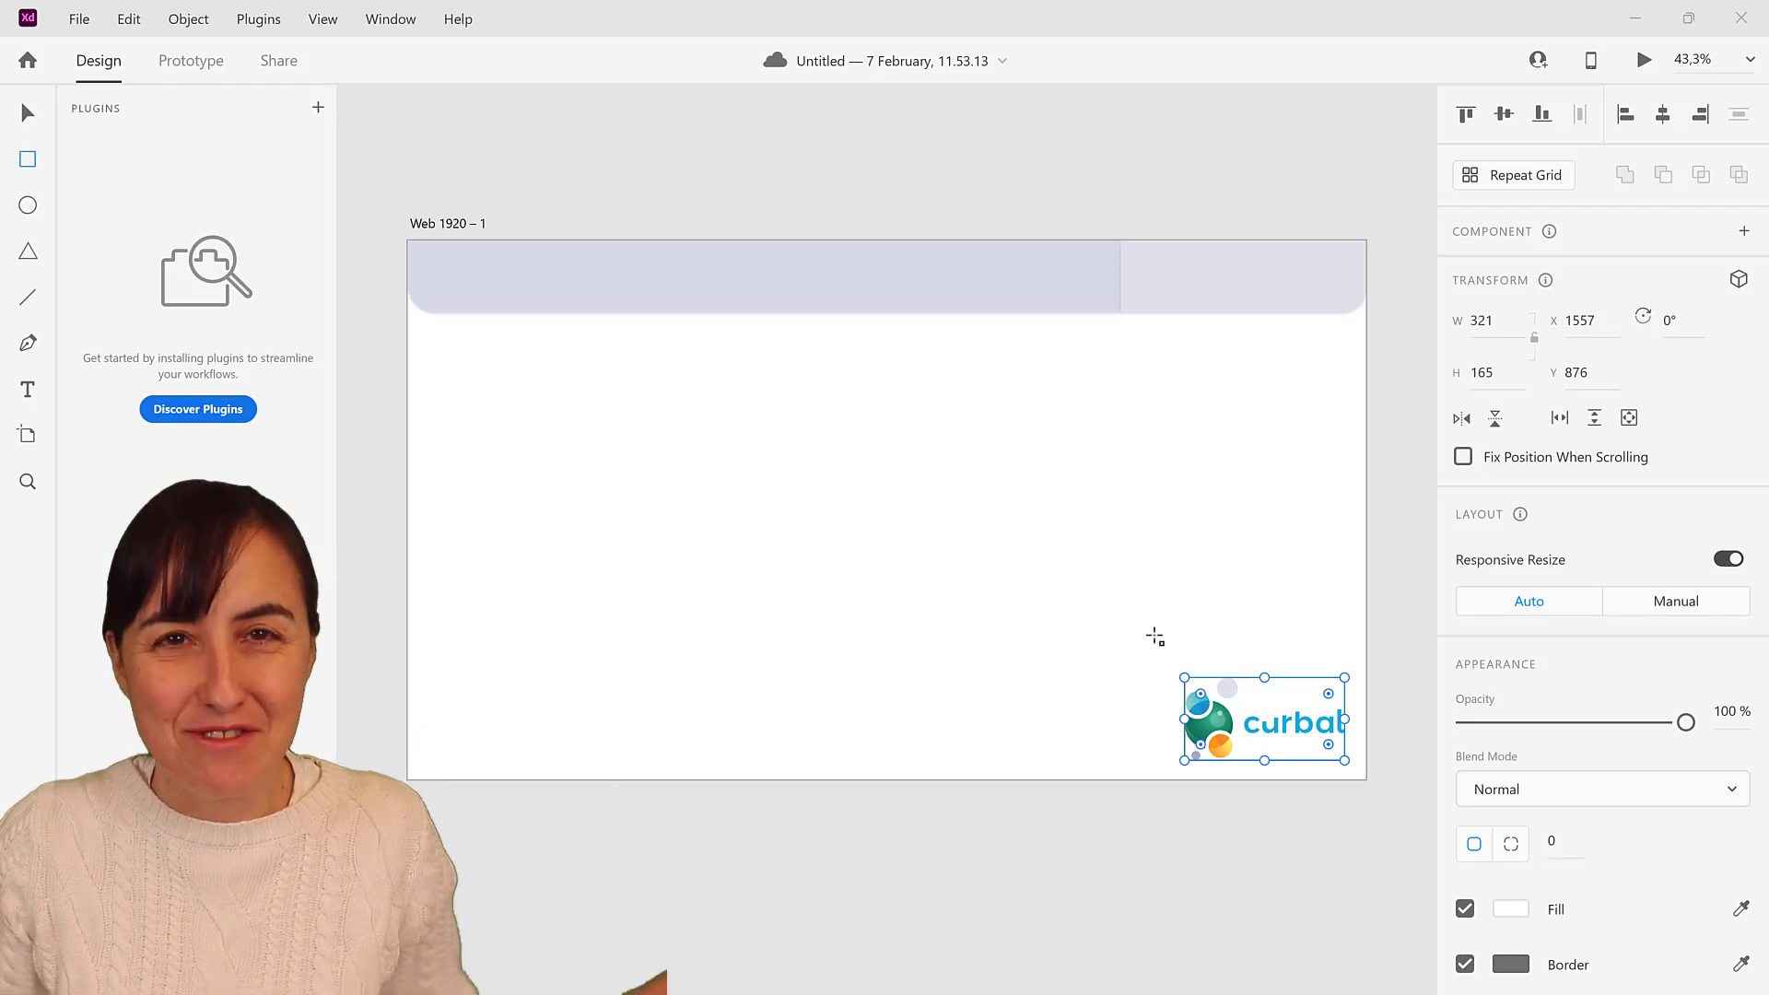
pyautogui.moveTo(1228, 914)
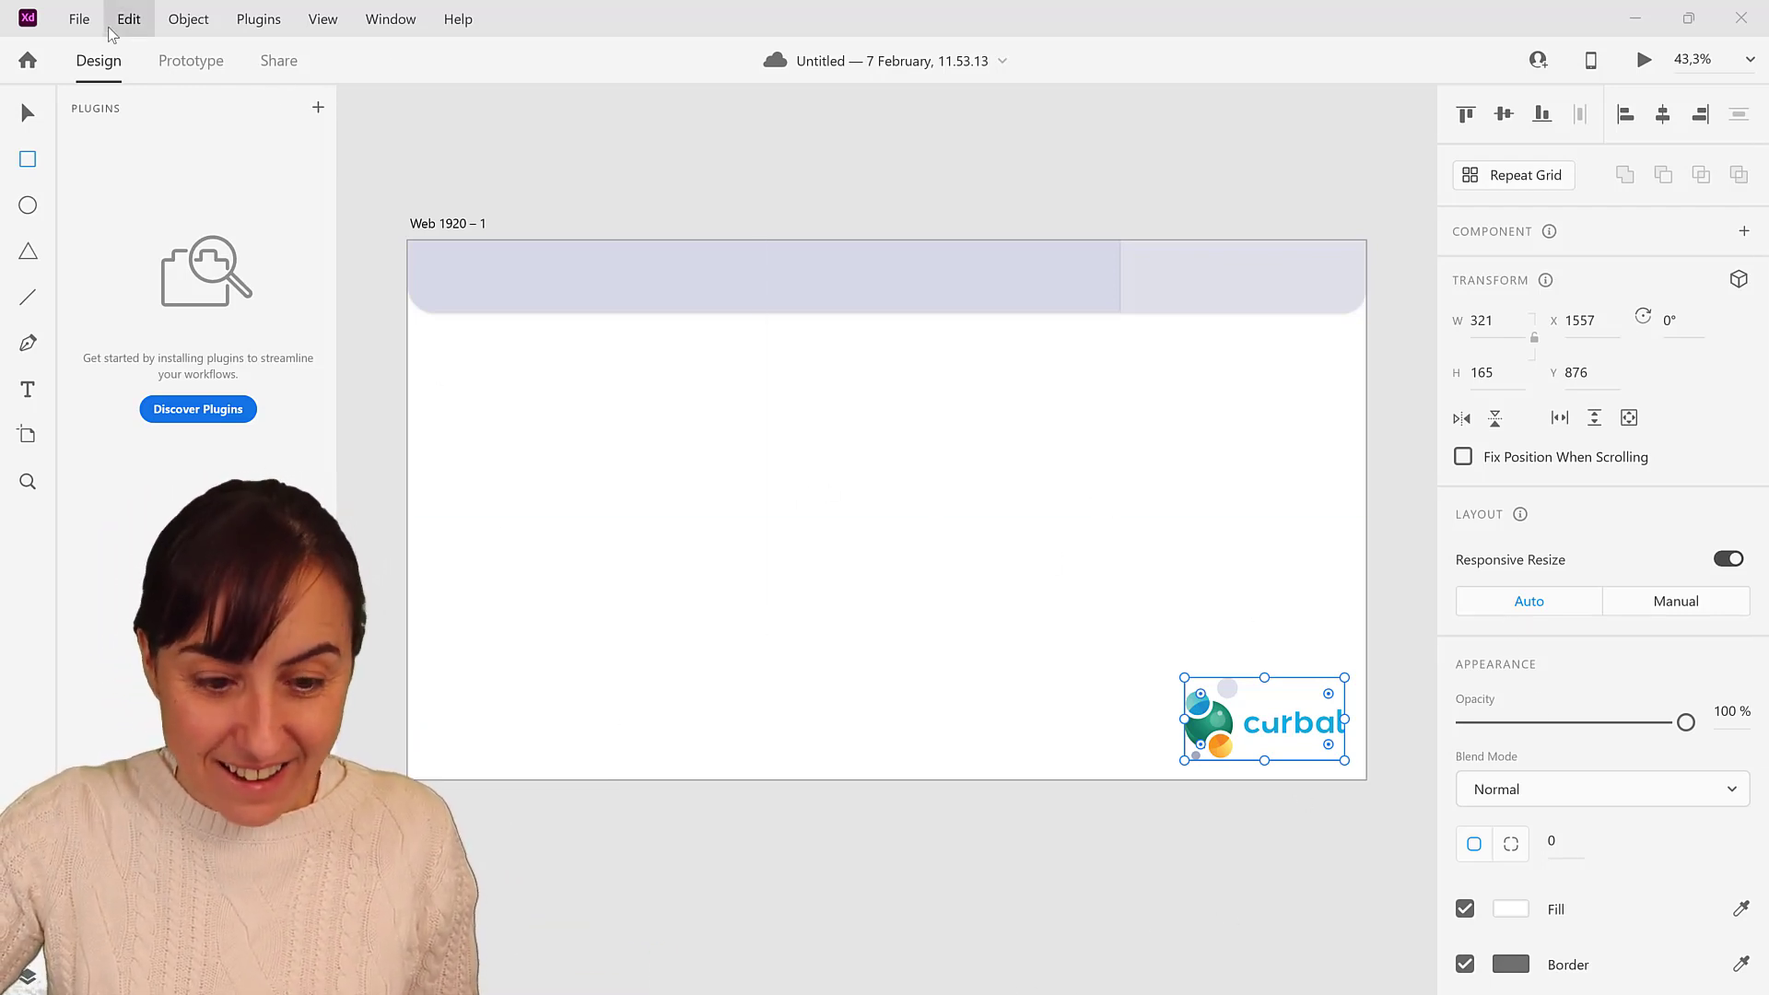
# Export all artboards as PNG, replacing the existing Web 1920 – 1.png
pyautogui.click(78, 18)
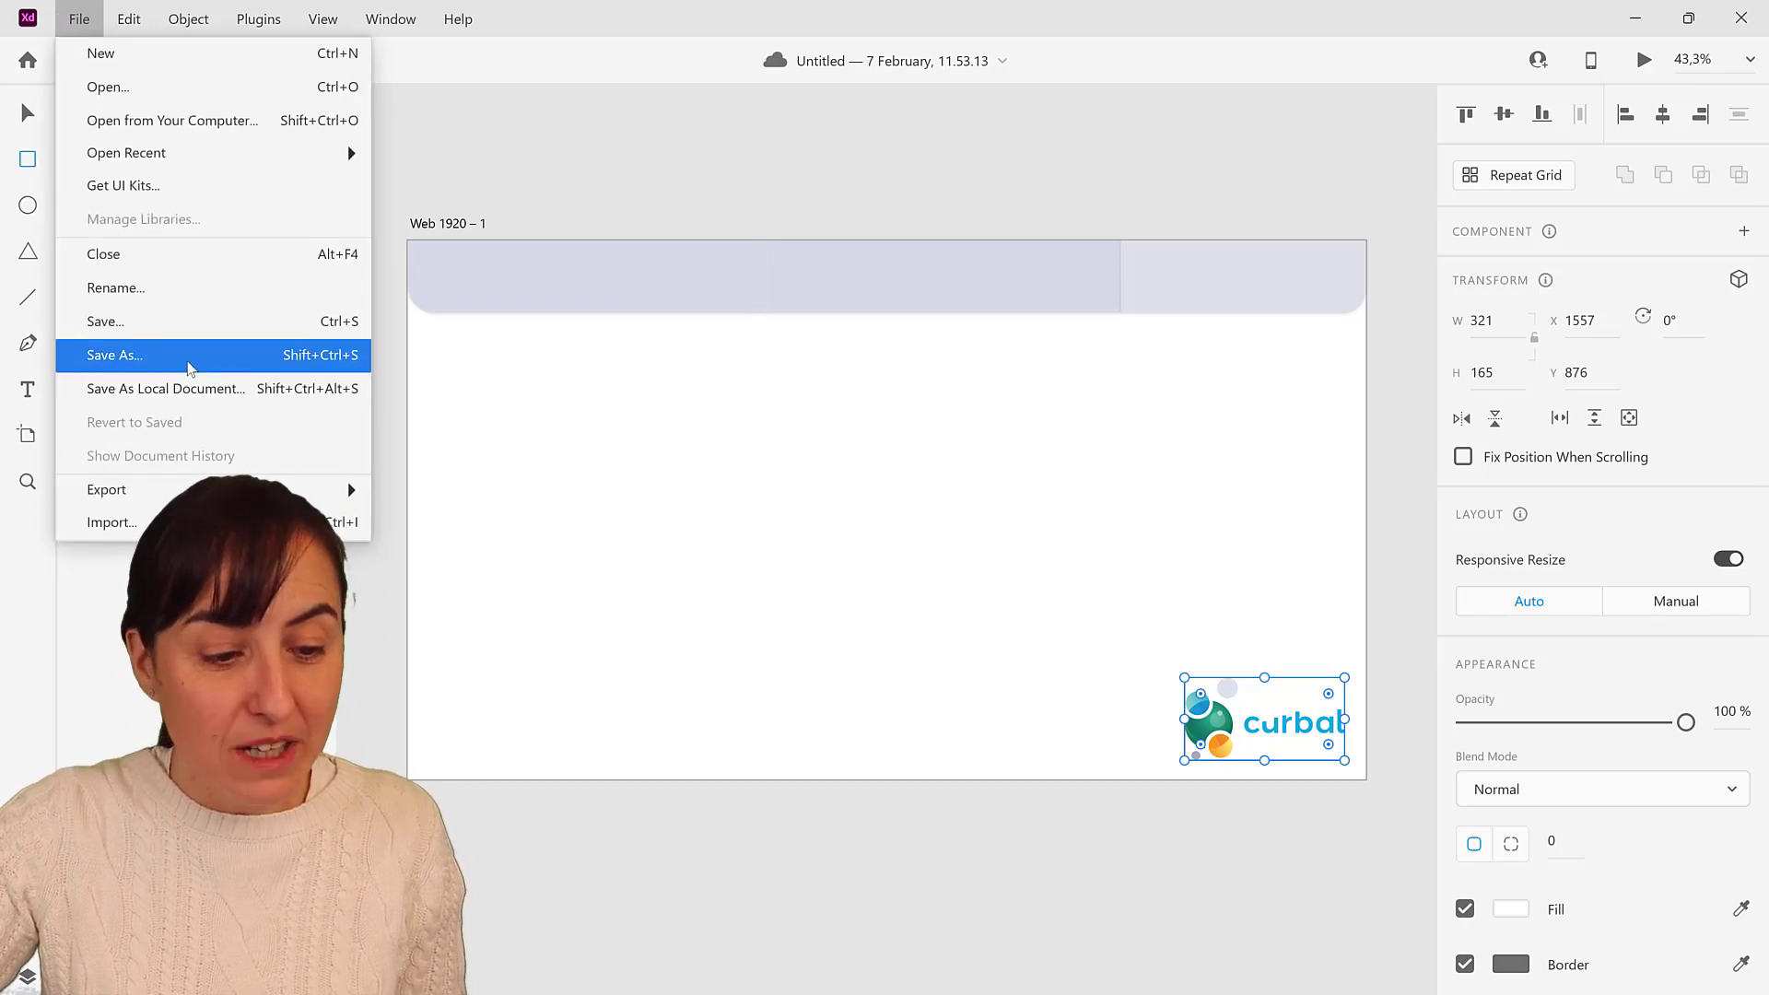
pyautogui.moveTo(203, 389)
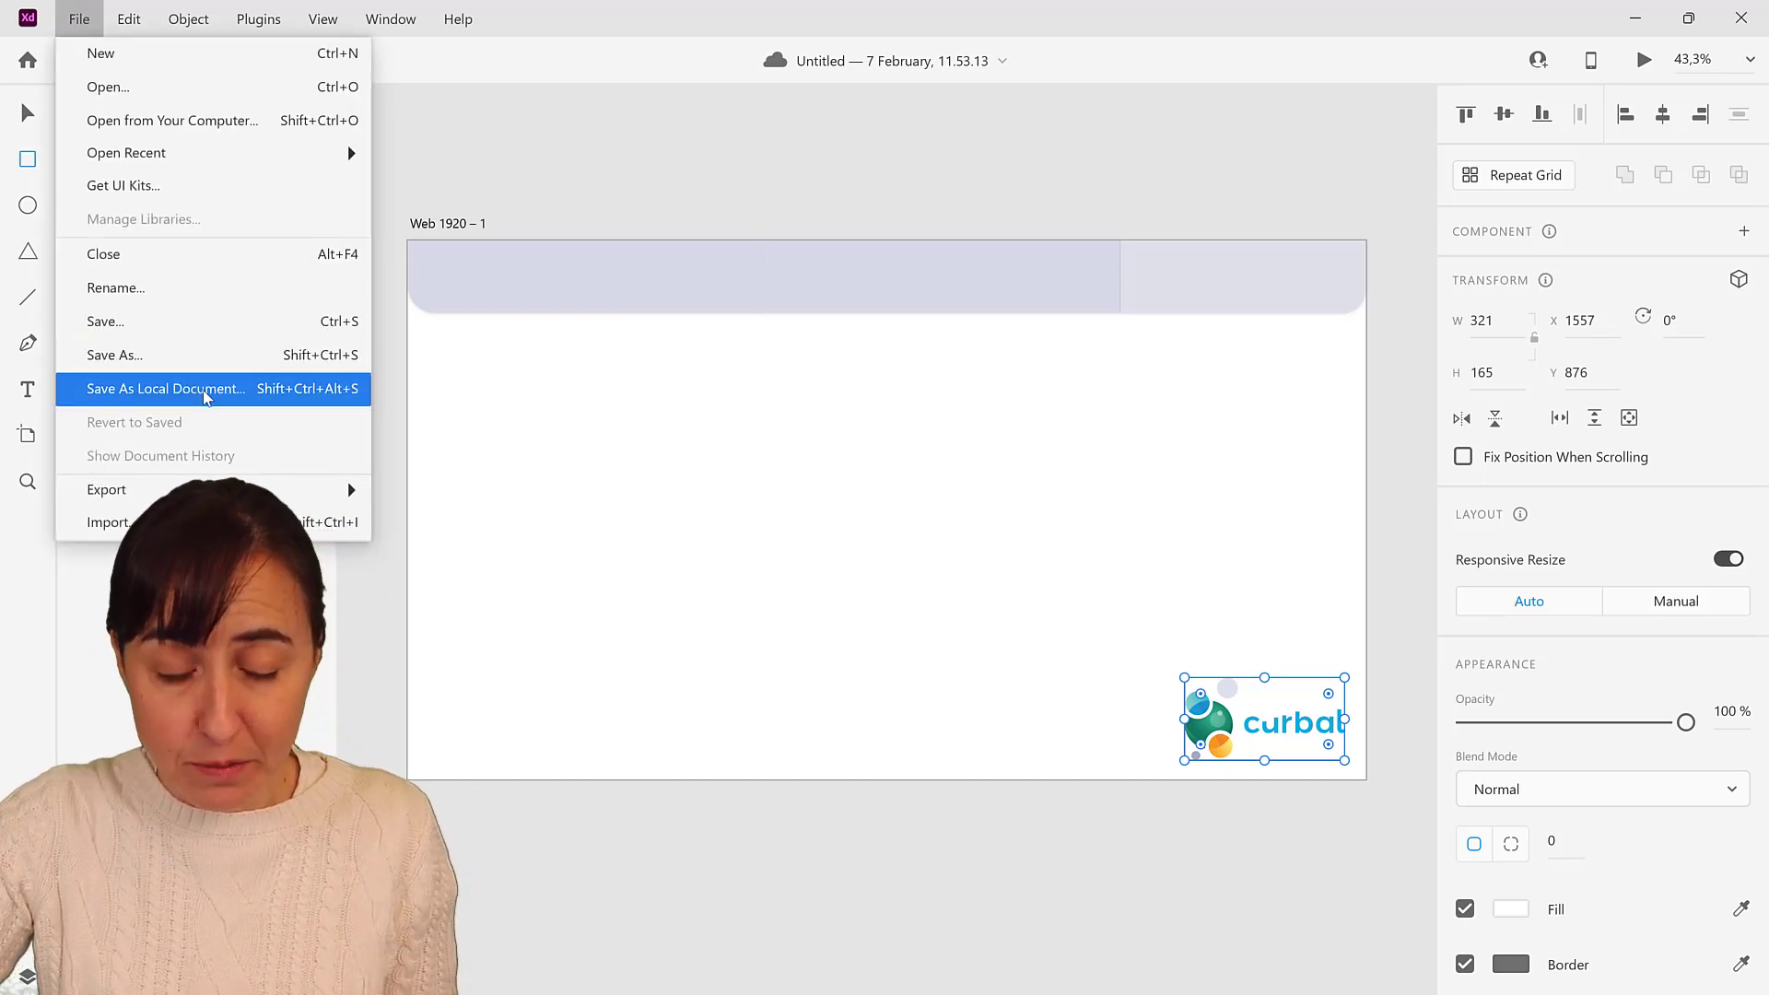
pyautogui.moveTo(107, 488)
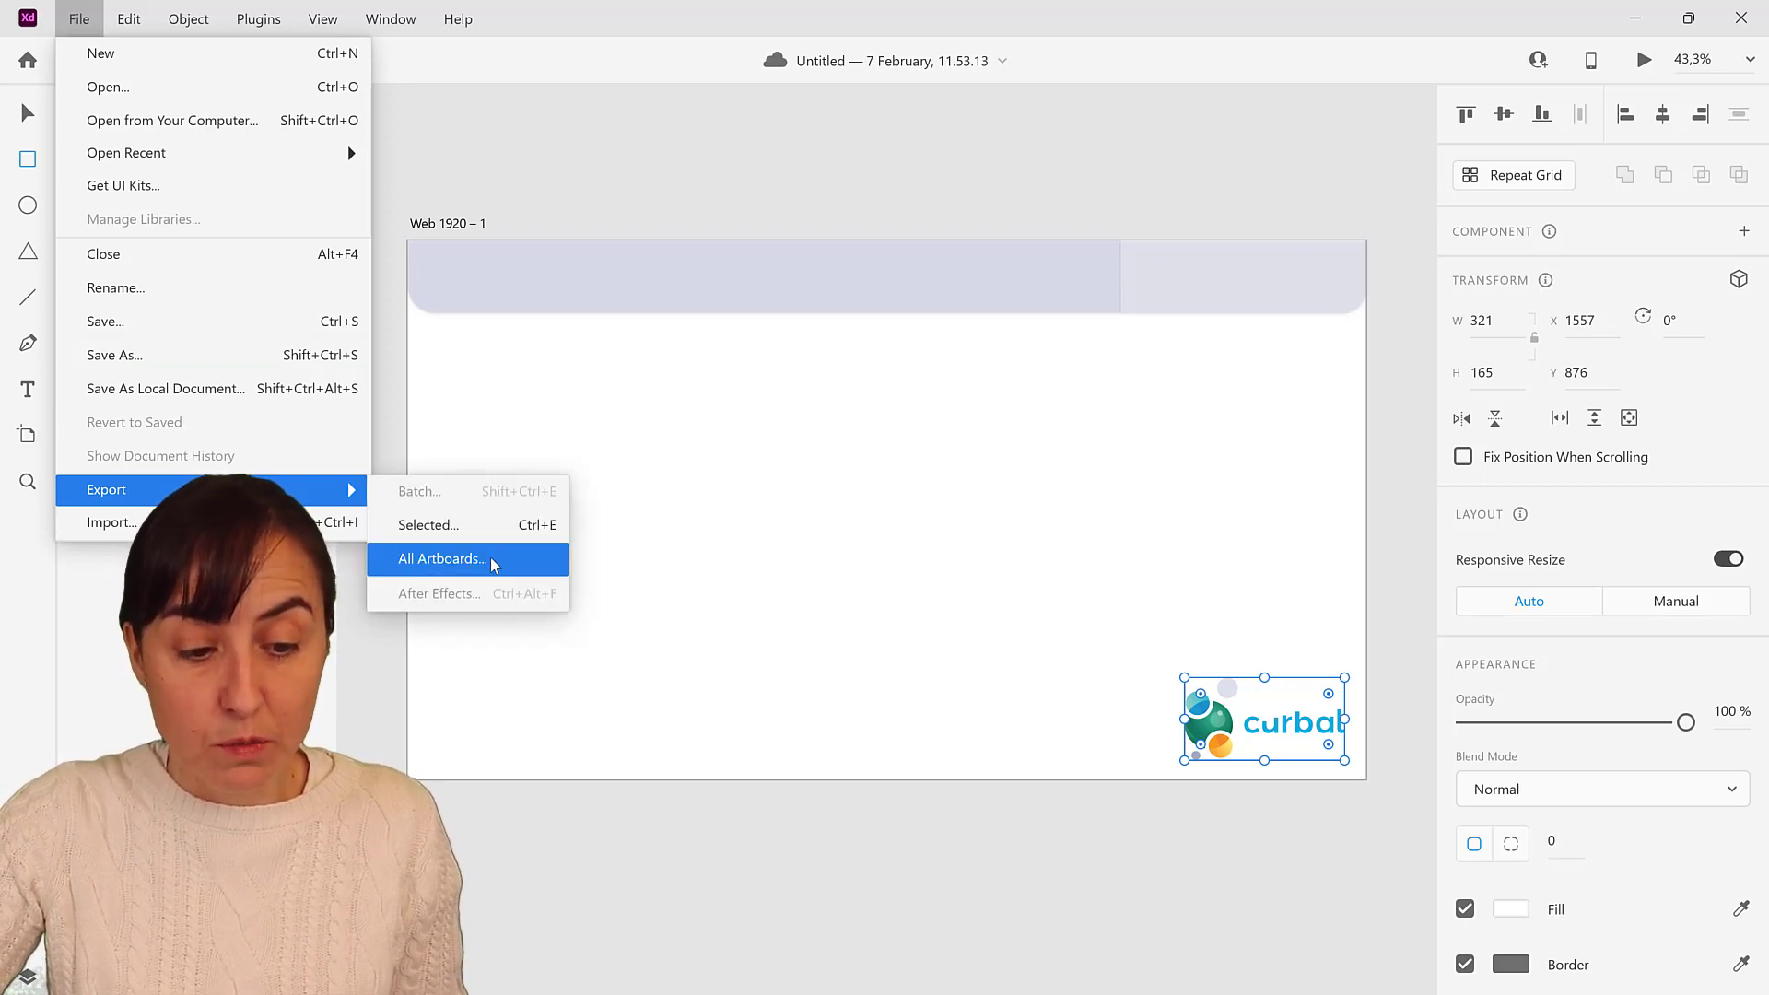
pyautogui.click(441, 558)
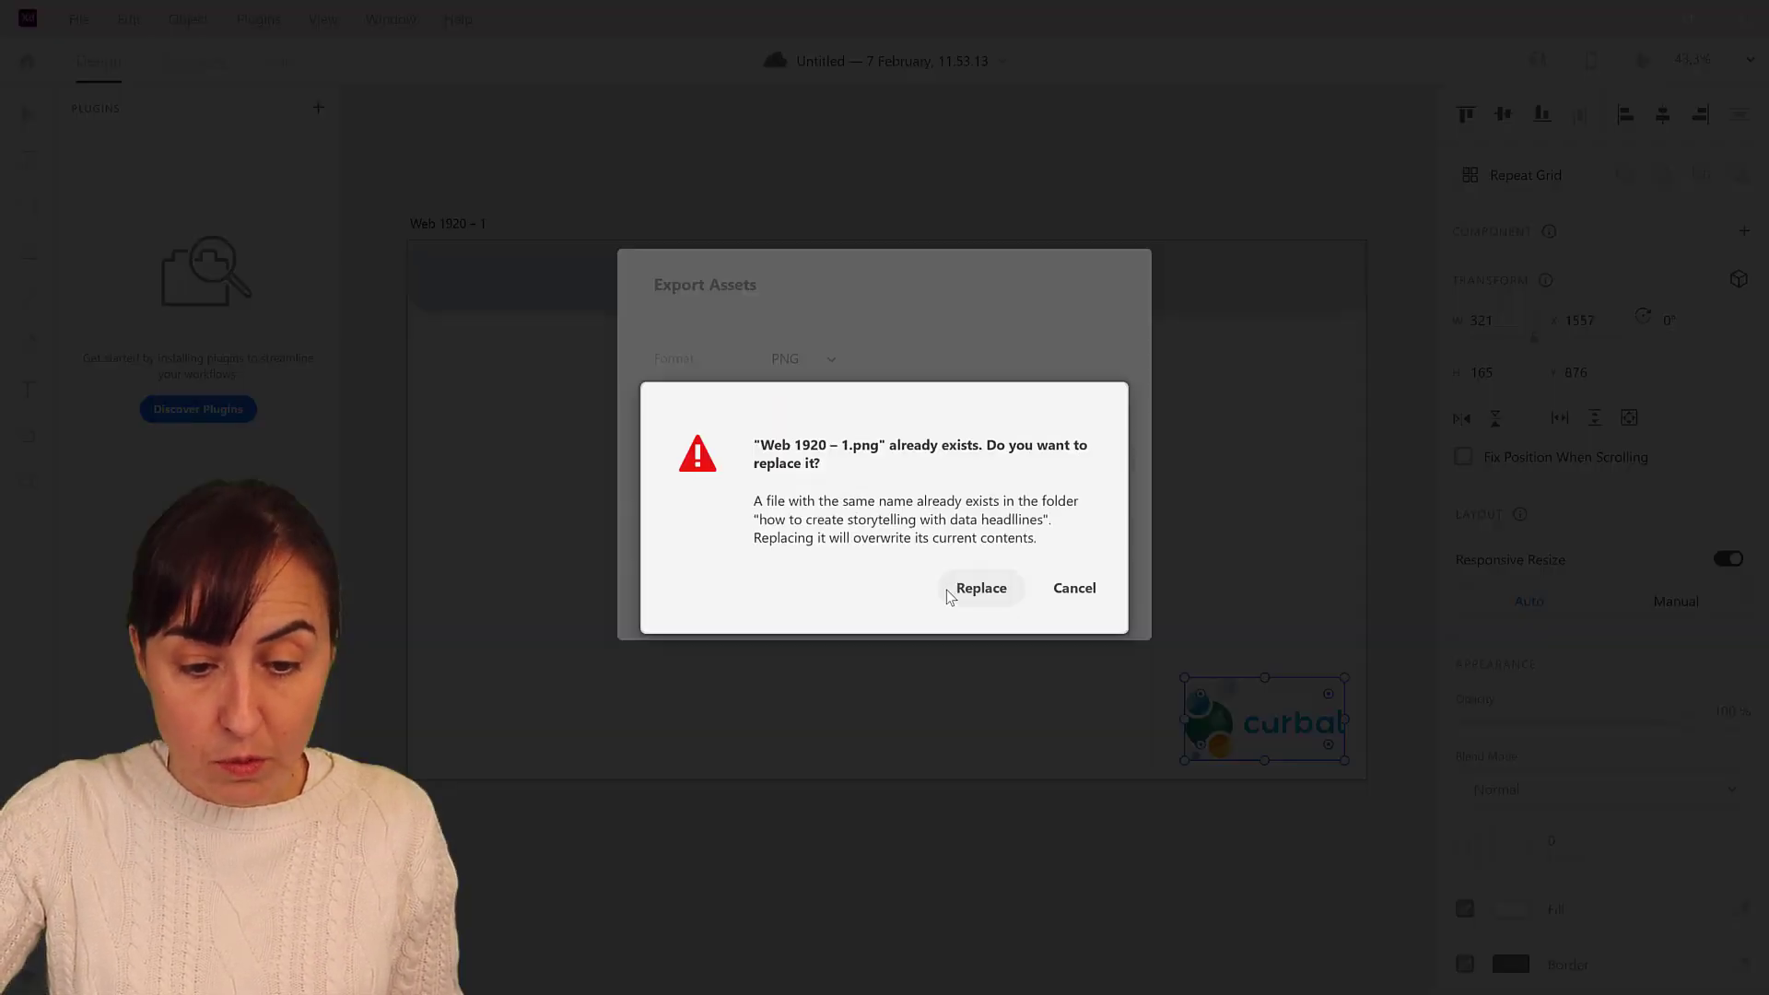
pyautogui.click(979, 588)
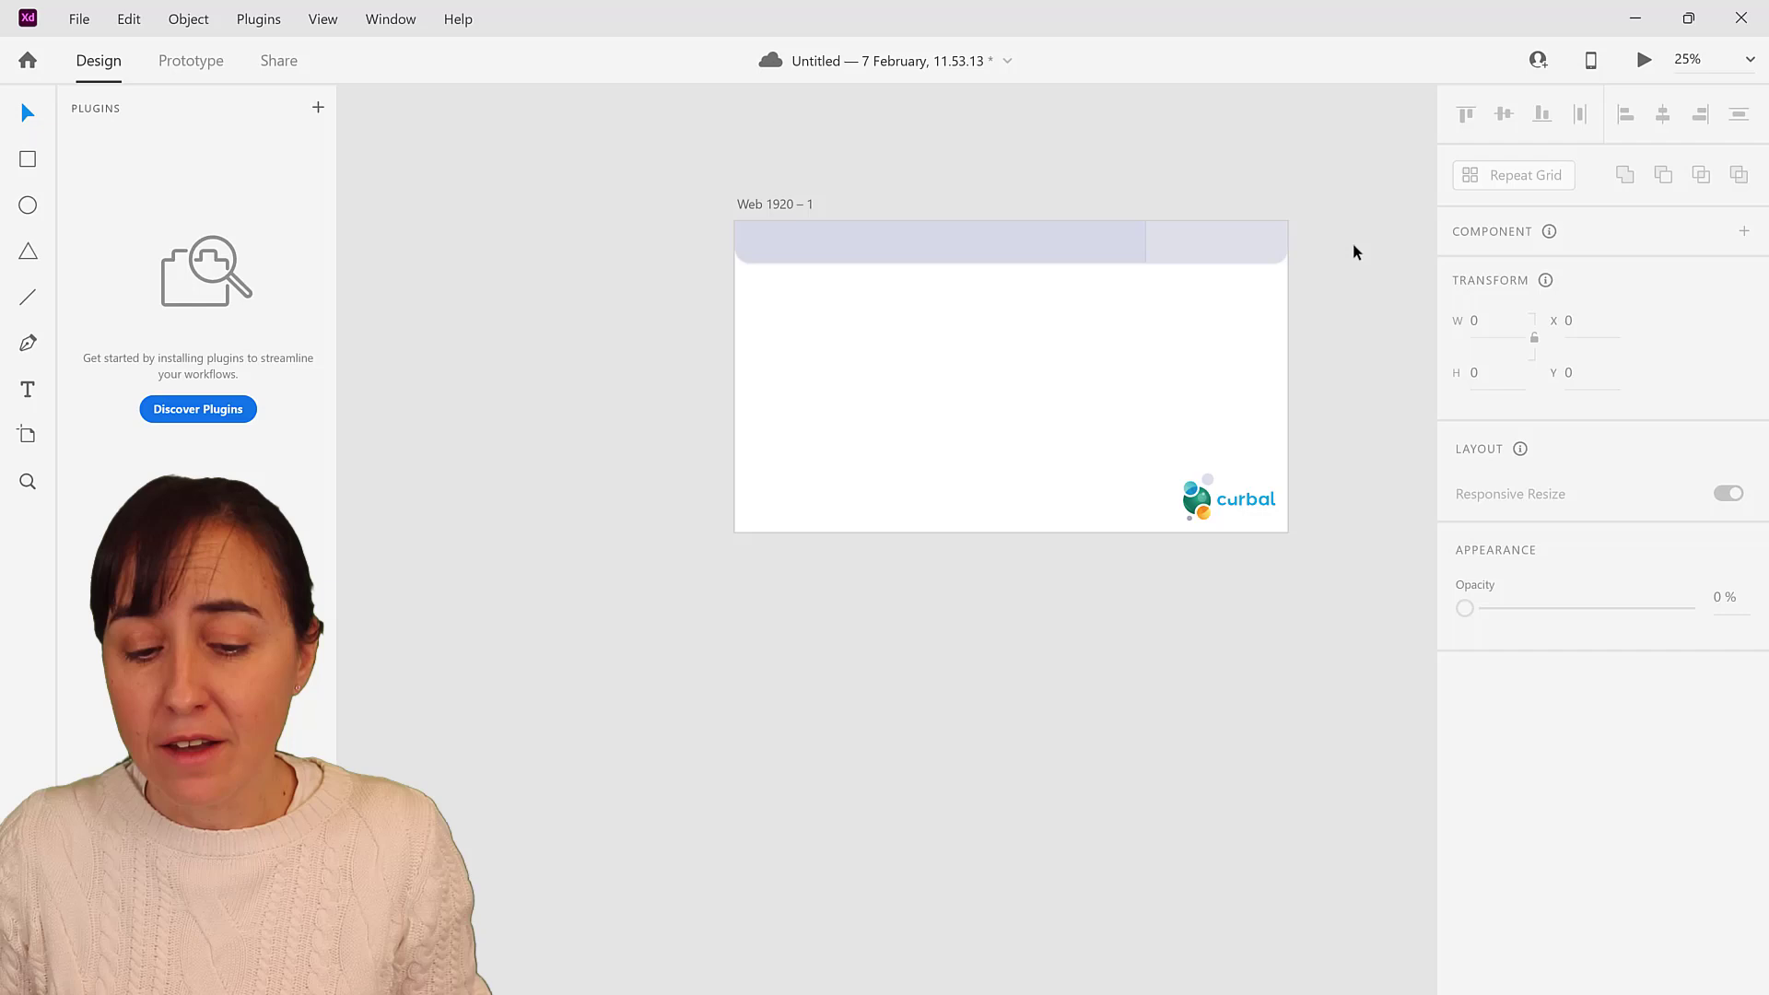
pyautogui.moveTo(1026, 675)
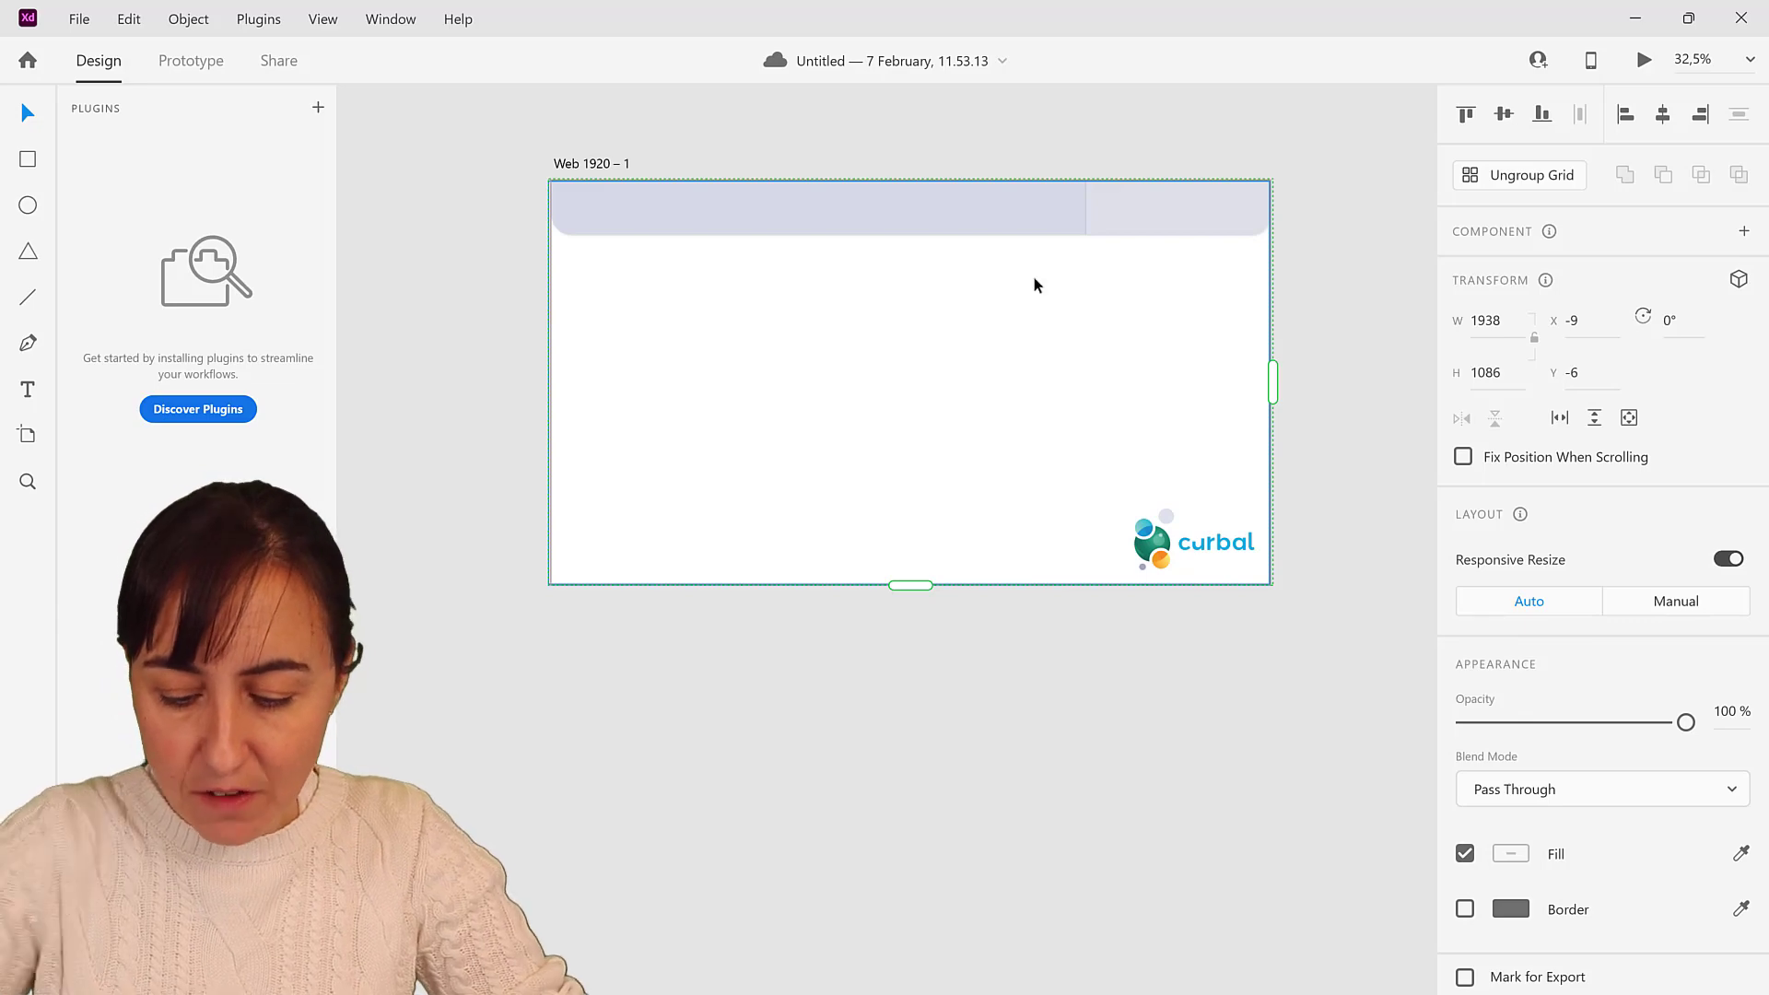
# Extend the repeat grid to 3×2 background copies and ungroup it into separate pieces
pyautogui.scroll(-3)
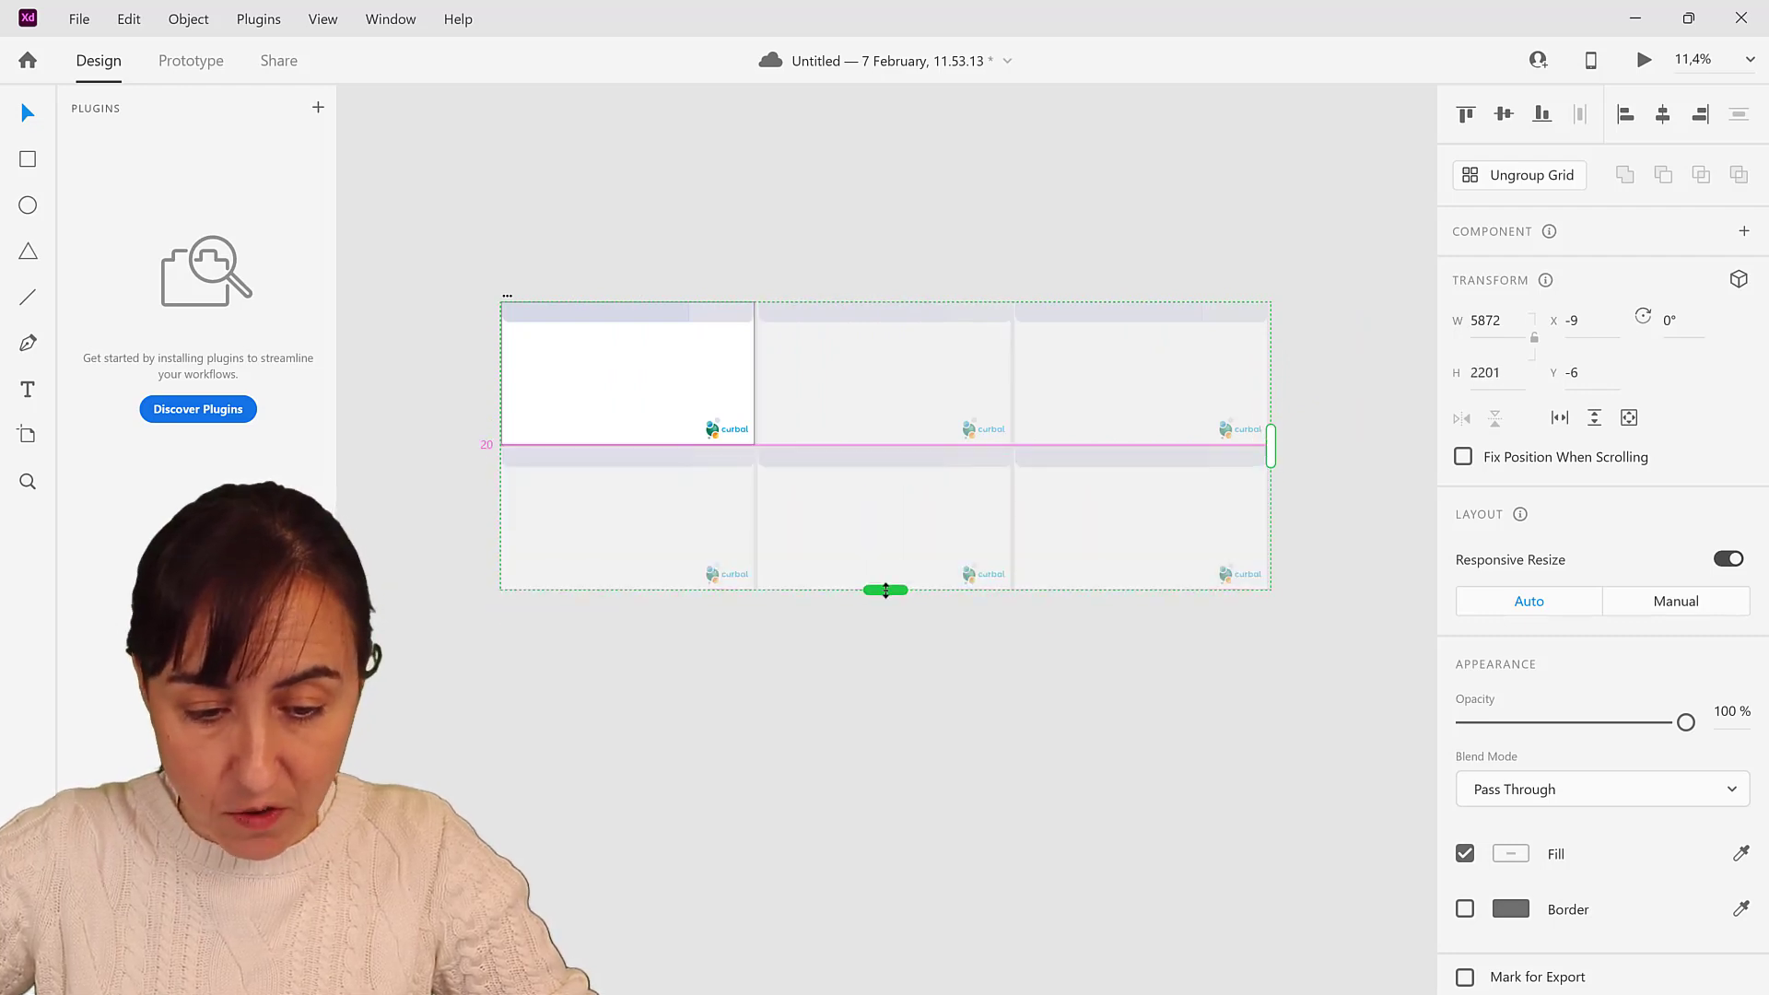
pyautogui.click(1519, 175)
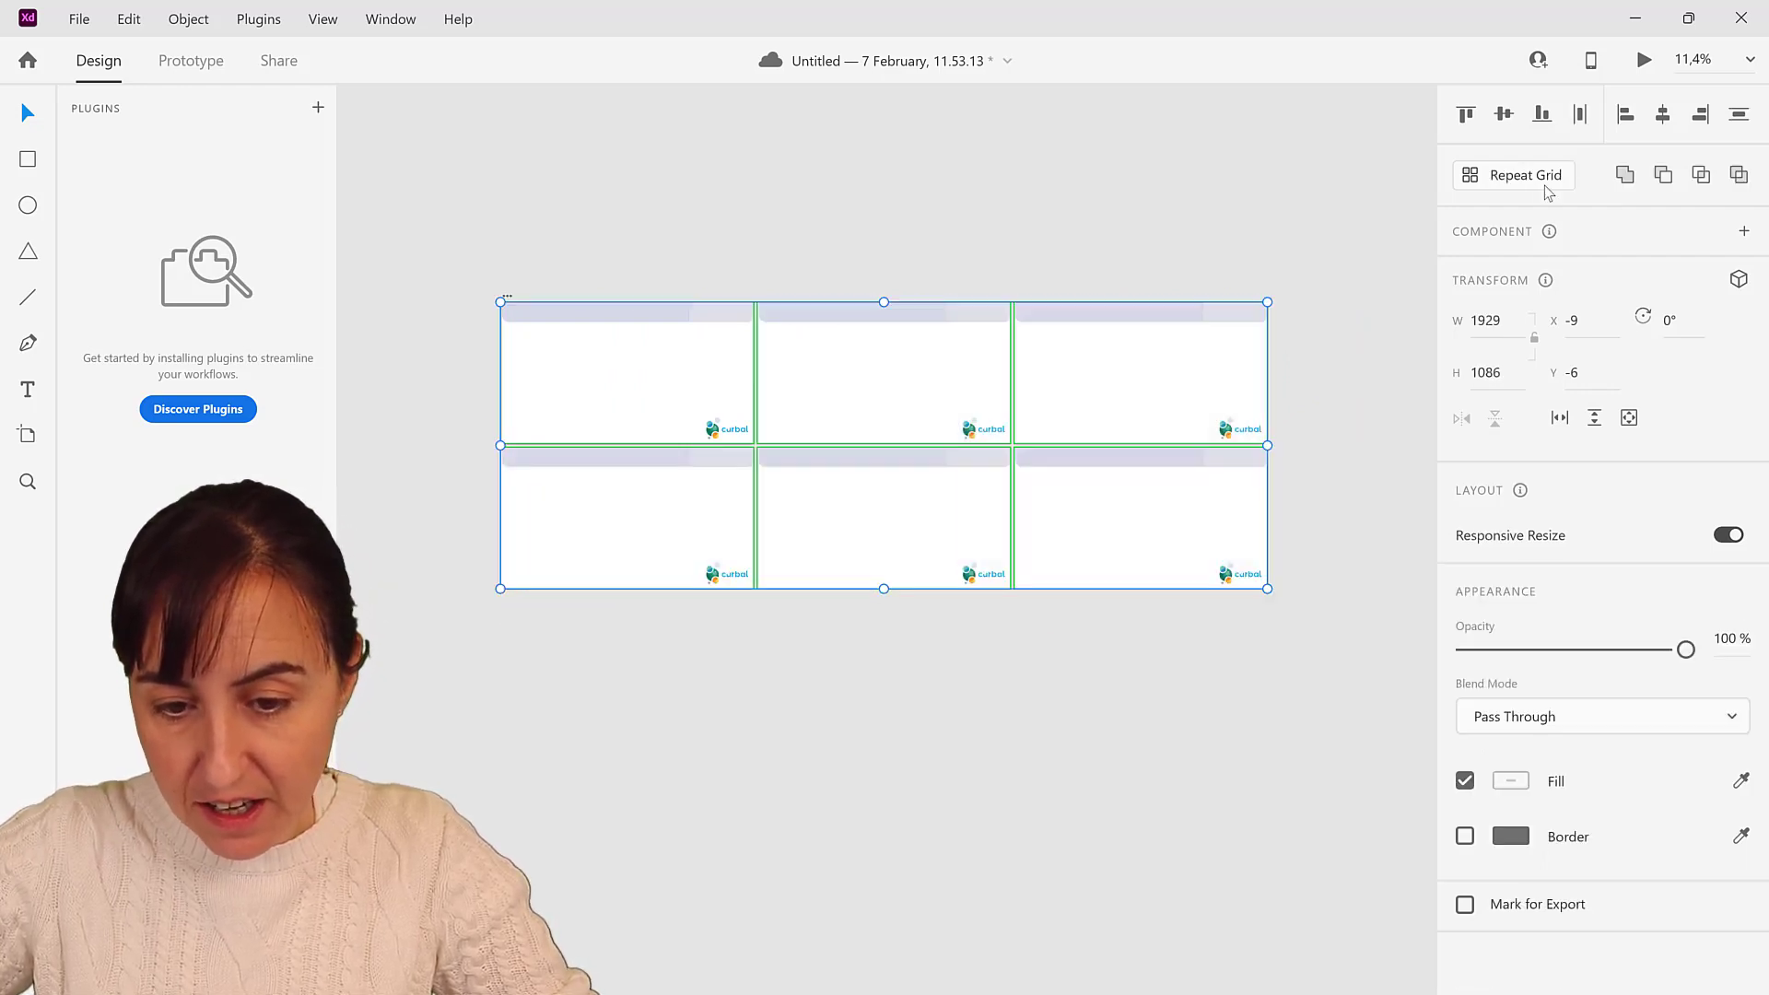
pyautogui.moveTo(660, 197)
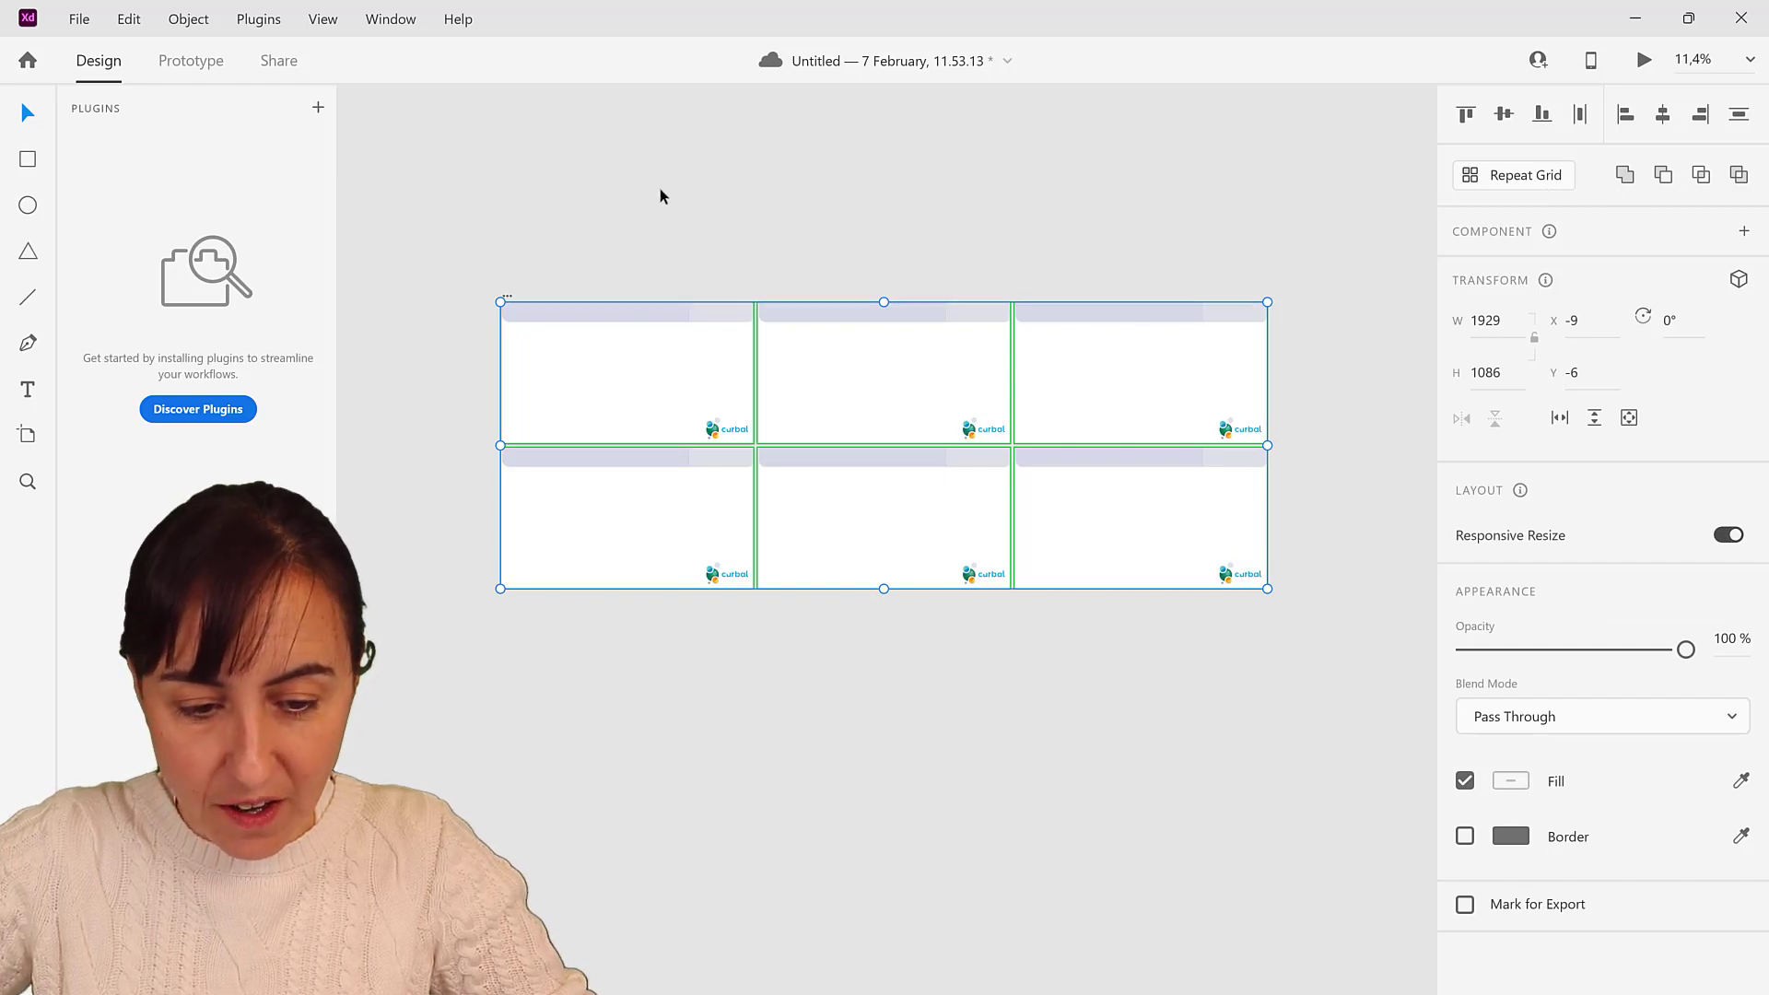
pyautogui.click(883, 374)
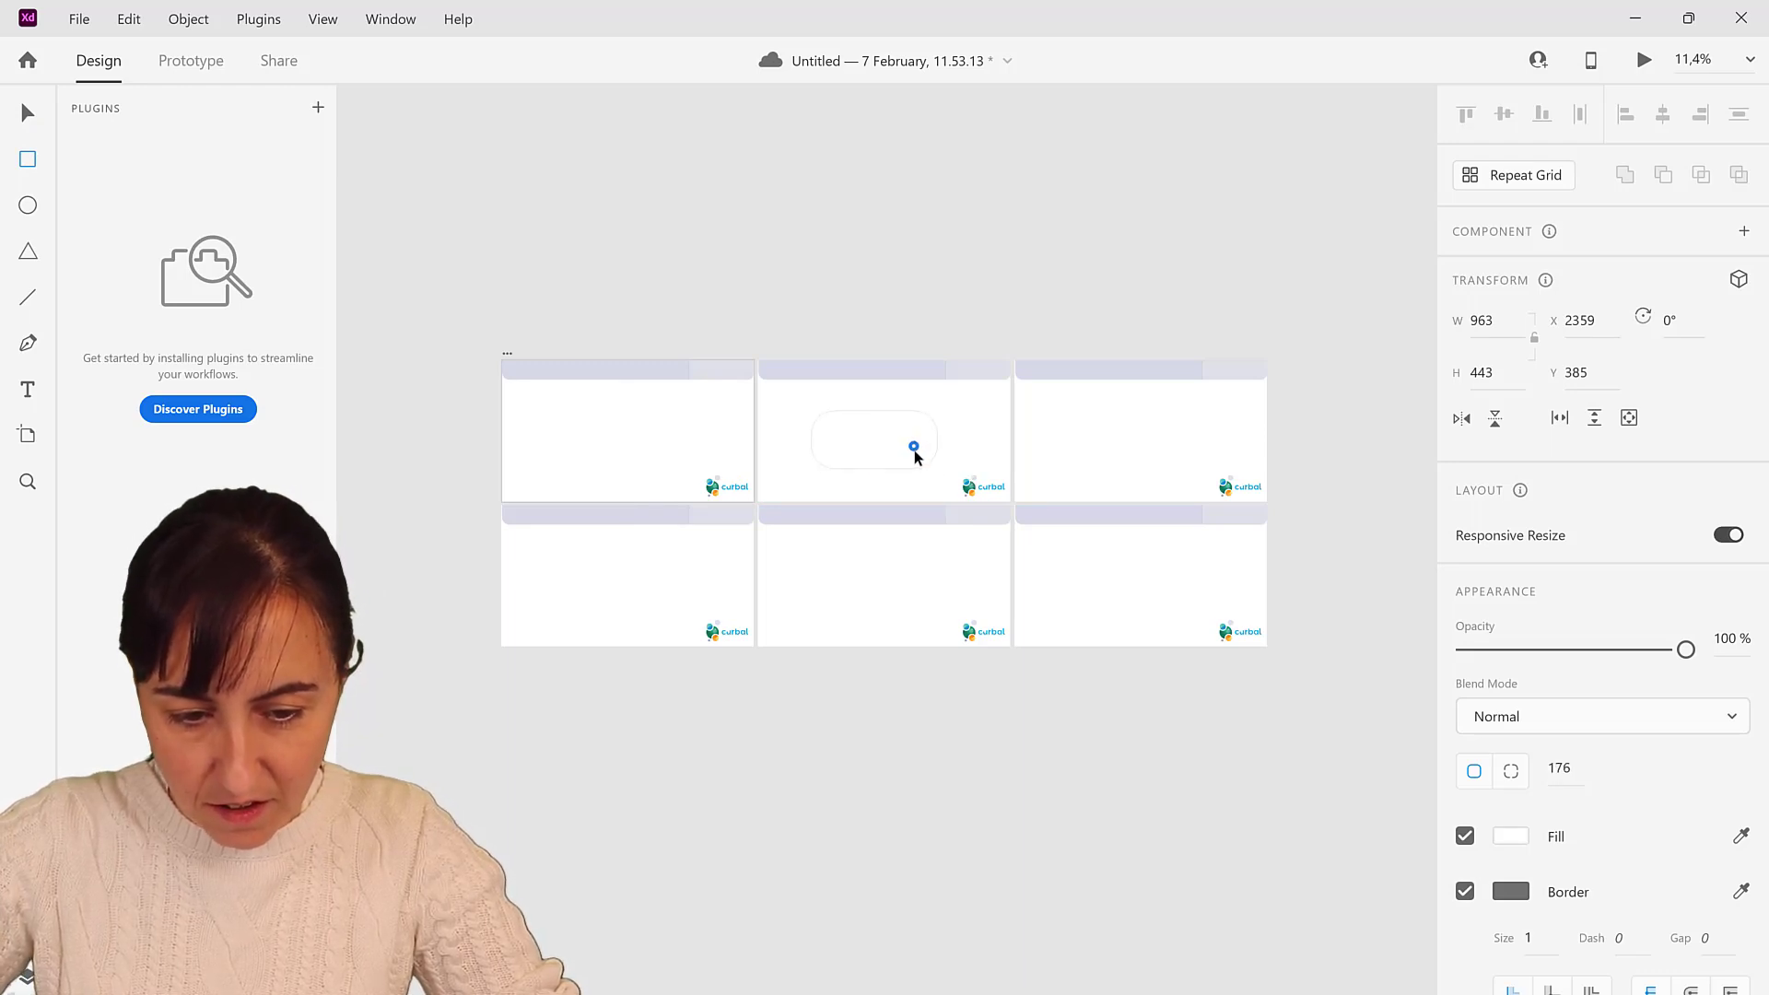
# Draw a 963 × 443 box in the top-middle copy with a 144 corner radius
pyautogui.click(872, 441)
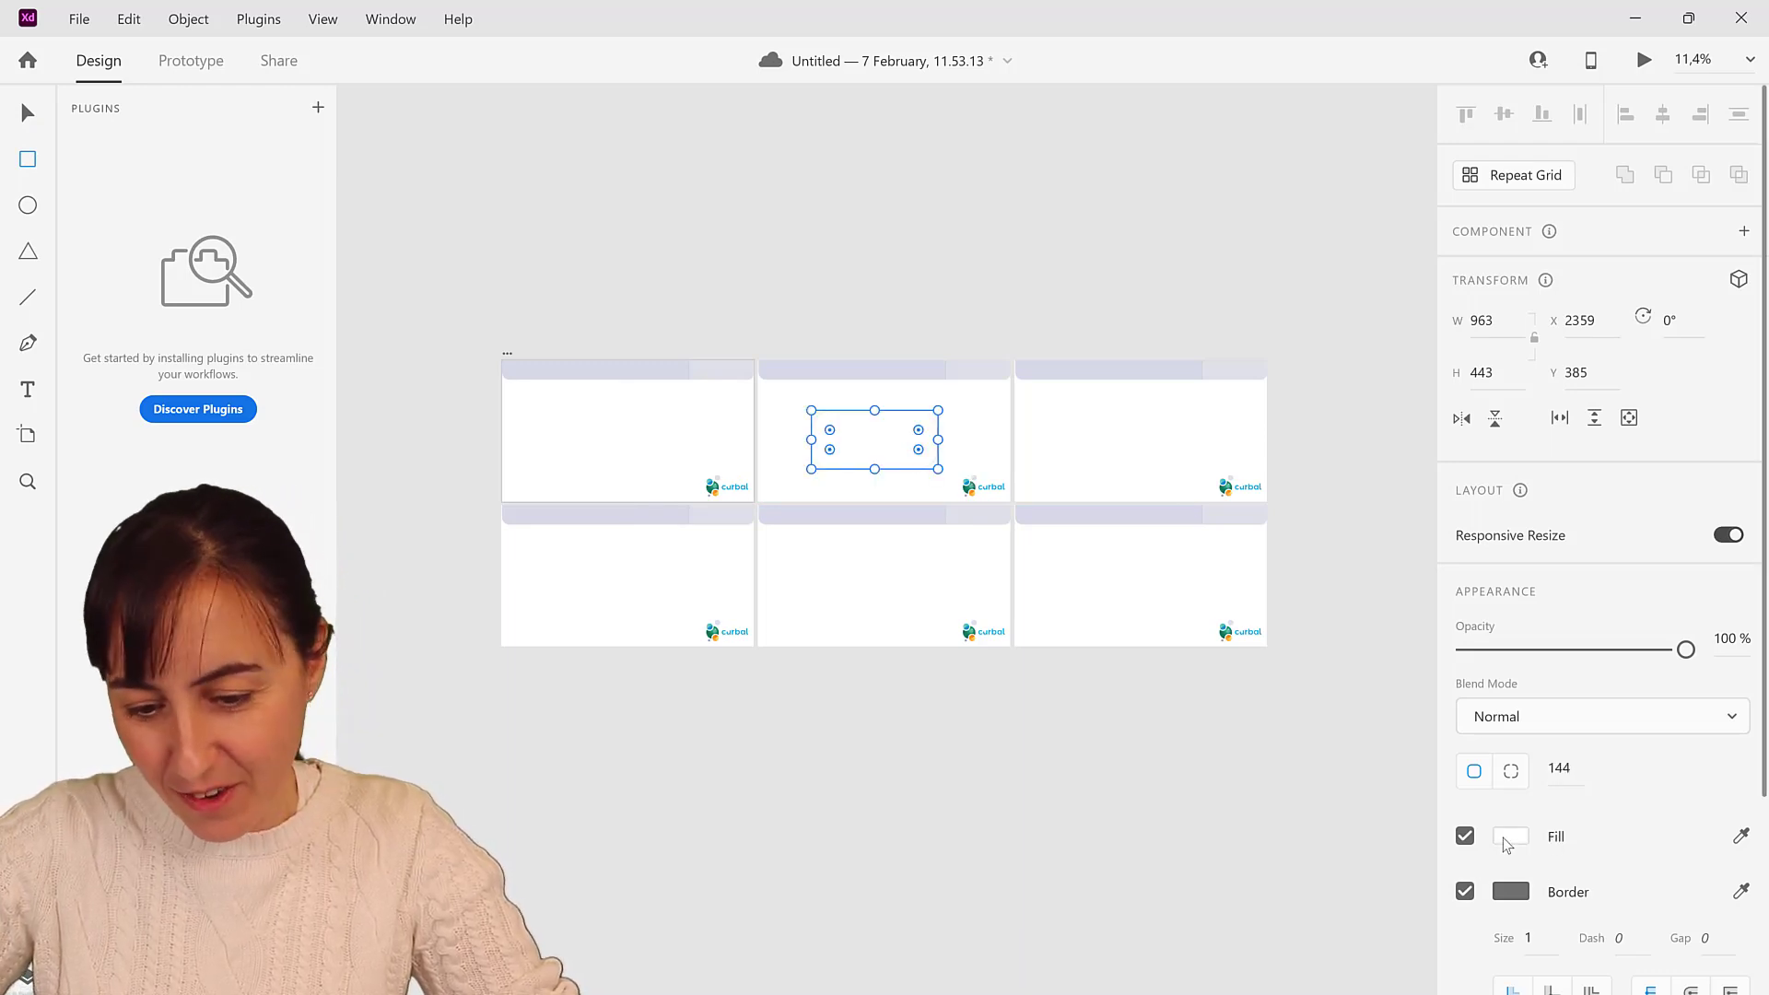